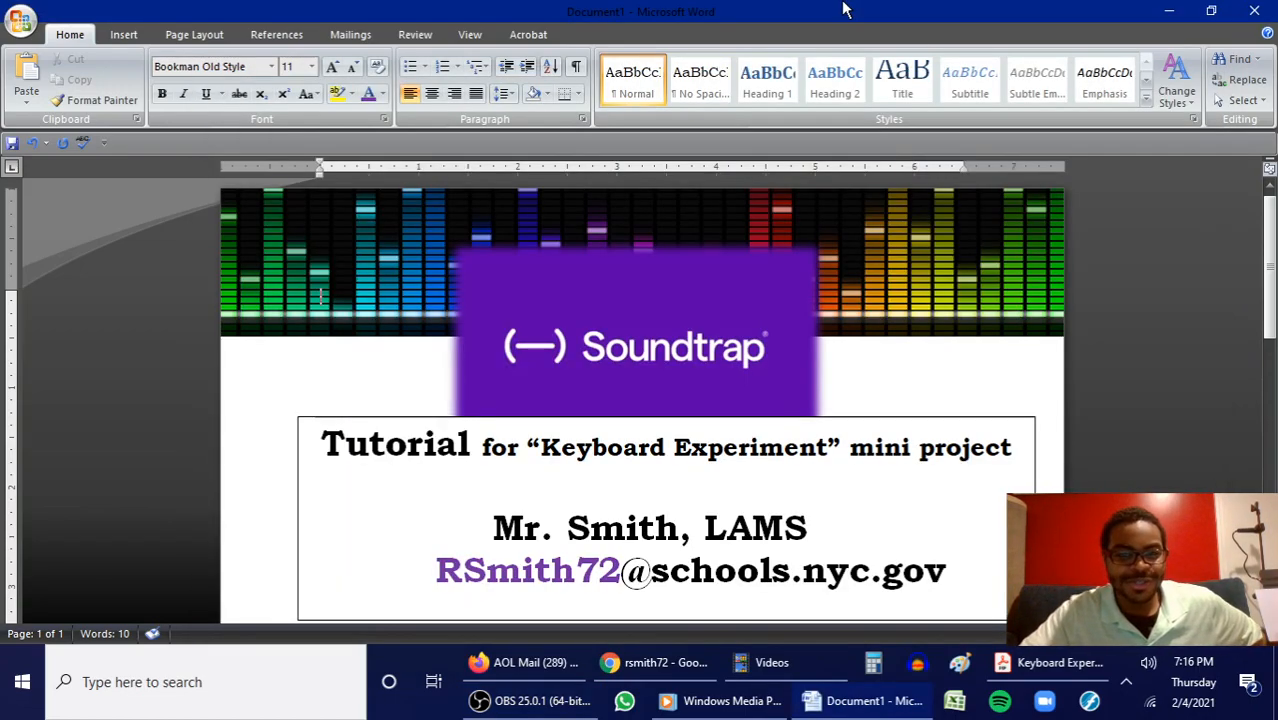
mouse_move(820, 360)
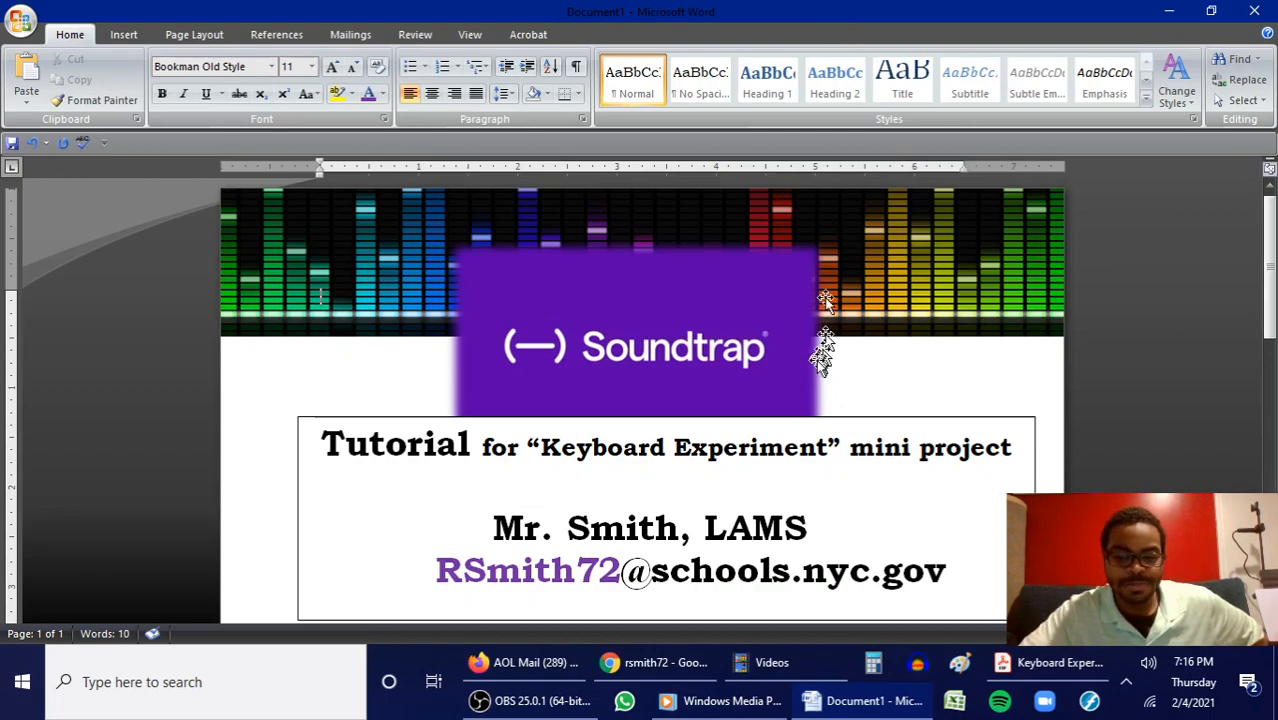
mouse_move(1124, 424)
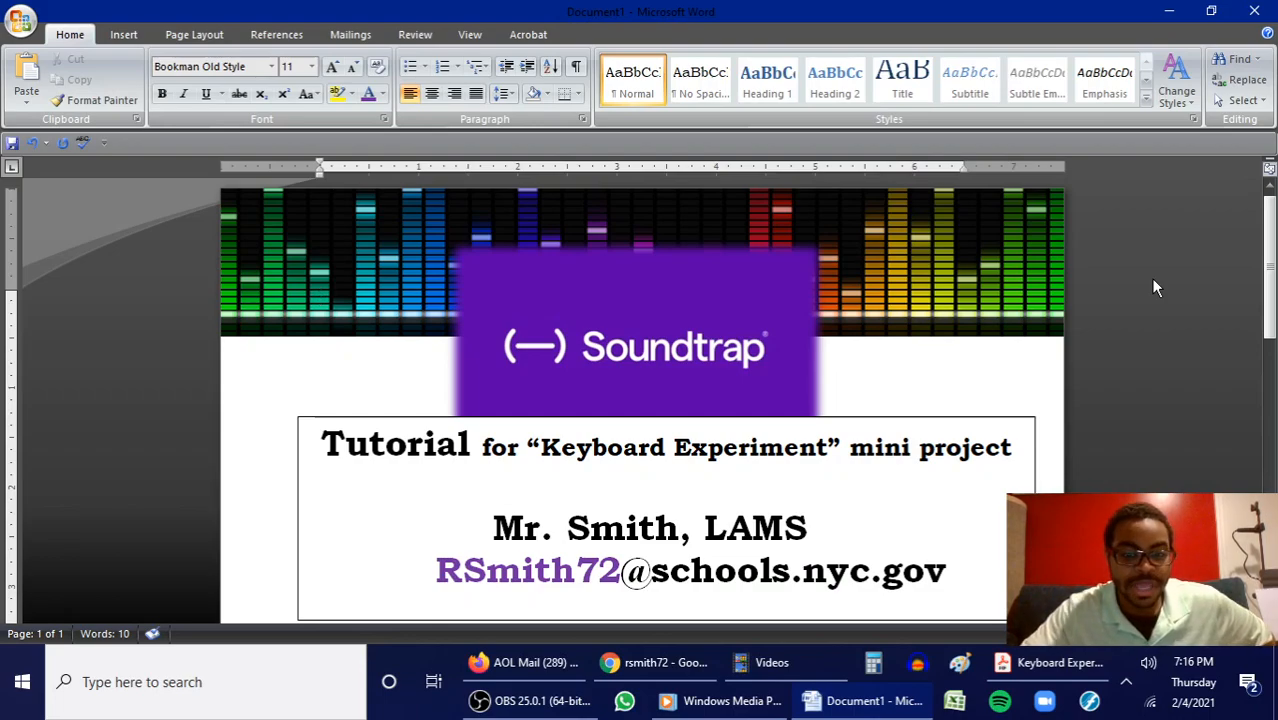
mouse_move(1176, 284)
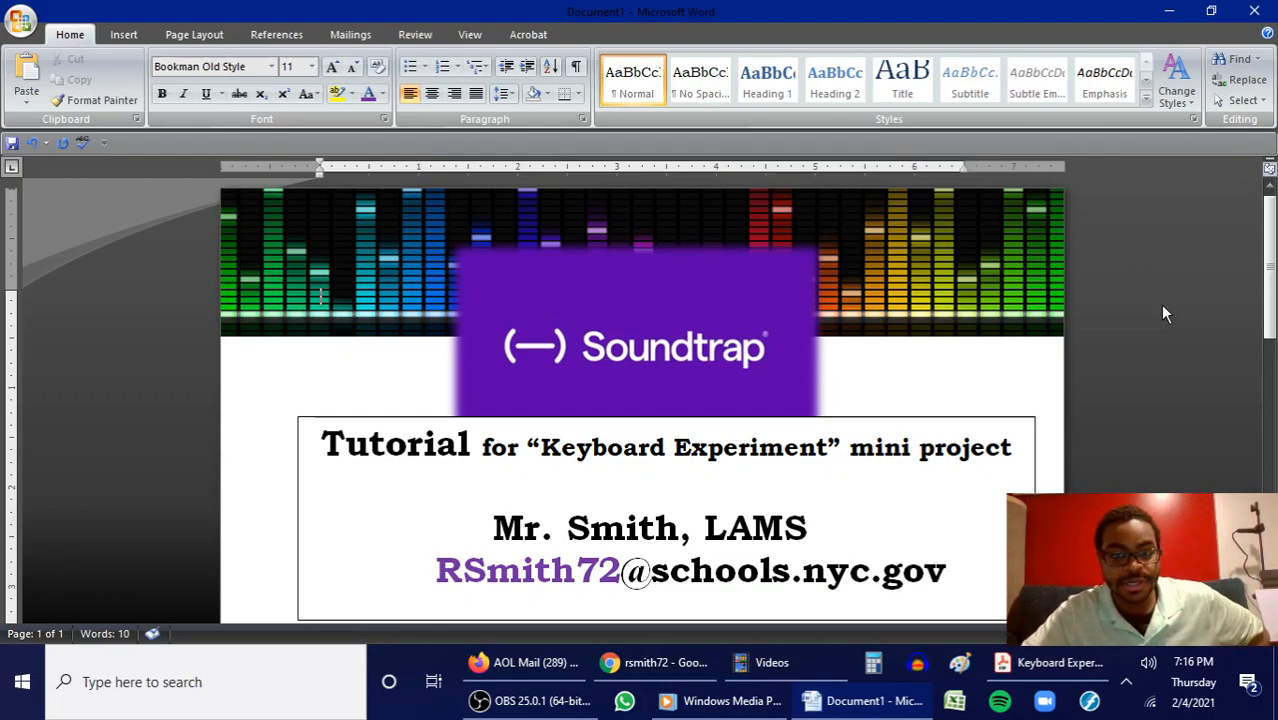
mouse_move(1170, 330)
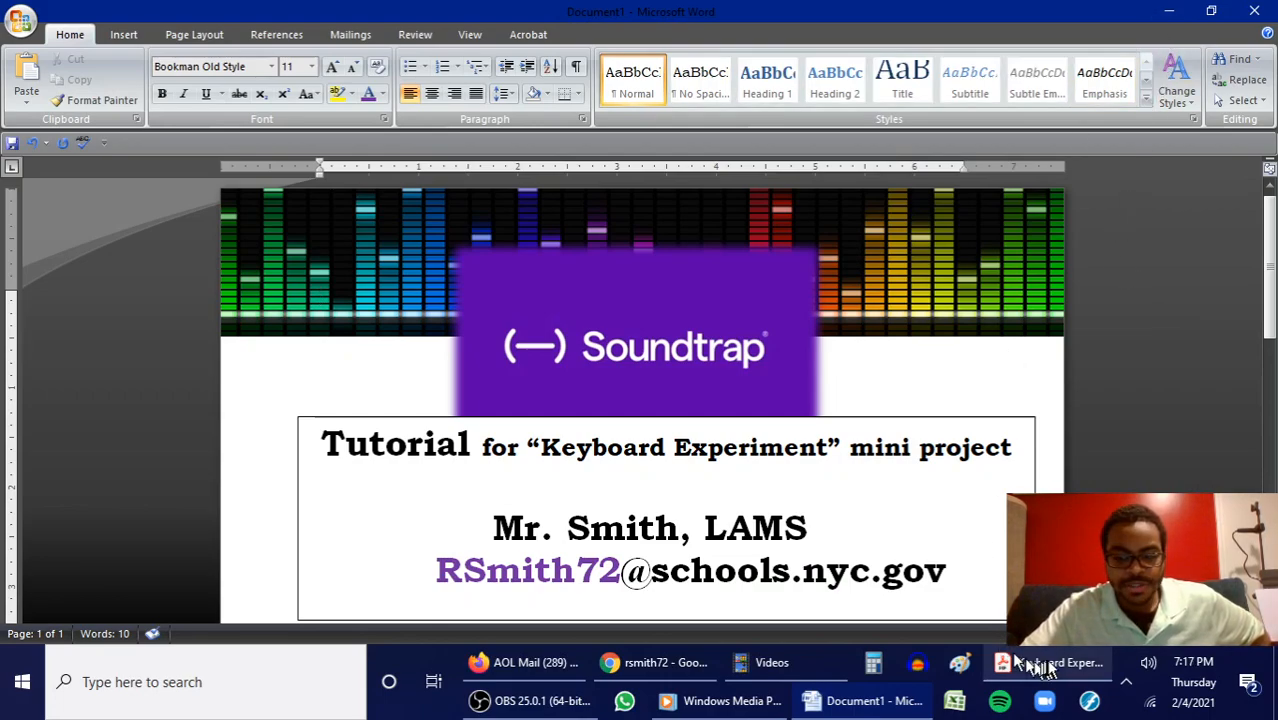
- Review the project directions PDF, scrolling down through the assignment steps
click(1044, 662)
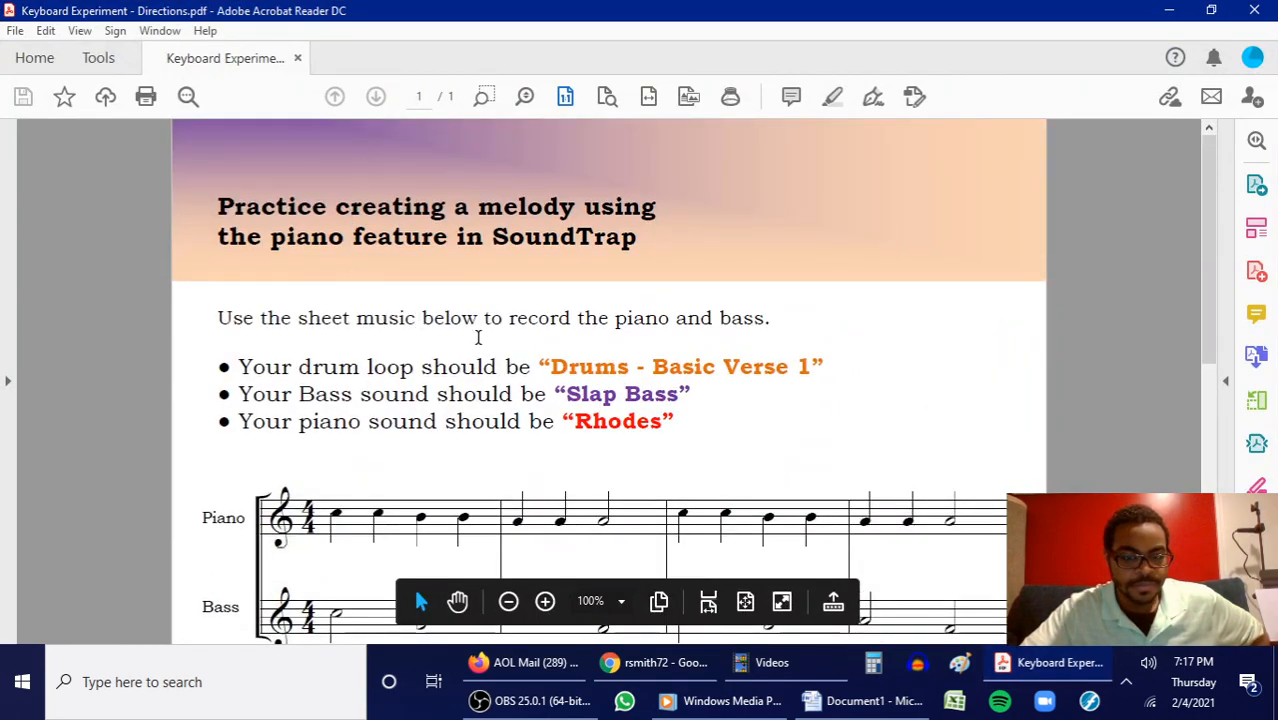
scroll(down, 3)
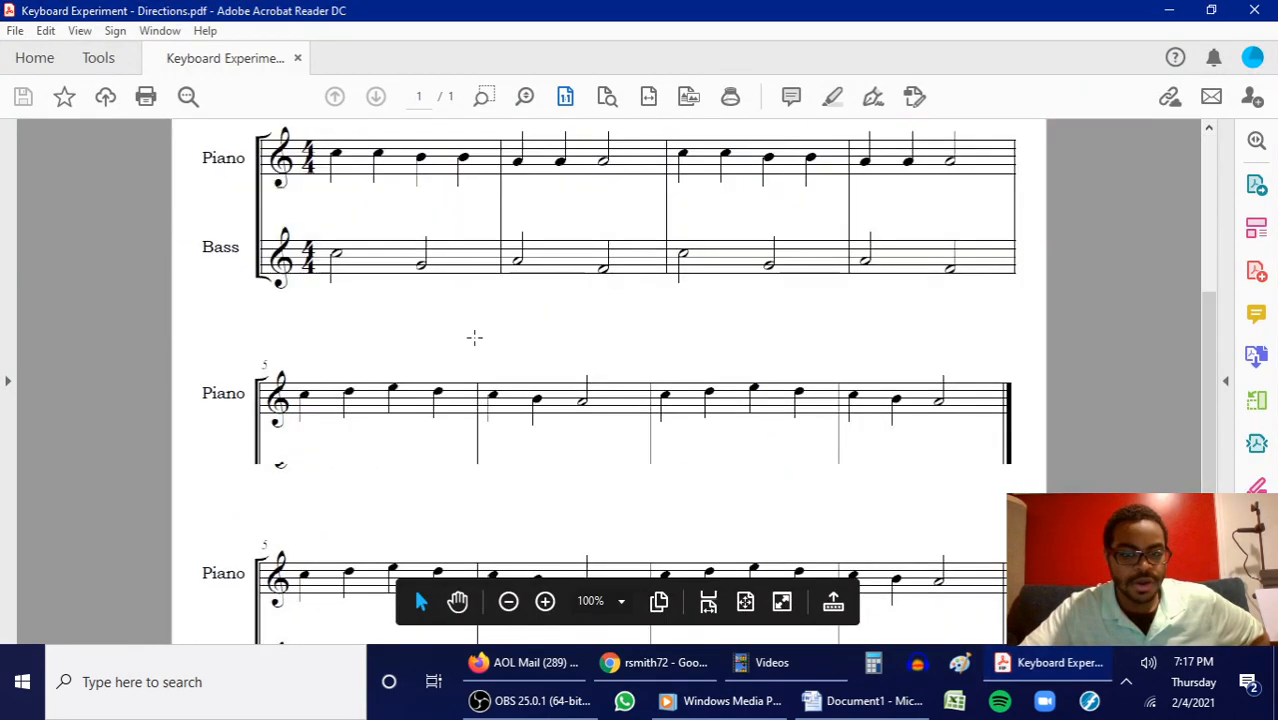
scroll(down, 3)
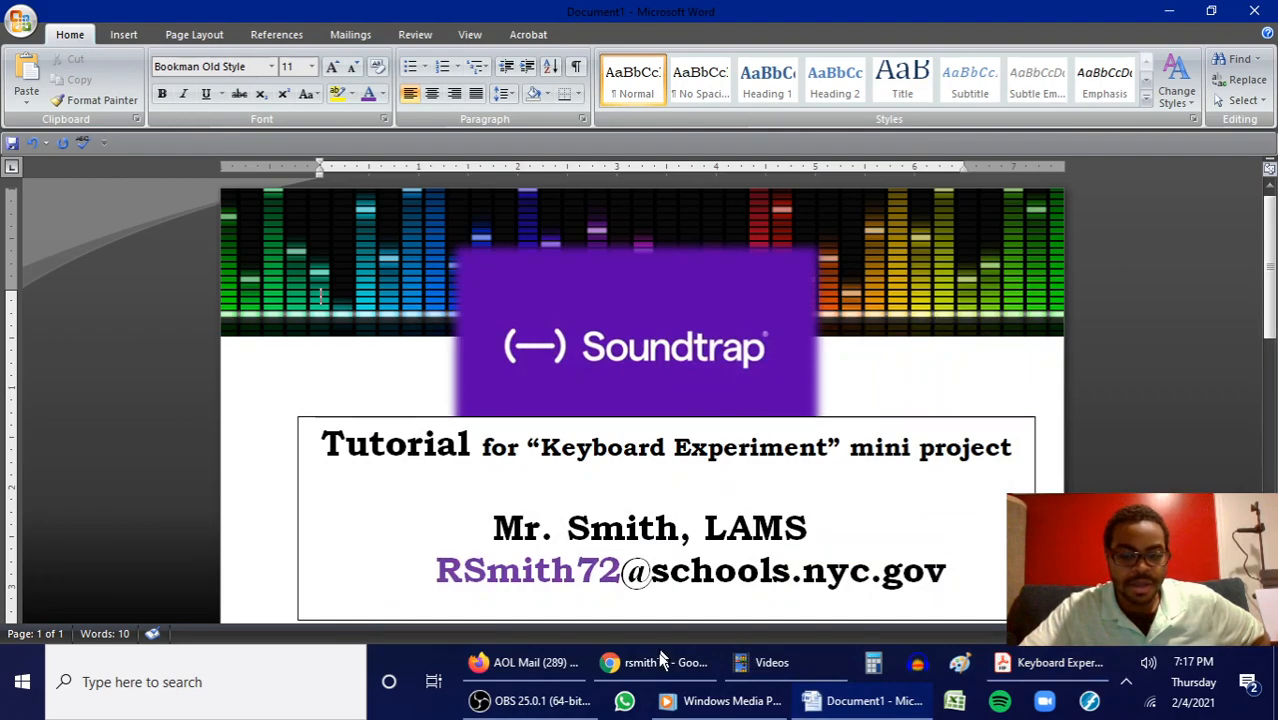
mouse_move(656, 662)
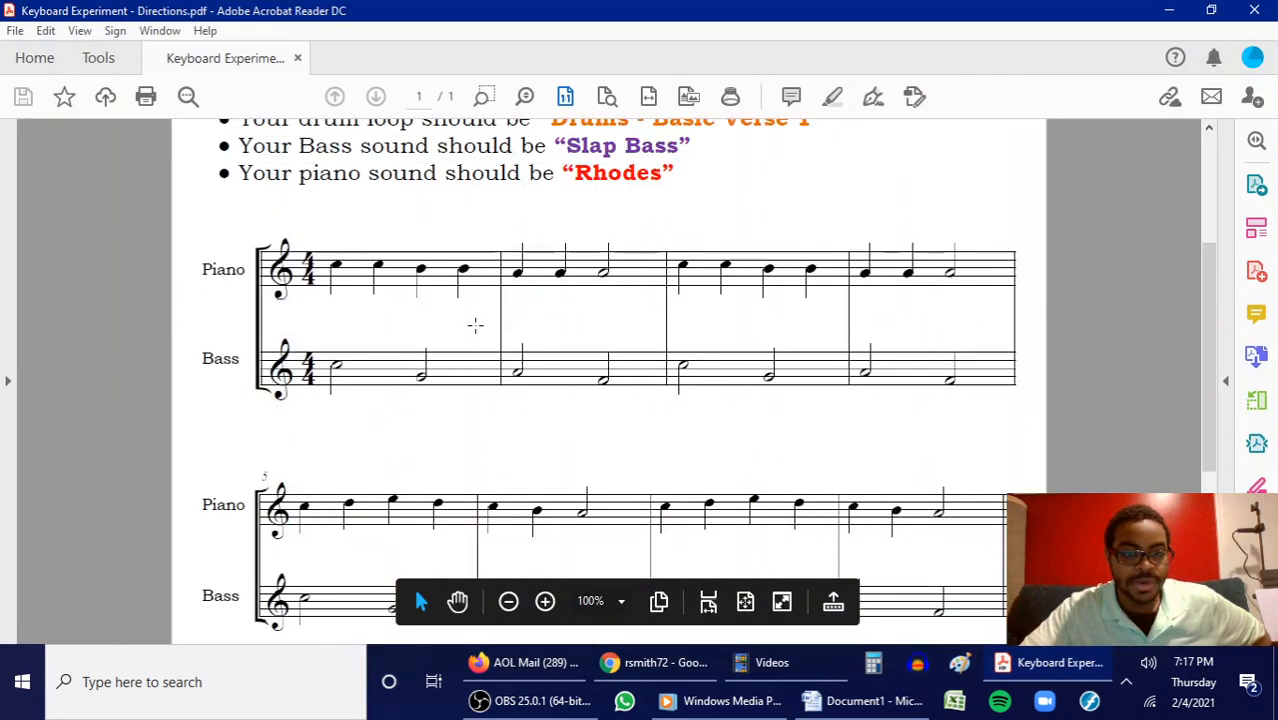
scroll(down, 3)
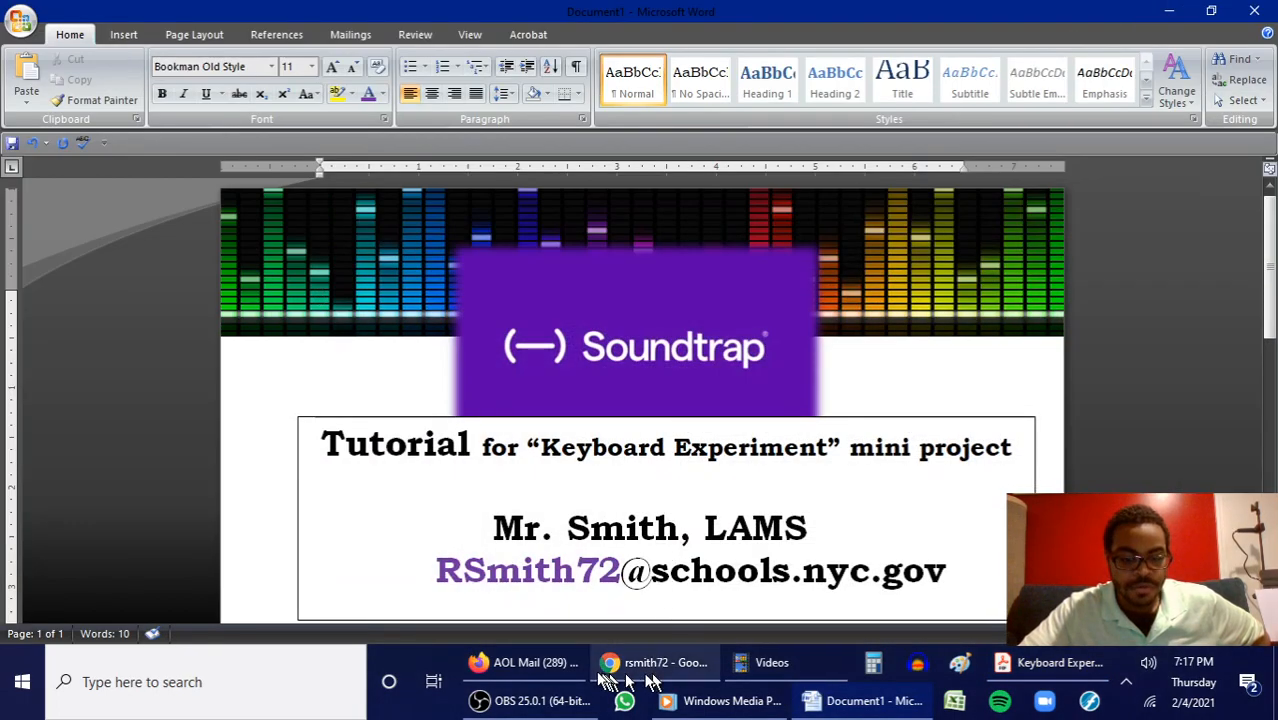
- In Chrome, show the Music Period 6 class stream and scroll to the sample video post
click(656, 662)
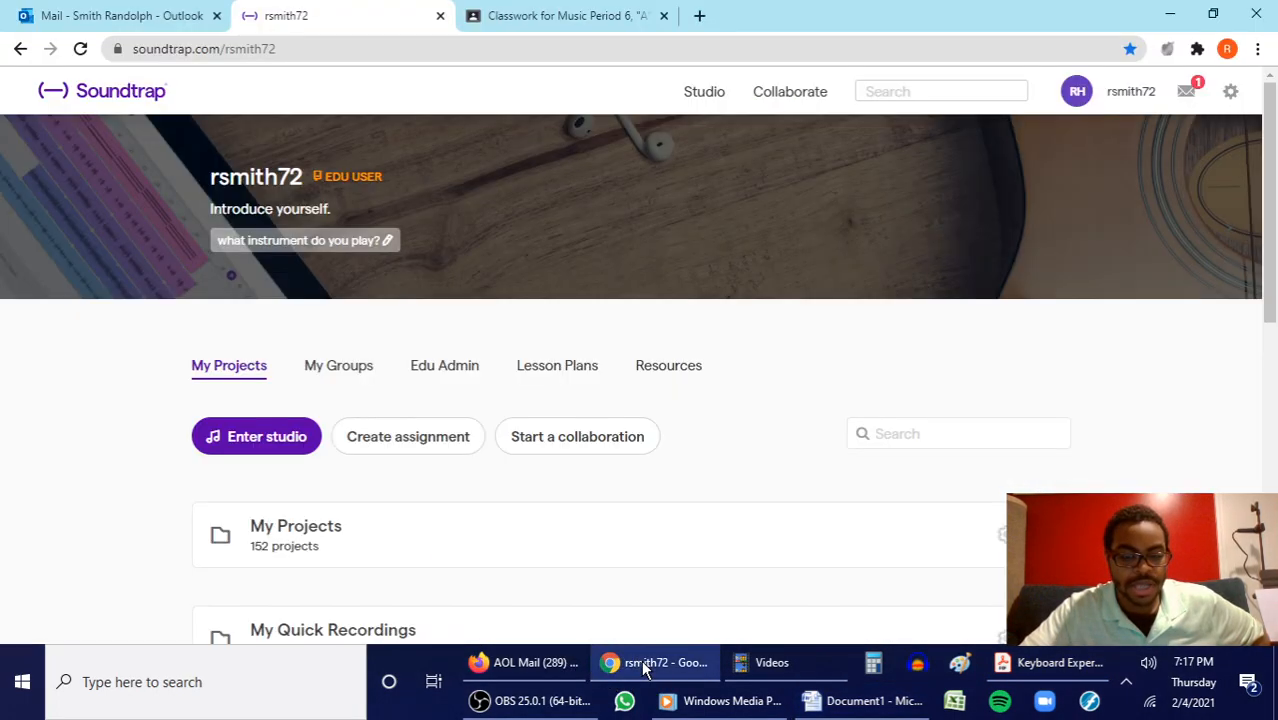
click(564, 16)
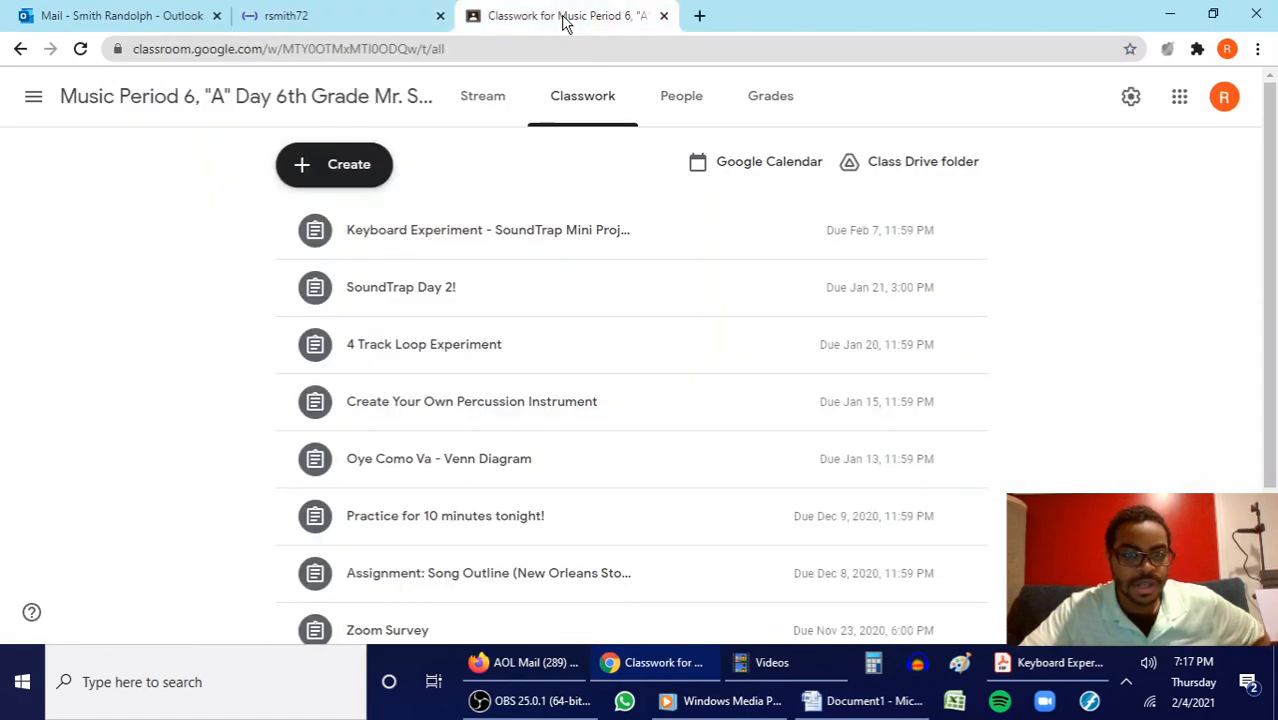
click(484, 96)
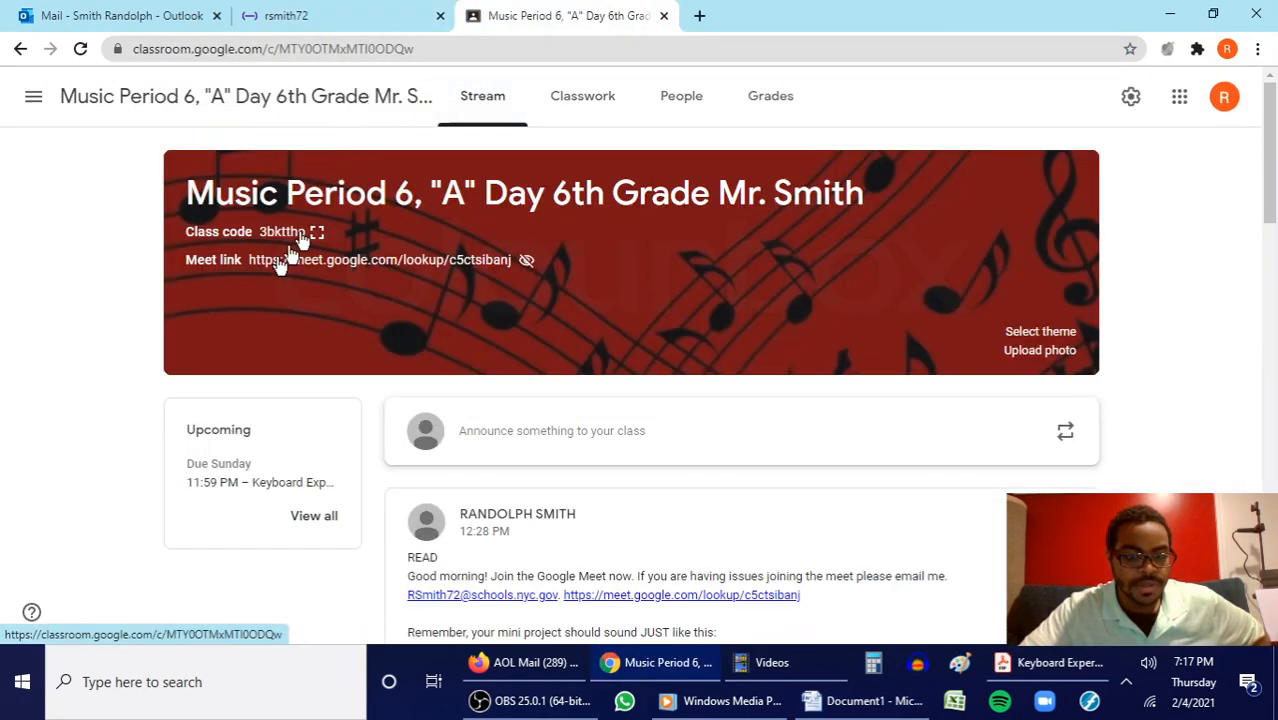
scroll(down, 3)
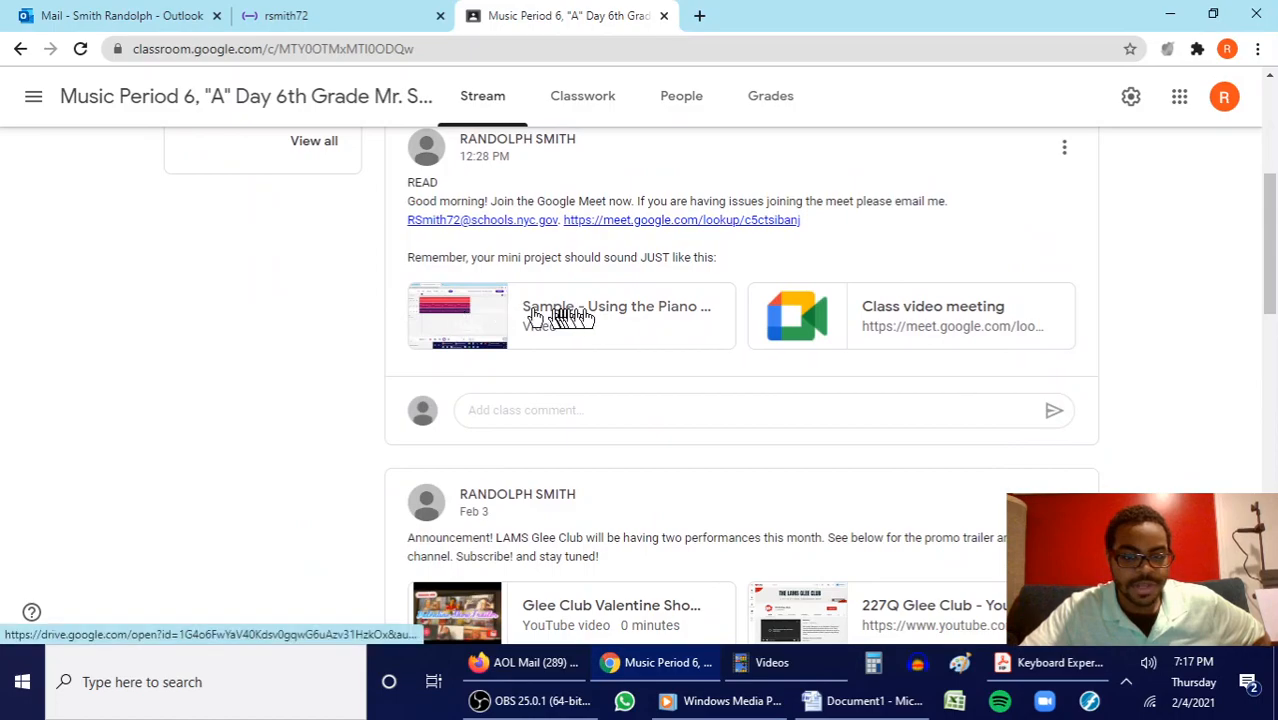
mouse_move(670, 316)
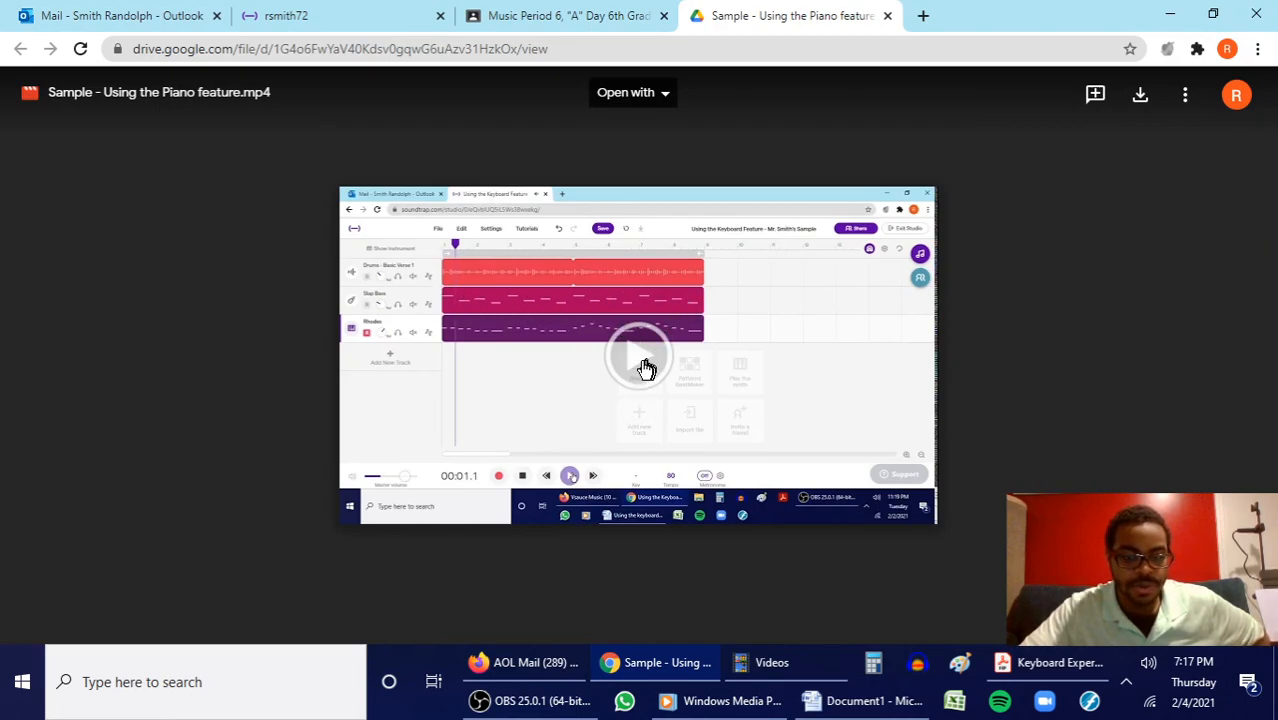
mouse_move(640, 360)
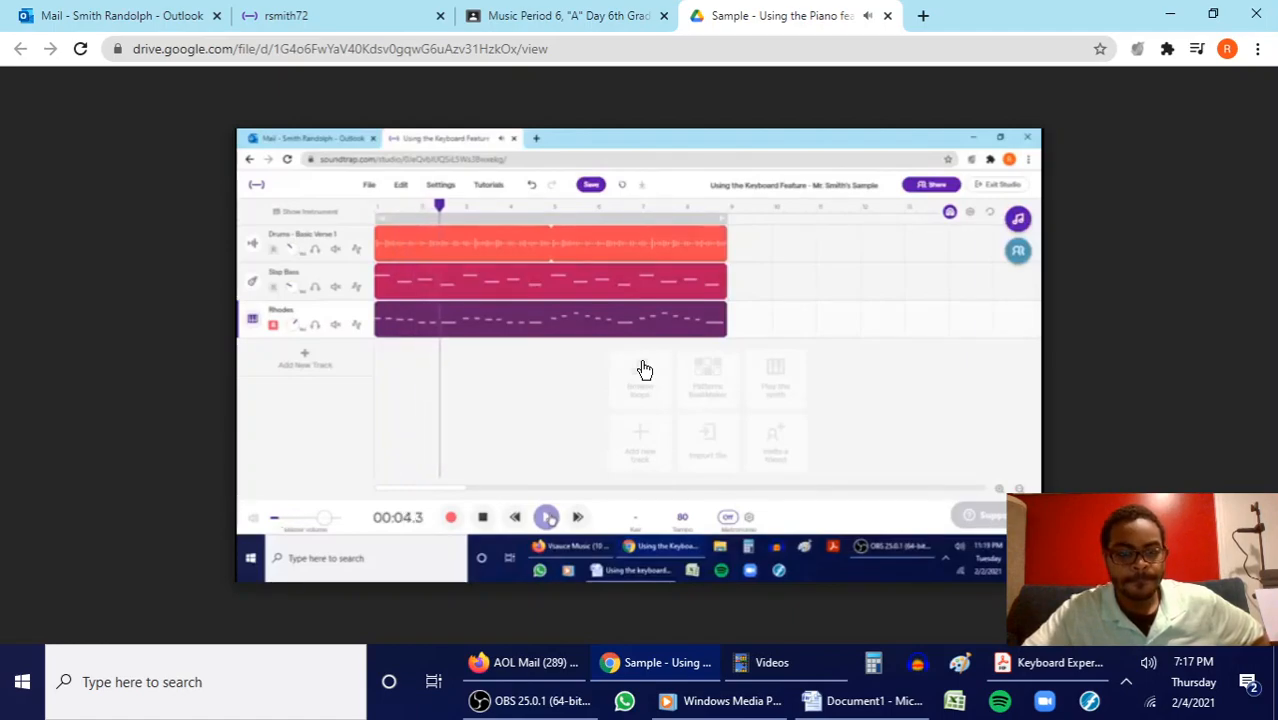
- Play the Sample - Using the Piano feature video in Drive through to its end at 0:25
click(546, 516)
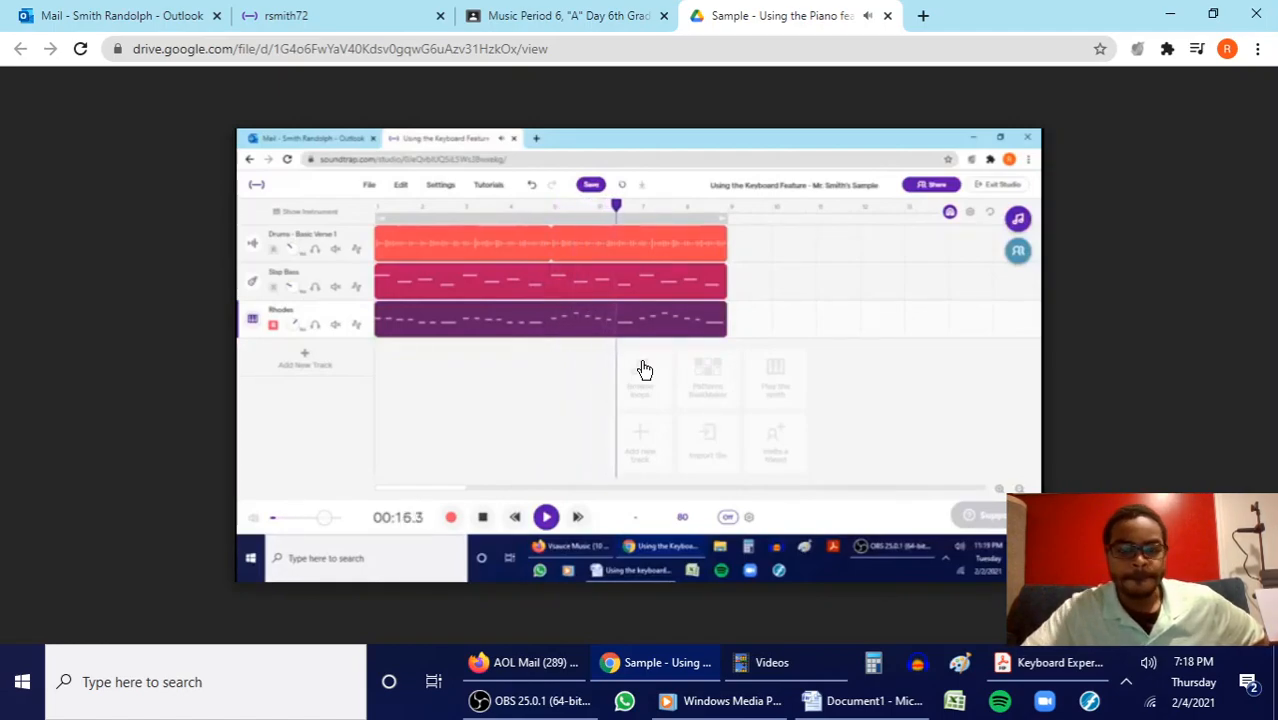
click(546, 516)
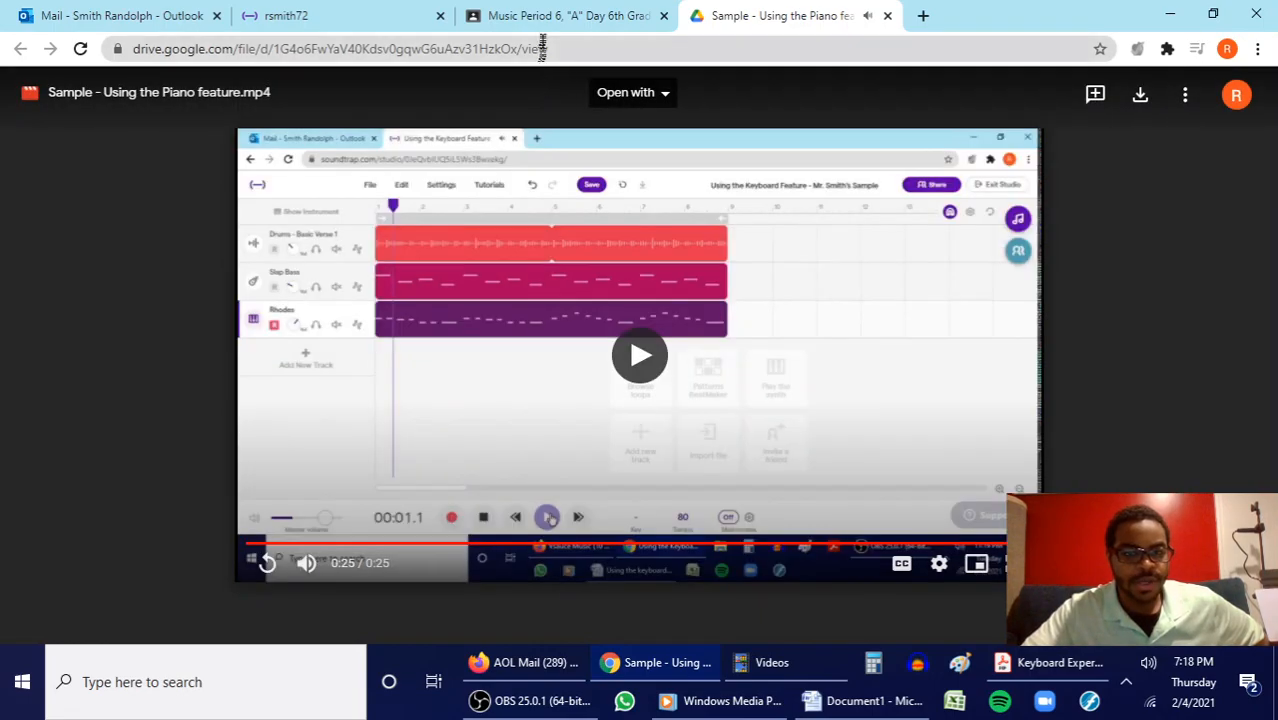
mouse_move(568, 16)
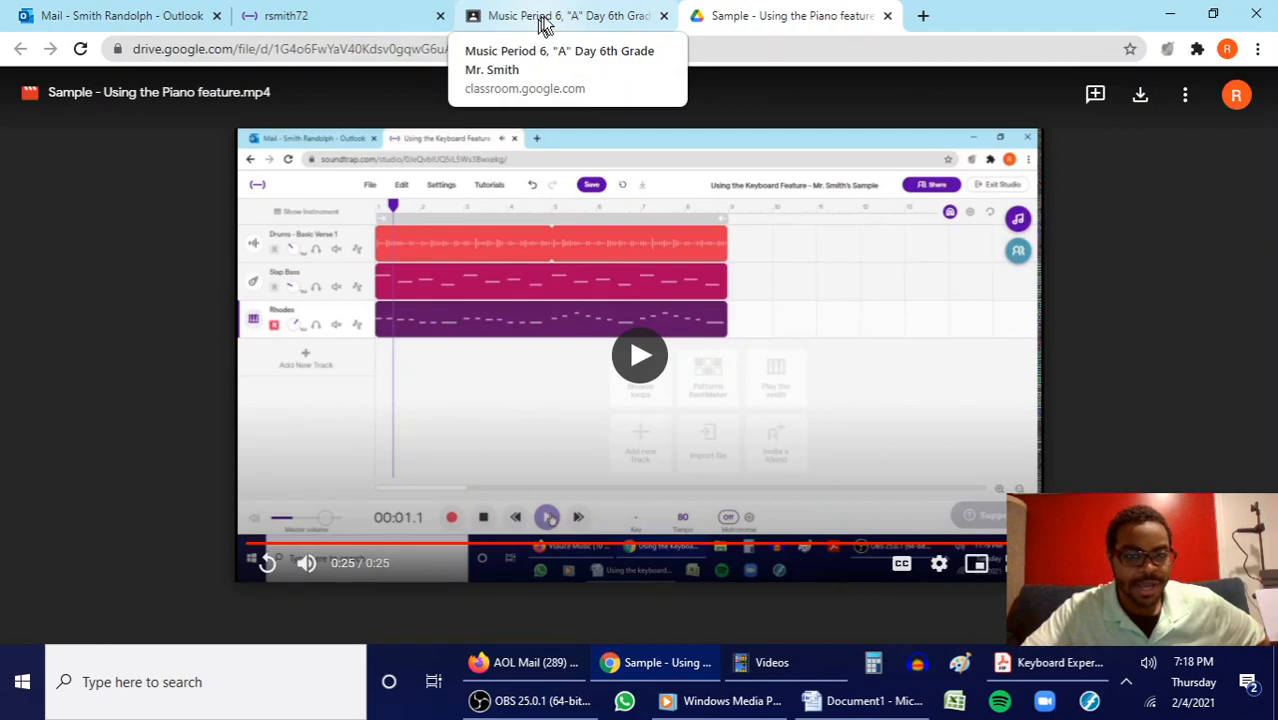
- From the Soundtrap profile, enter the studio and start a new empty Music project
click(560, 16)
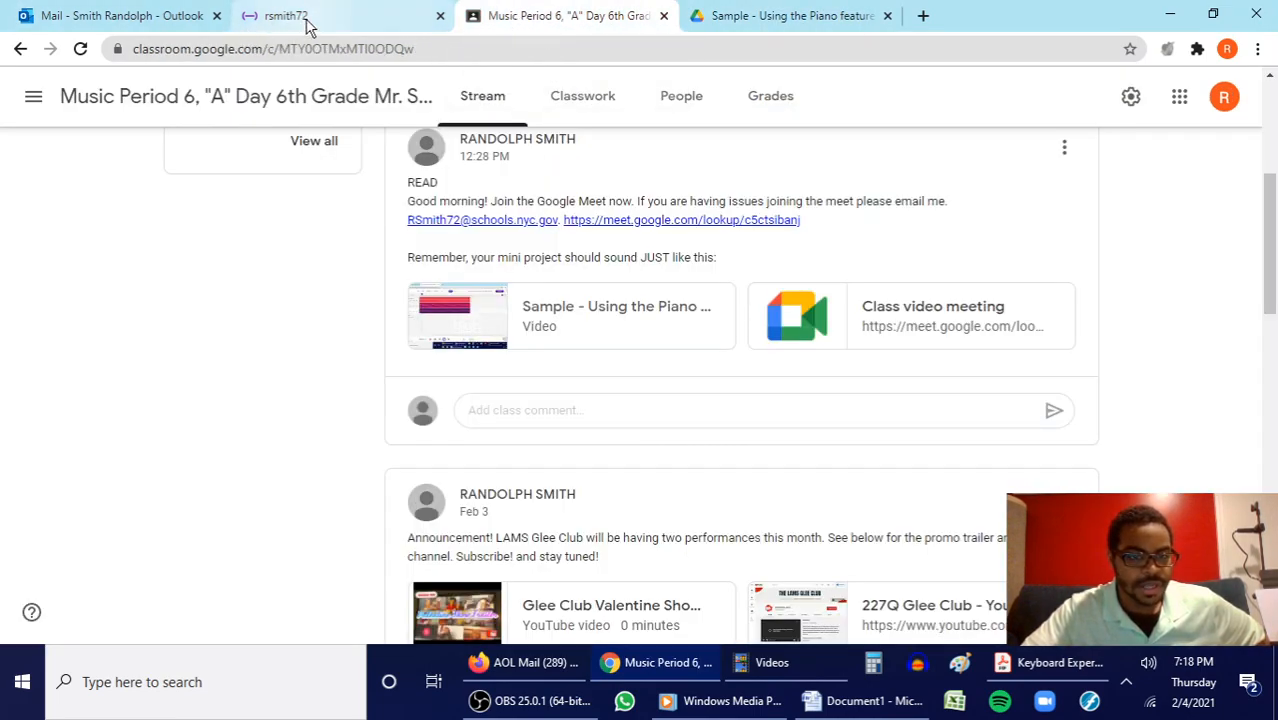
click(284, 16)
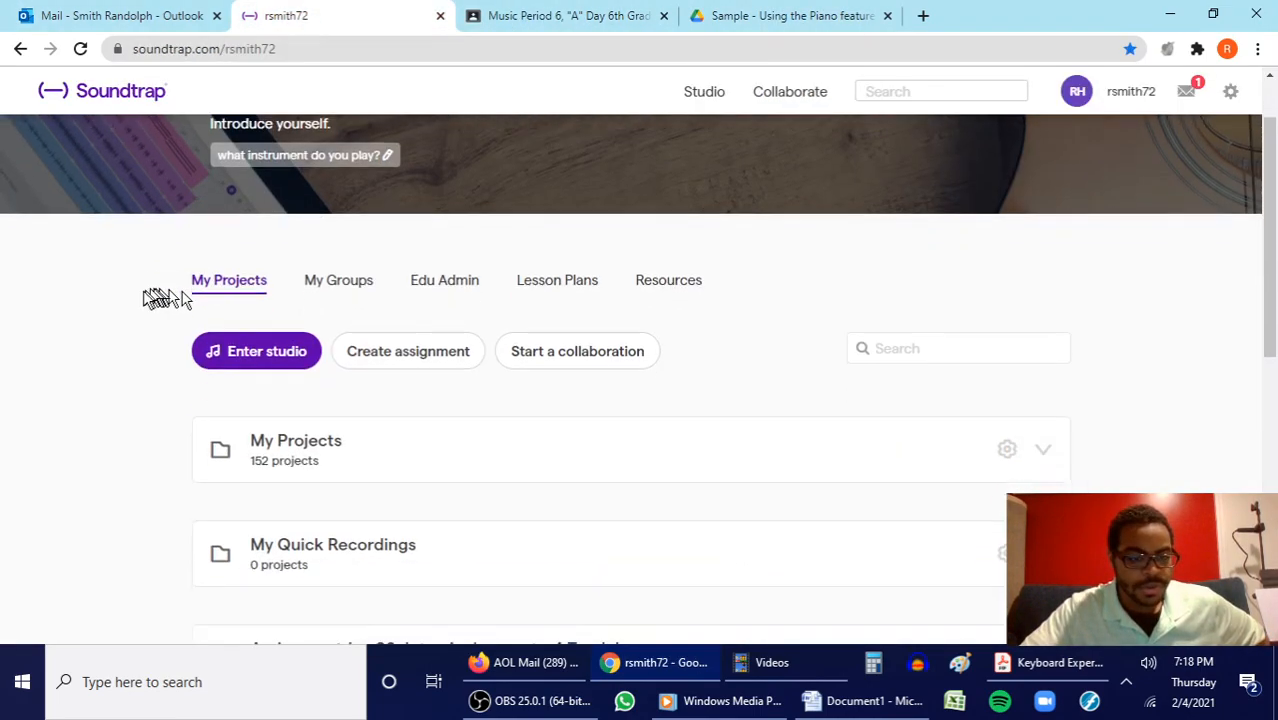
click(256, 350)
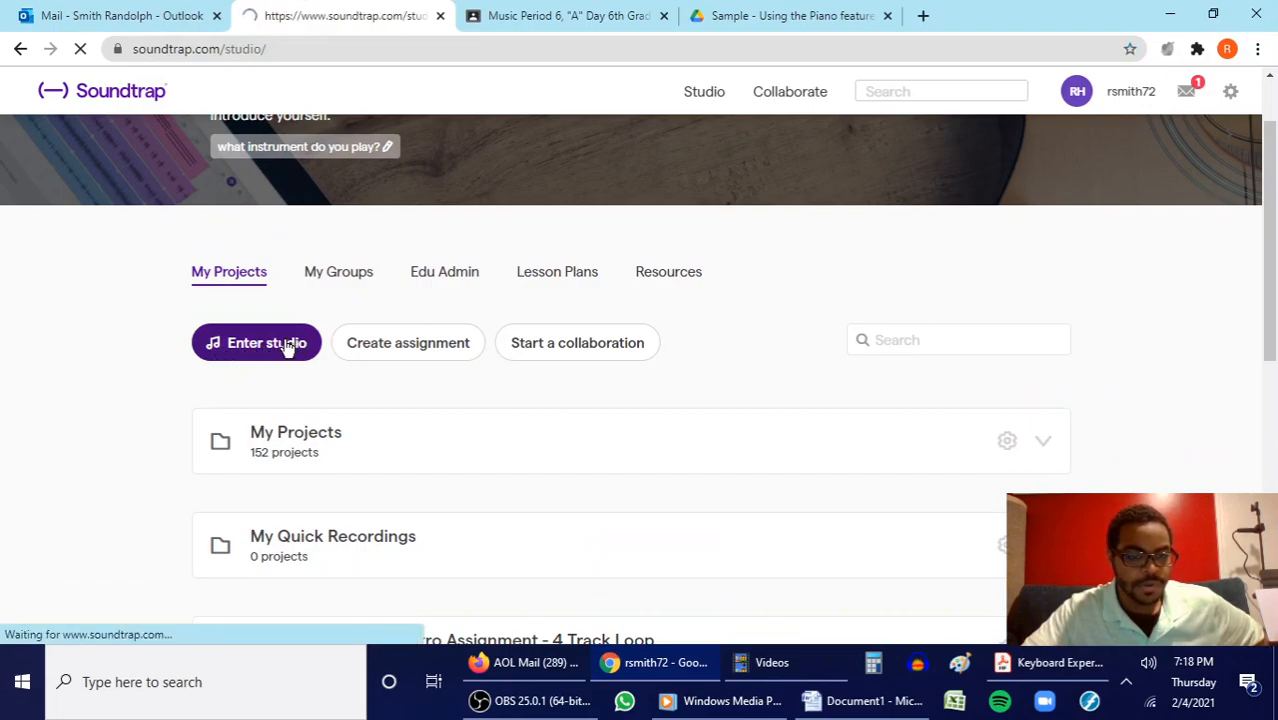
click(256, 342)
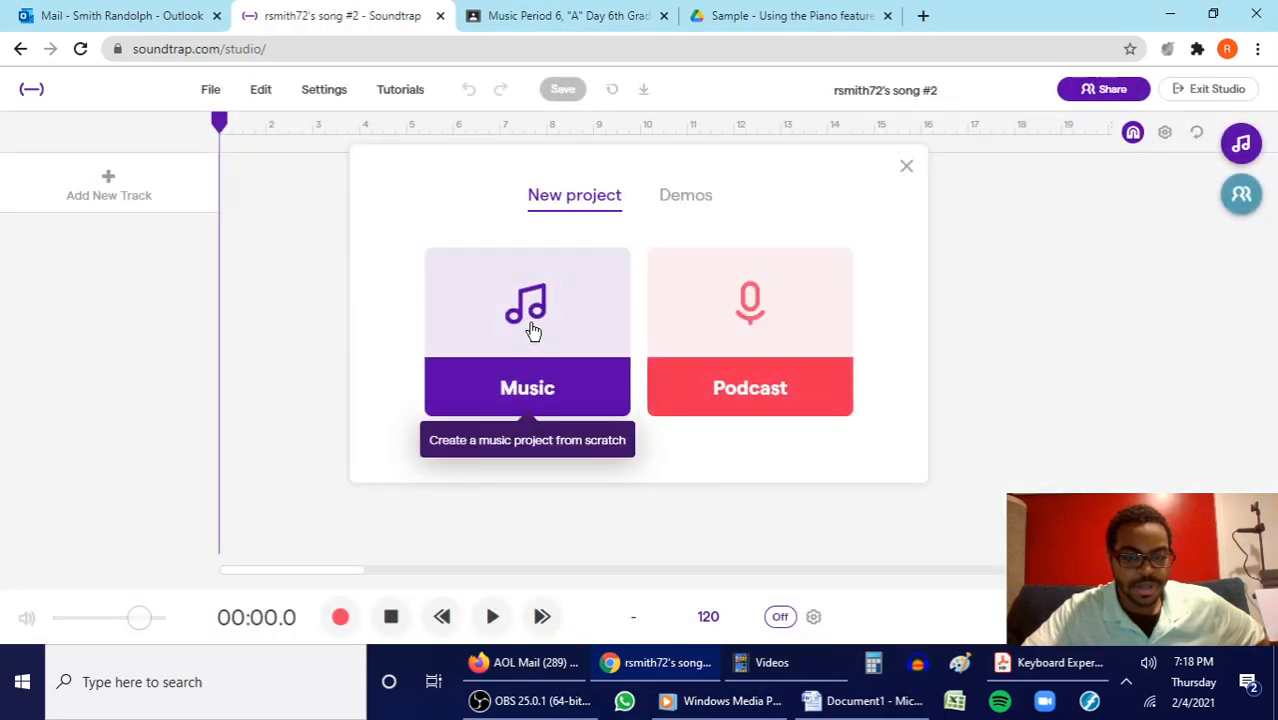
click(528, 388)
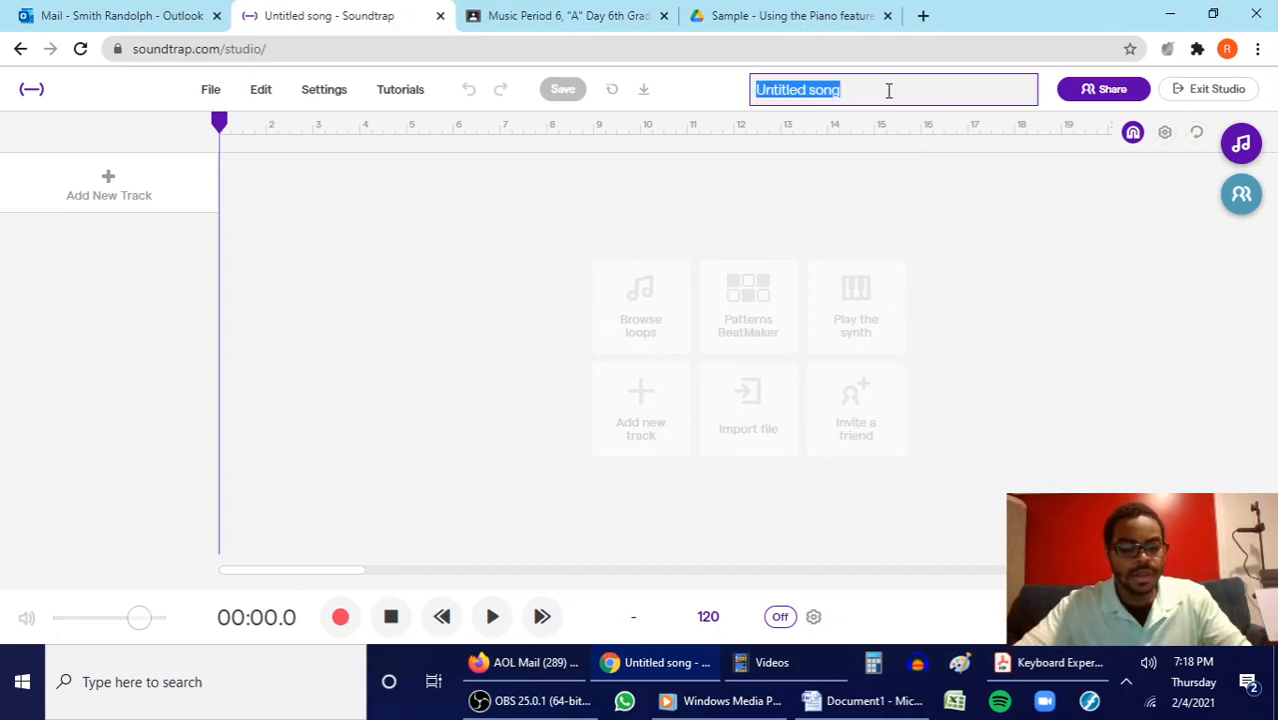
- Title the new project 'Keyboard Experiment' in the song name field
text(Keyboard Expe)
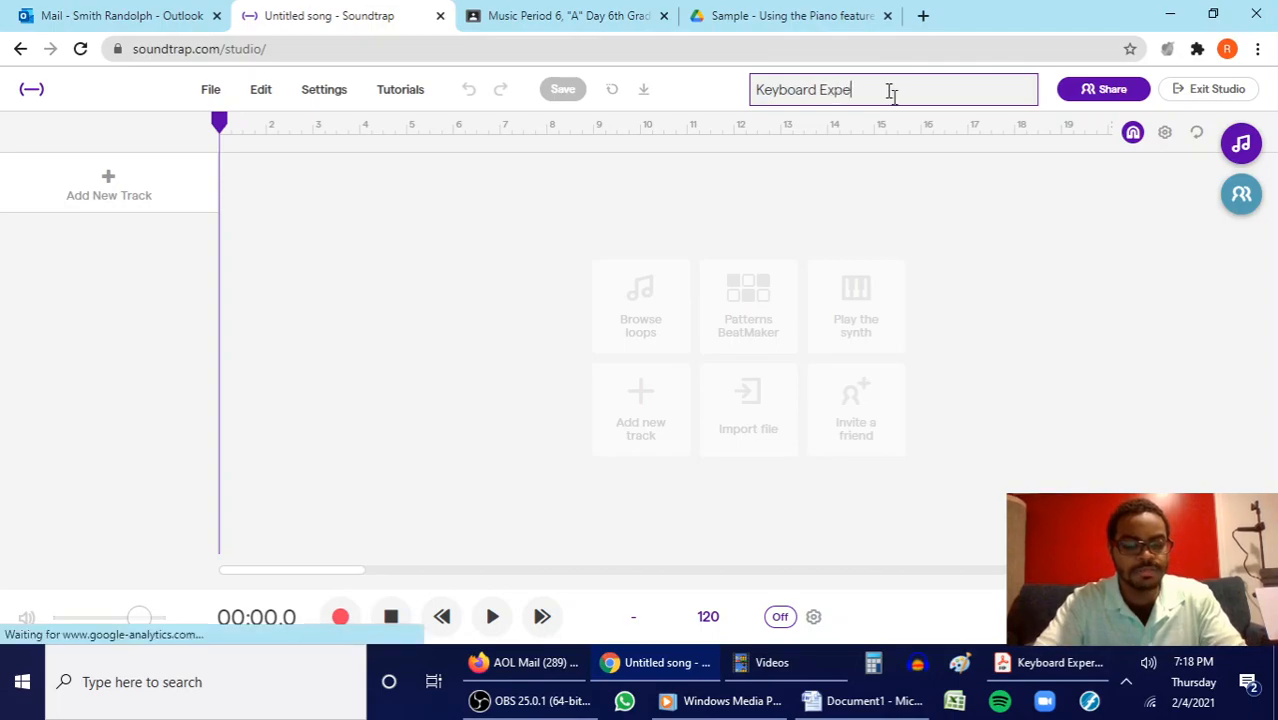
text(riment - Ji)
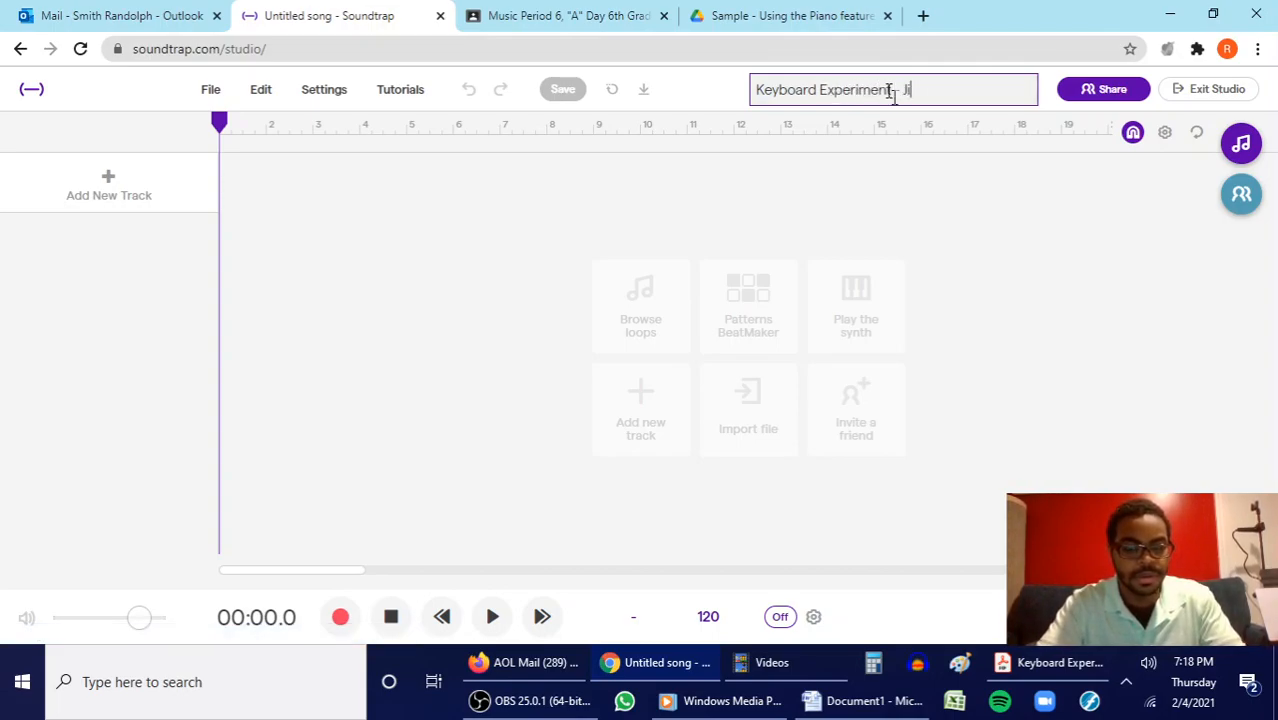
text(oh)
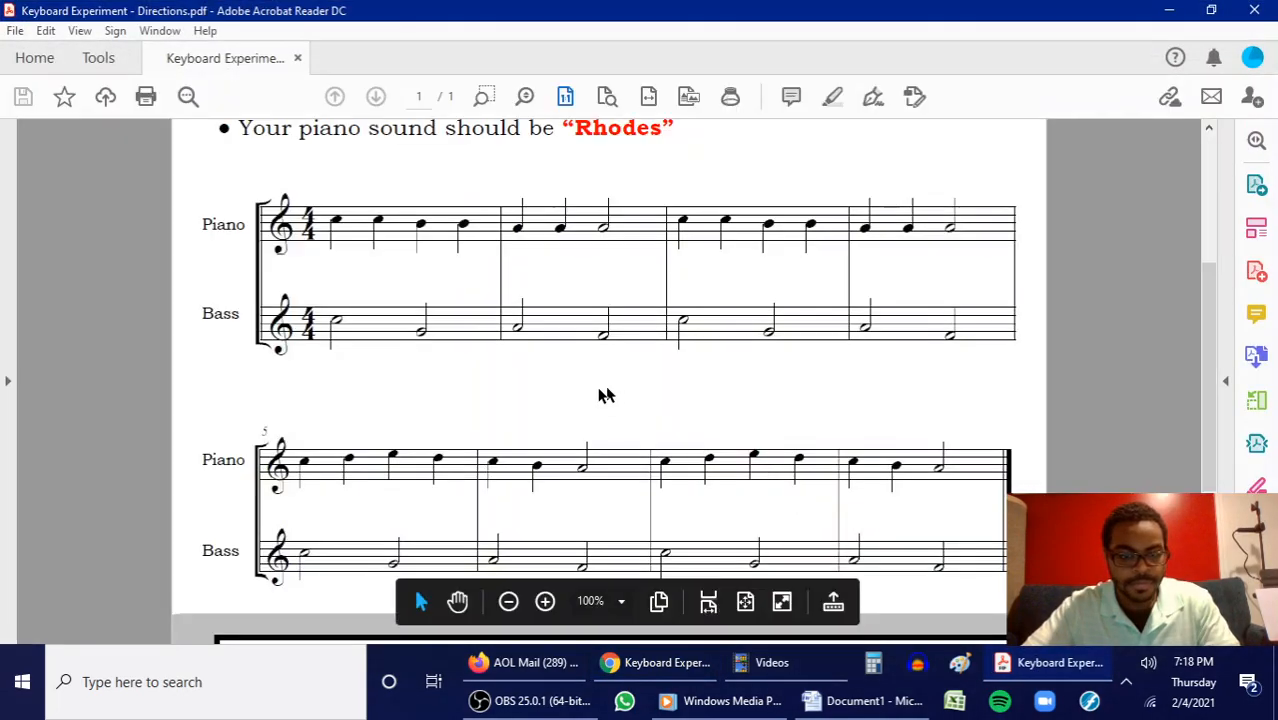
- Scroll through the piano and bass sheet music in the directions PDF
scroll(down, 3)
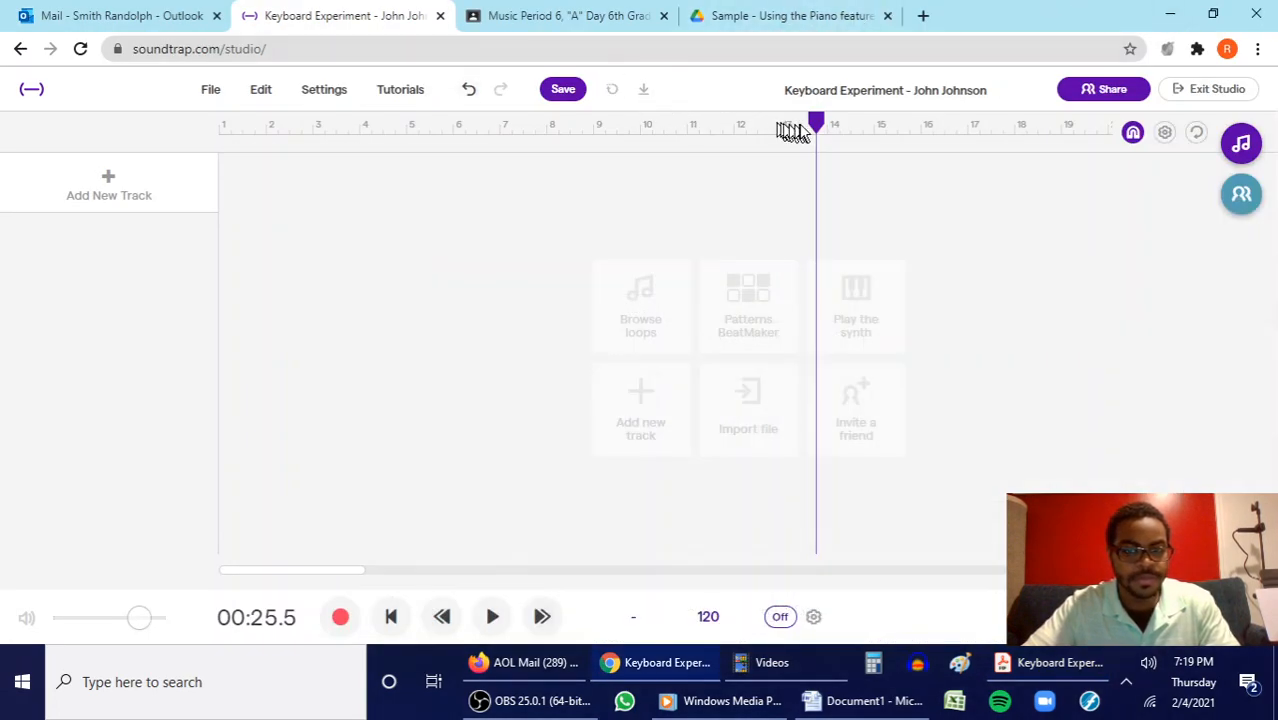
- Search the loop library for 'basic verse 1'
click(390, 616)
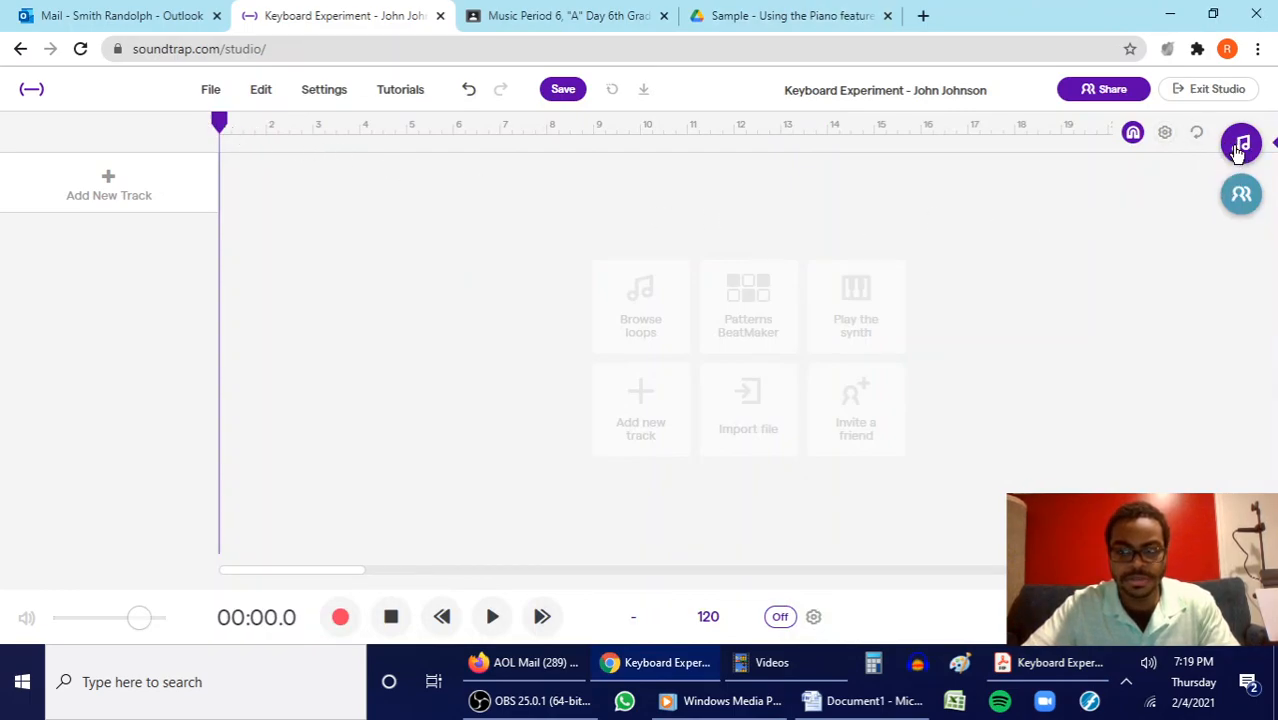
click(1240, 144)
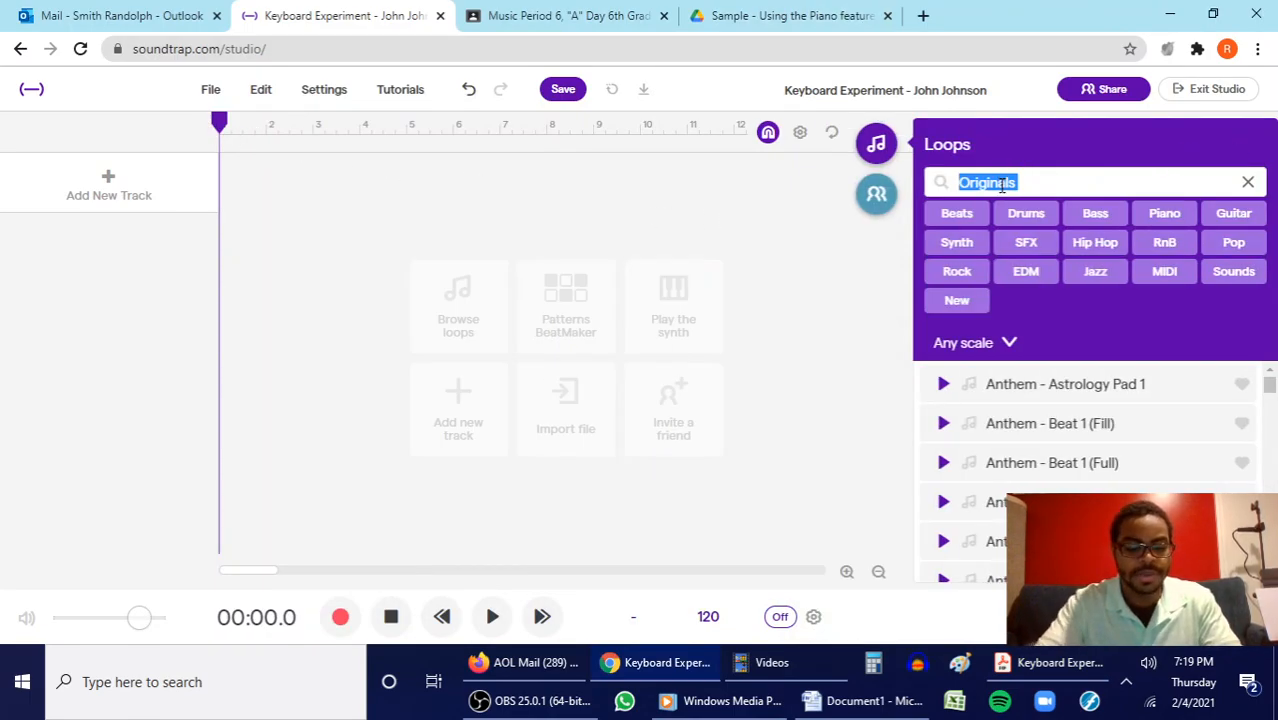
text(ver)
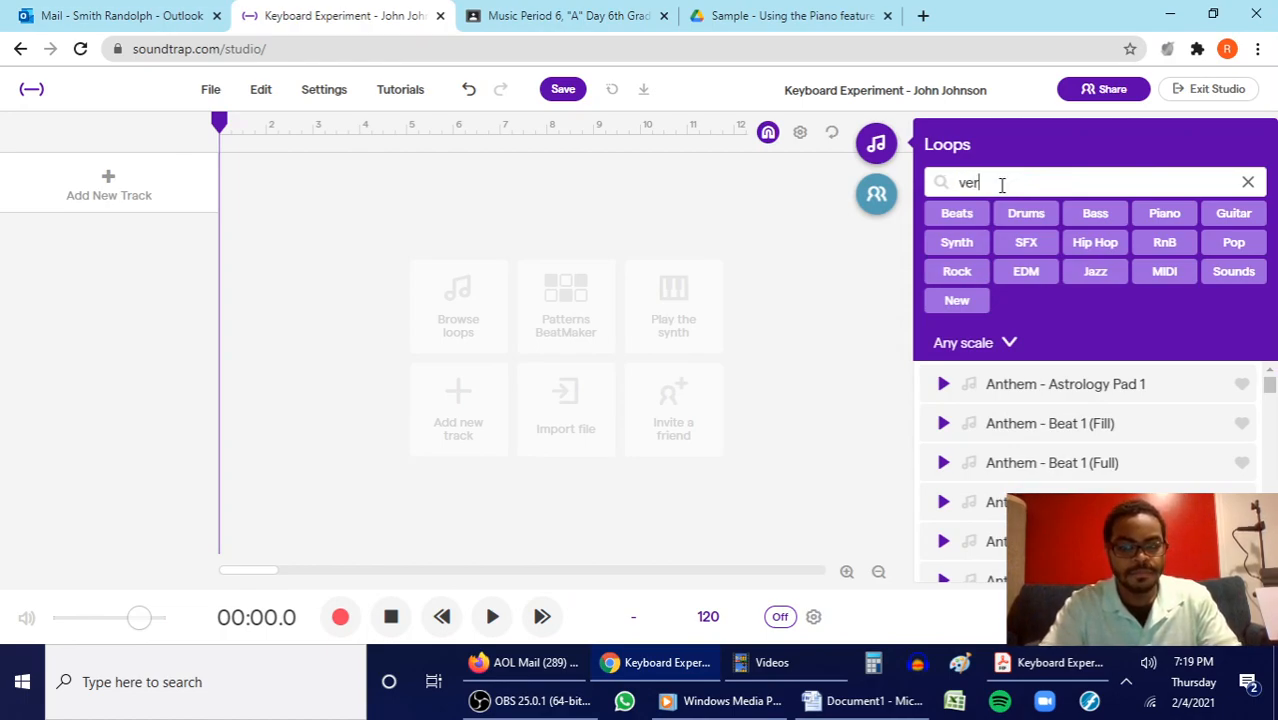
text(basic verse)
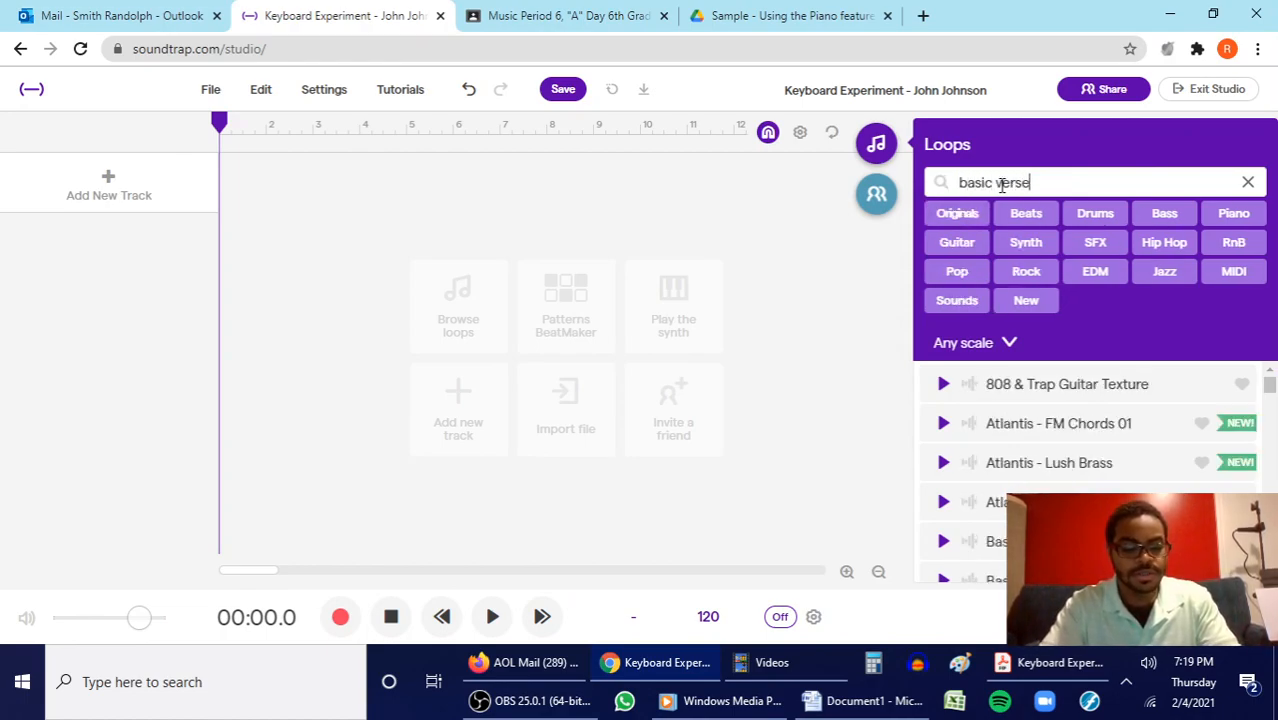
text(1)
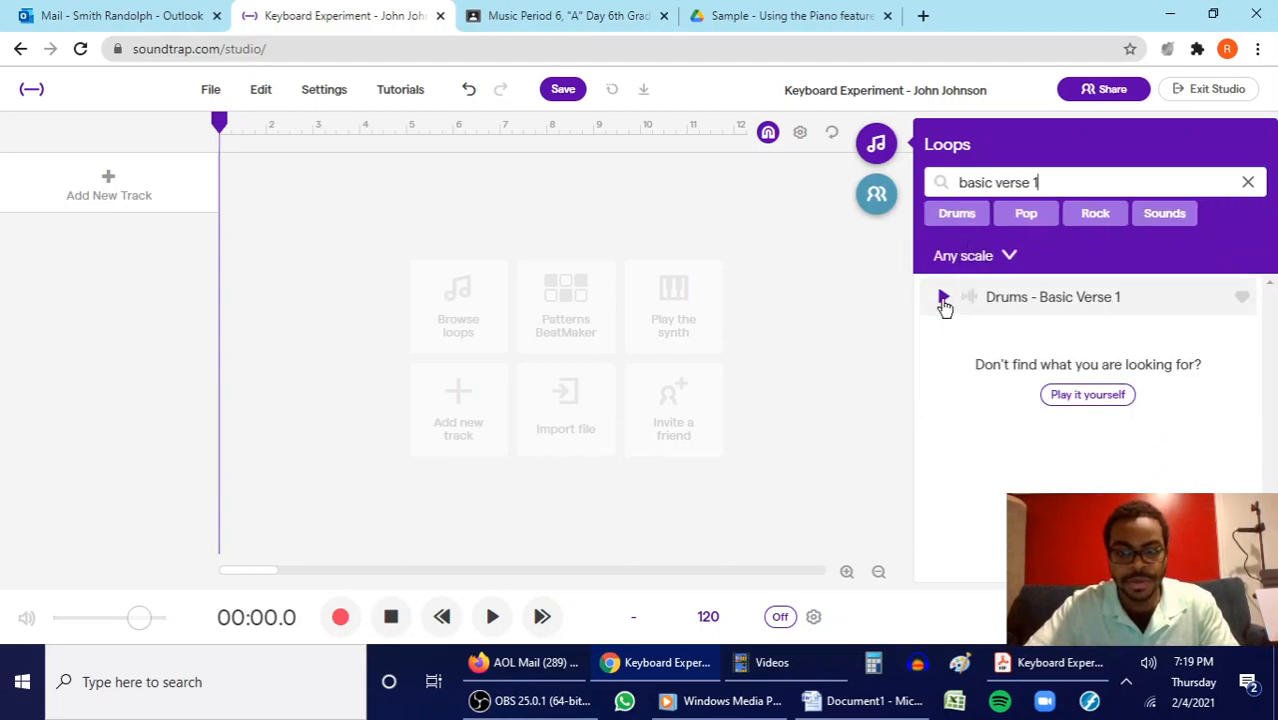
- Preview Drums - Basic Verse 1 and place it on the timeline as the first track
click(942, 296)
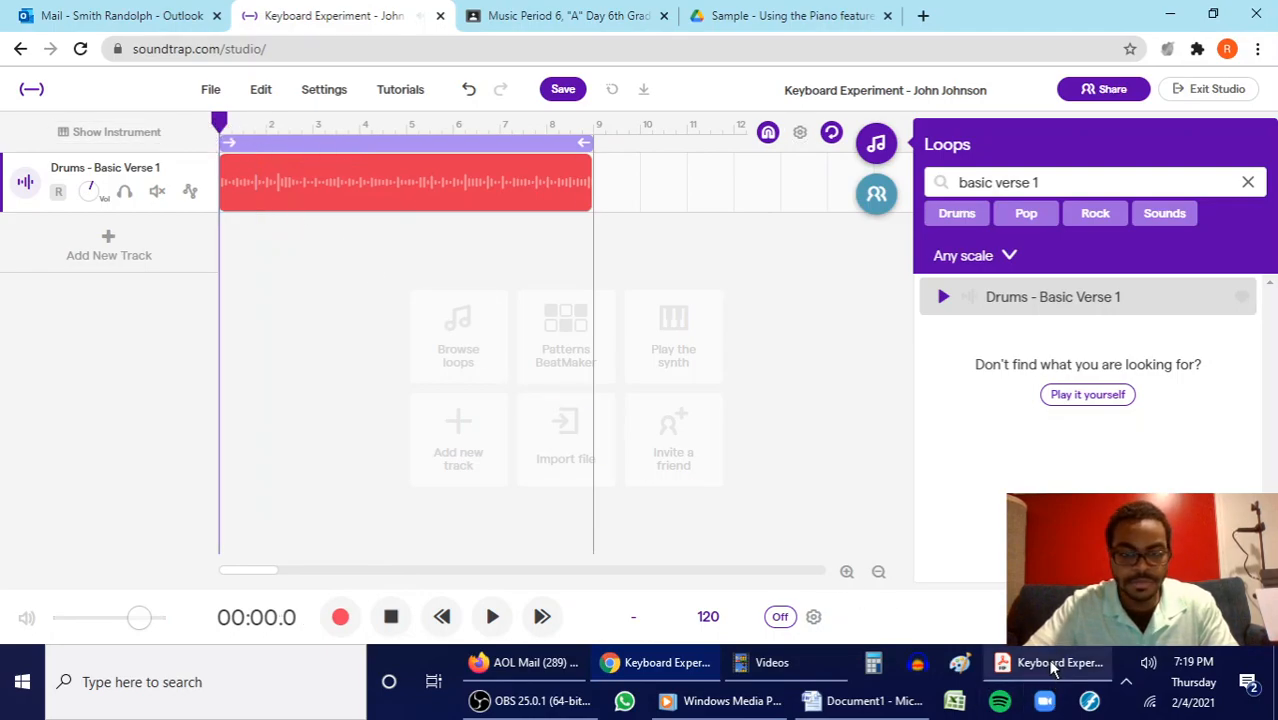
click(1044, 662)
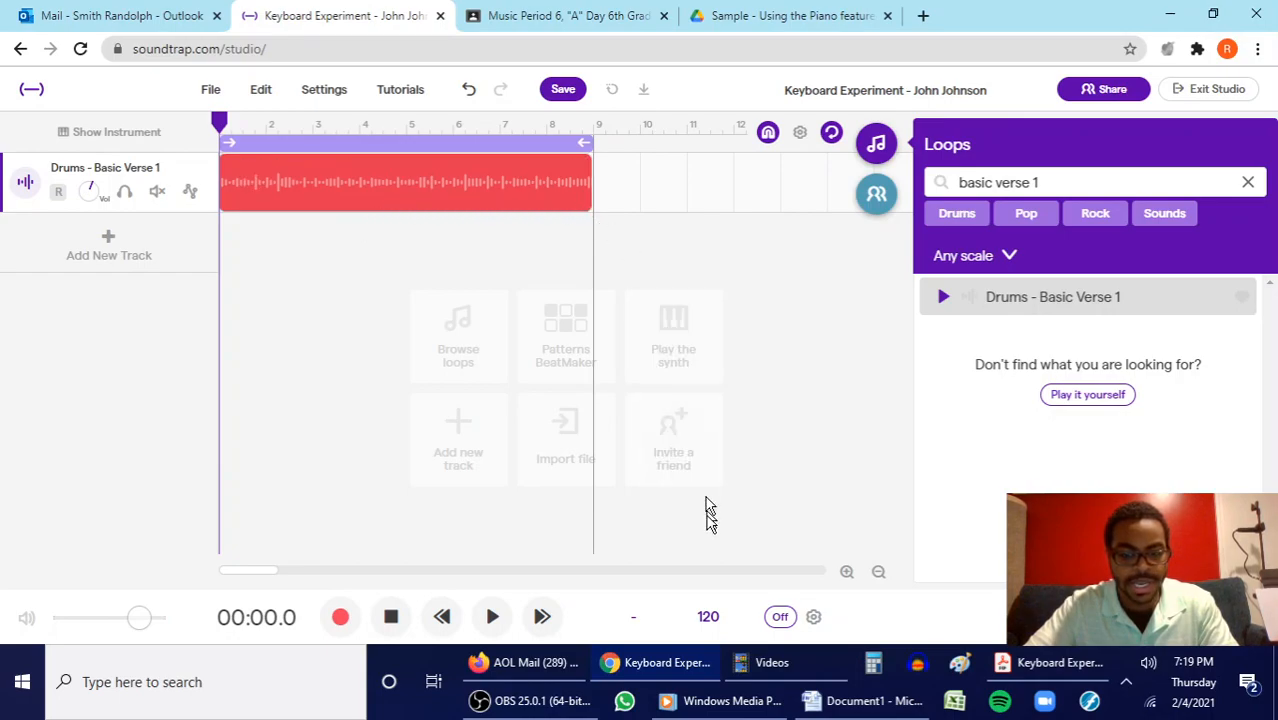
- Change the project tempo from 120 to 80 BPM and confirm it
click(708, 616)
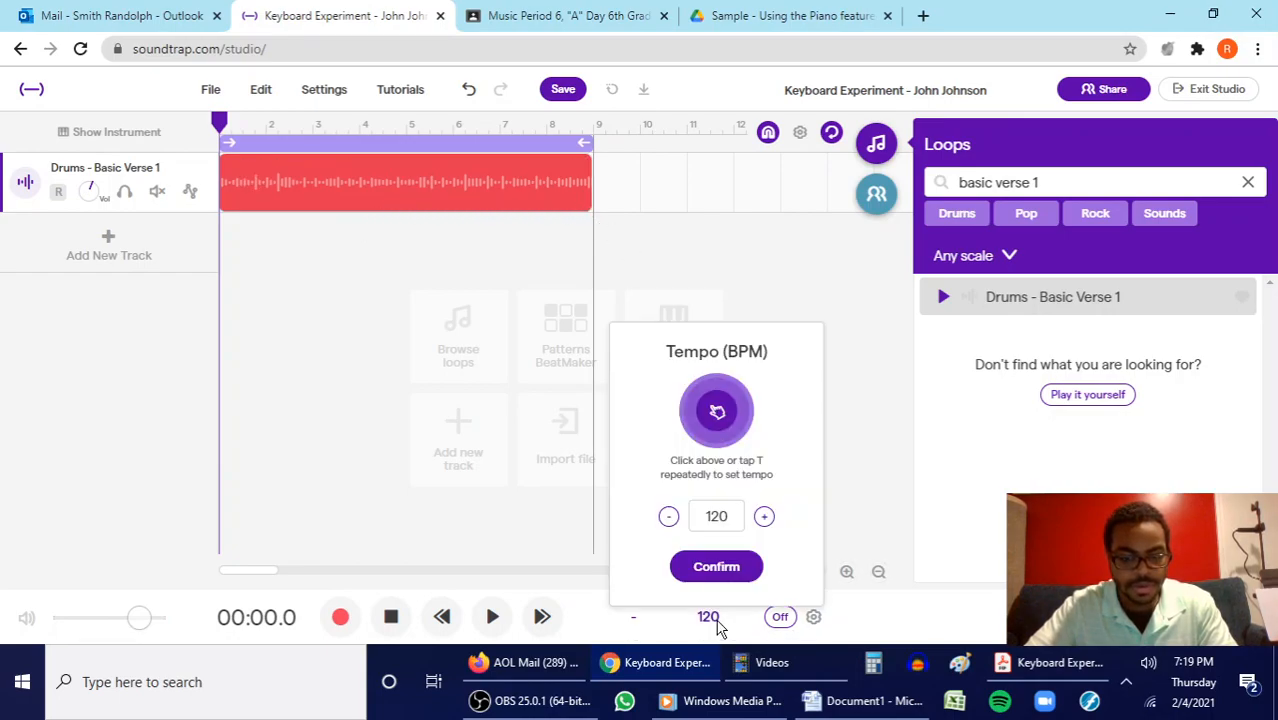
click(668, 516)
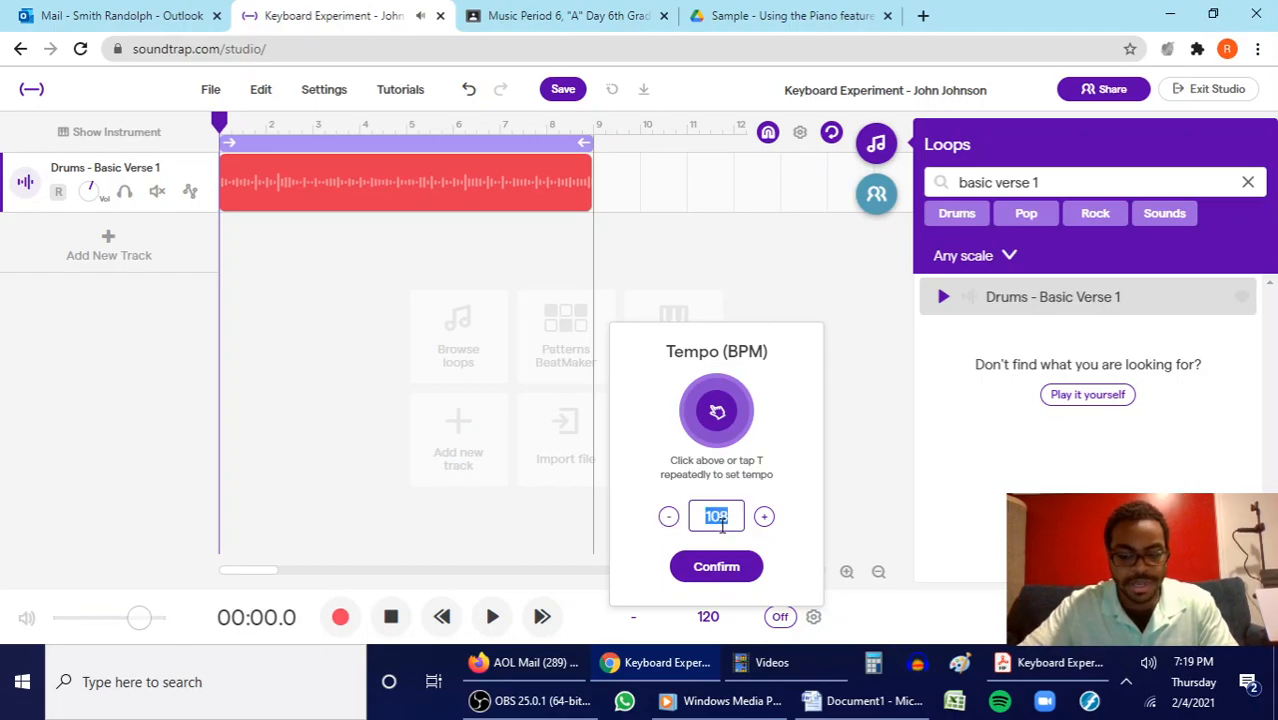
text(80)
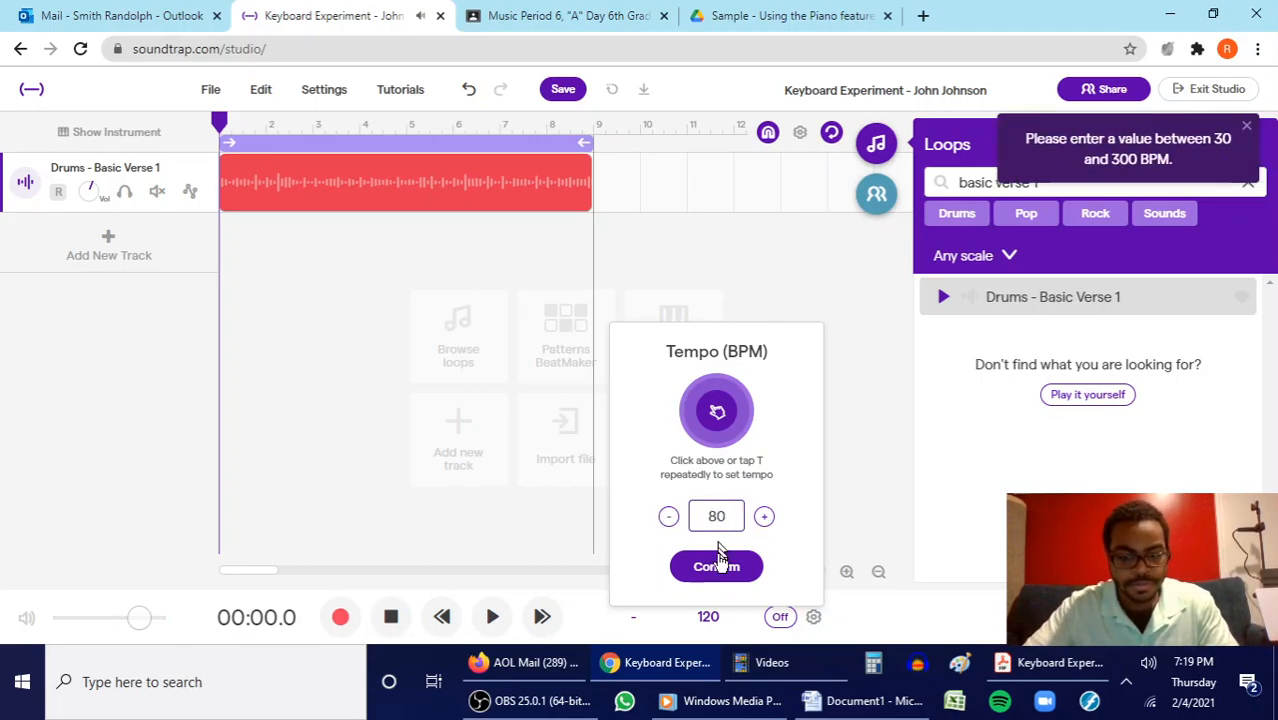
click(716, 566)
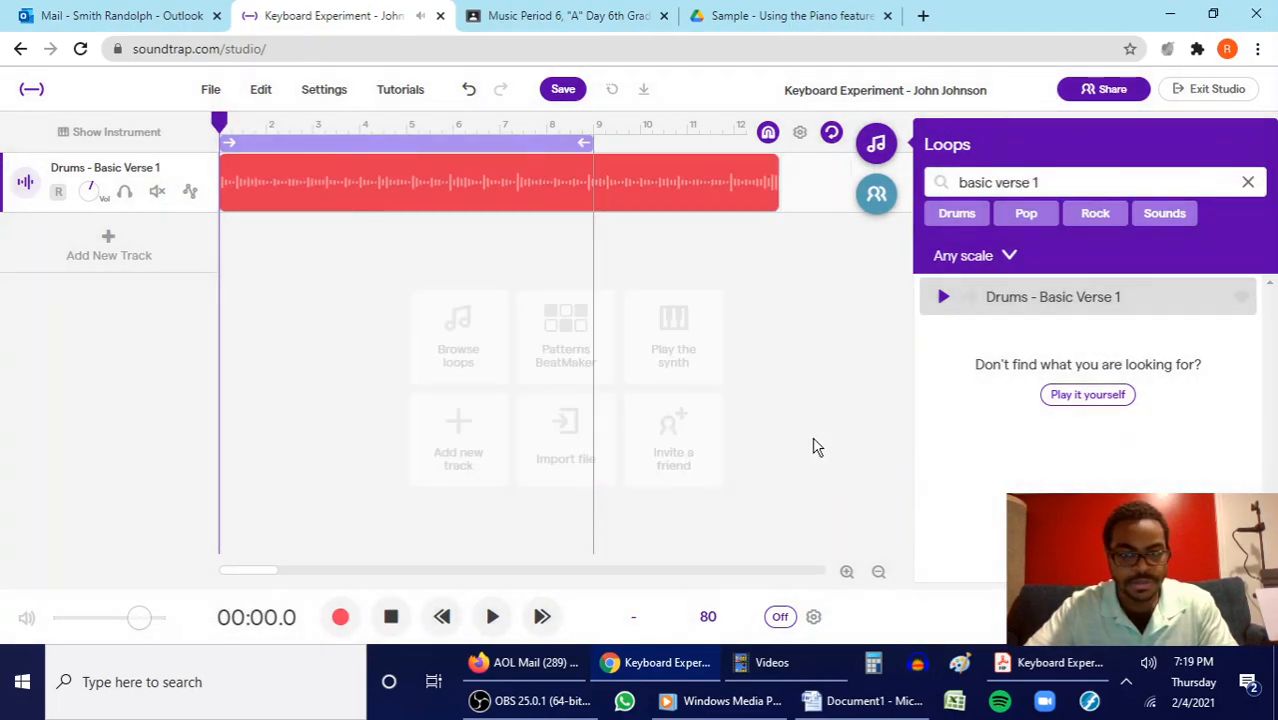
mouse_move(324, 318)
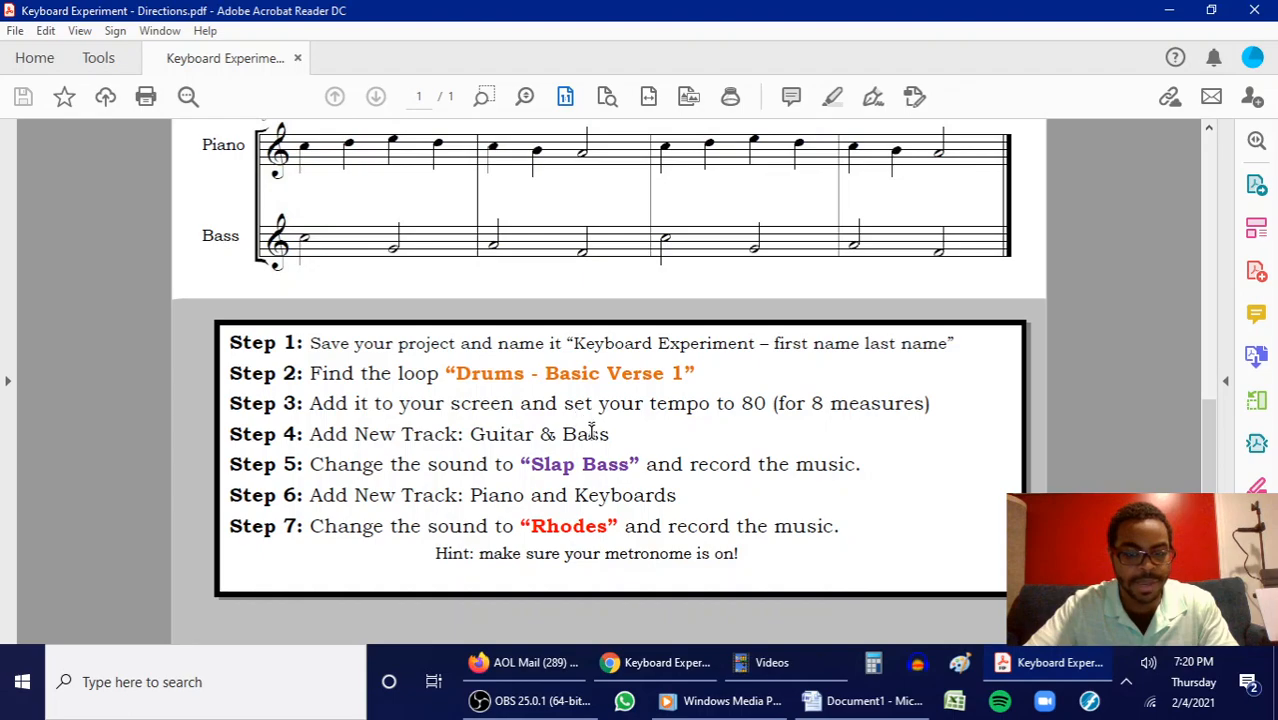
- Return from the directions PDF to the Soundtrap project window
click(654, 662)
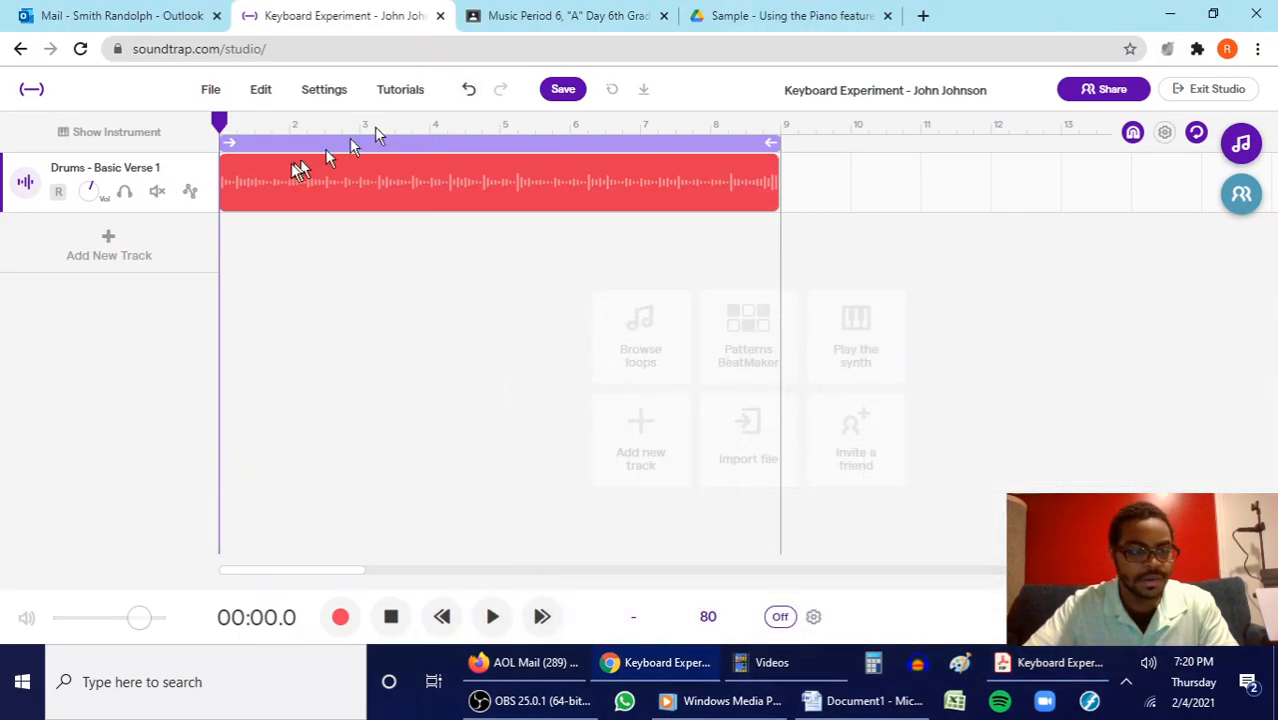
mouse_move(108, 248)
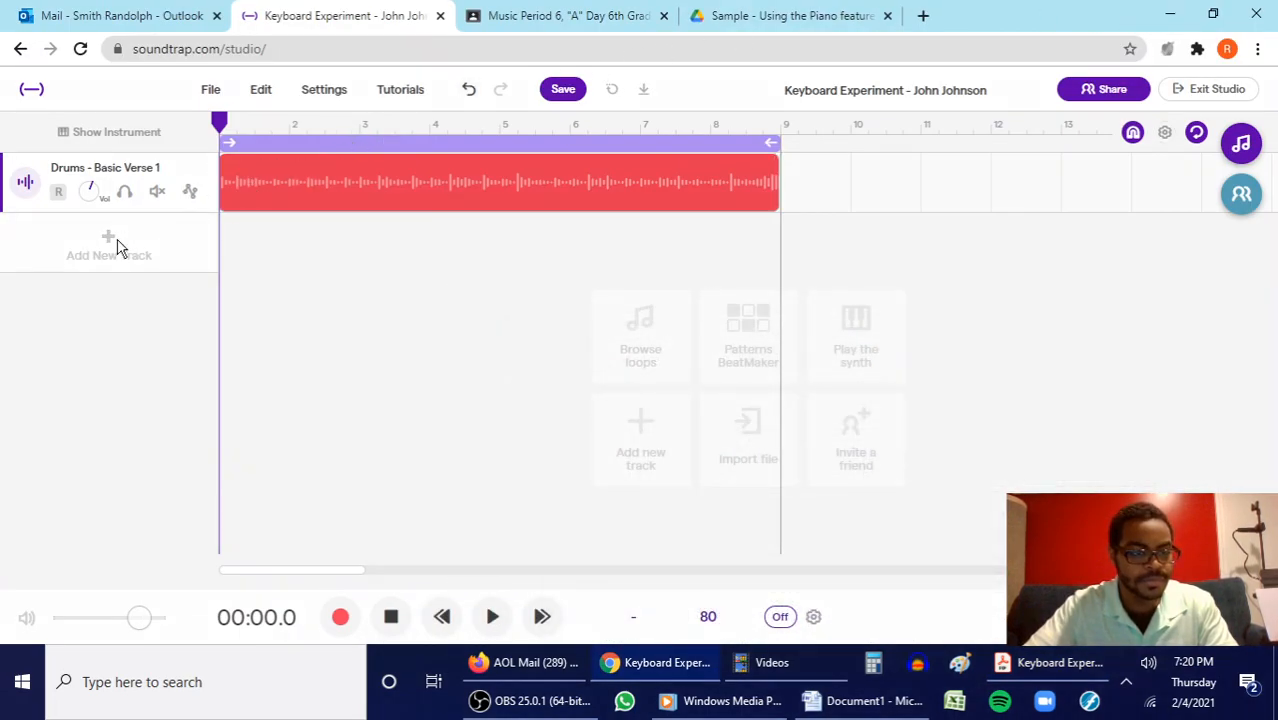
- Add a new Guitar & bass track to the project
click(108, 244)
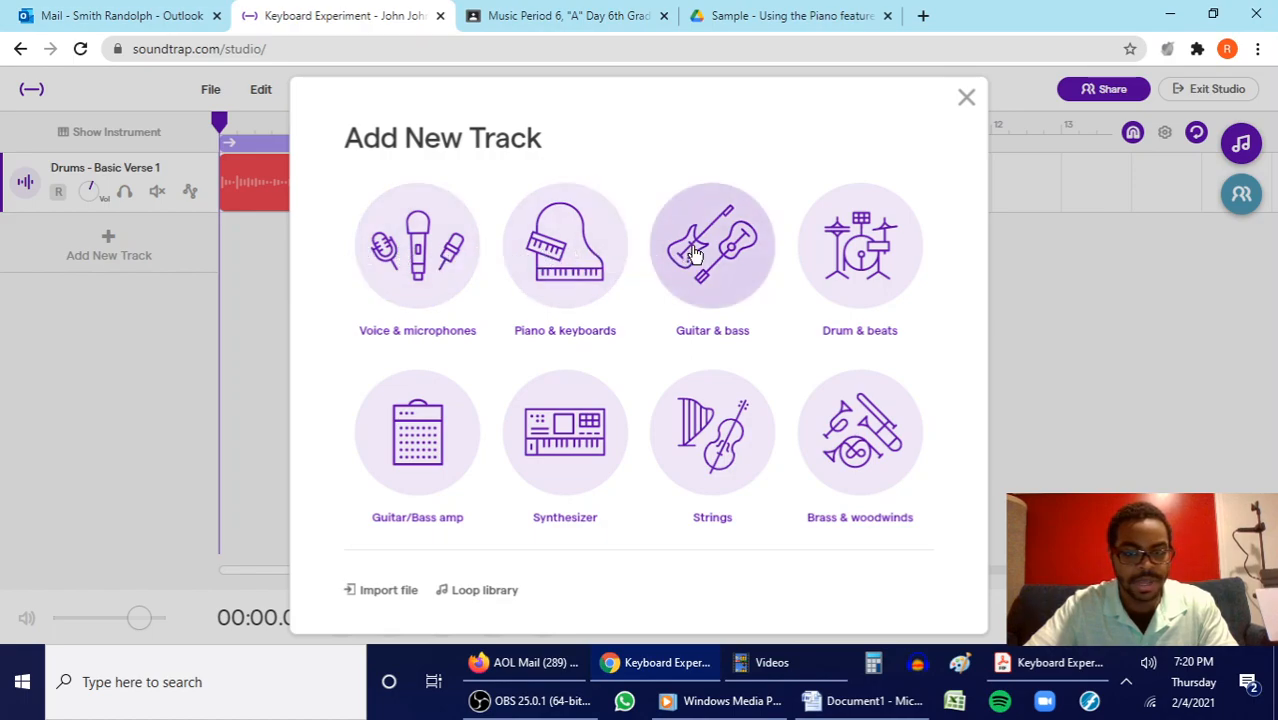
click(966, 96)
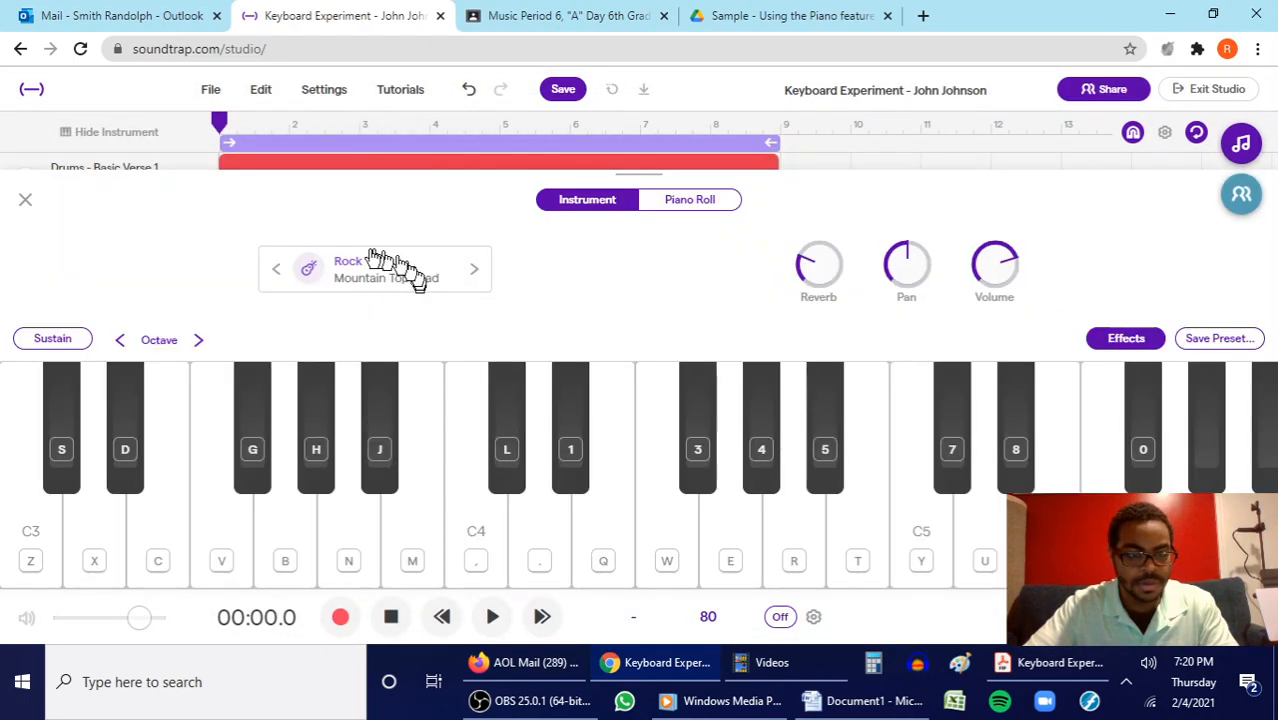
mouse_move(490, 500)
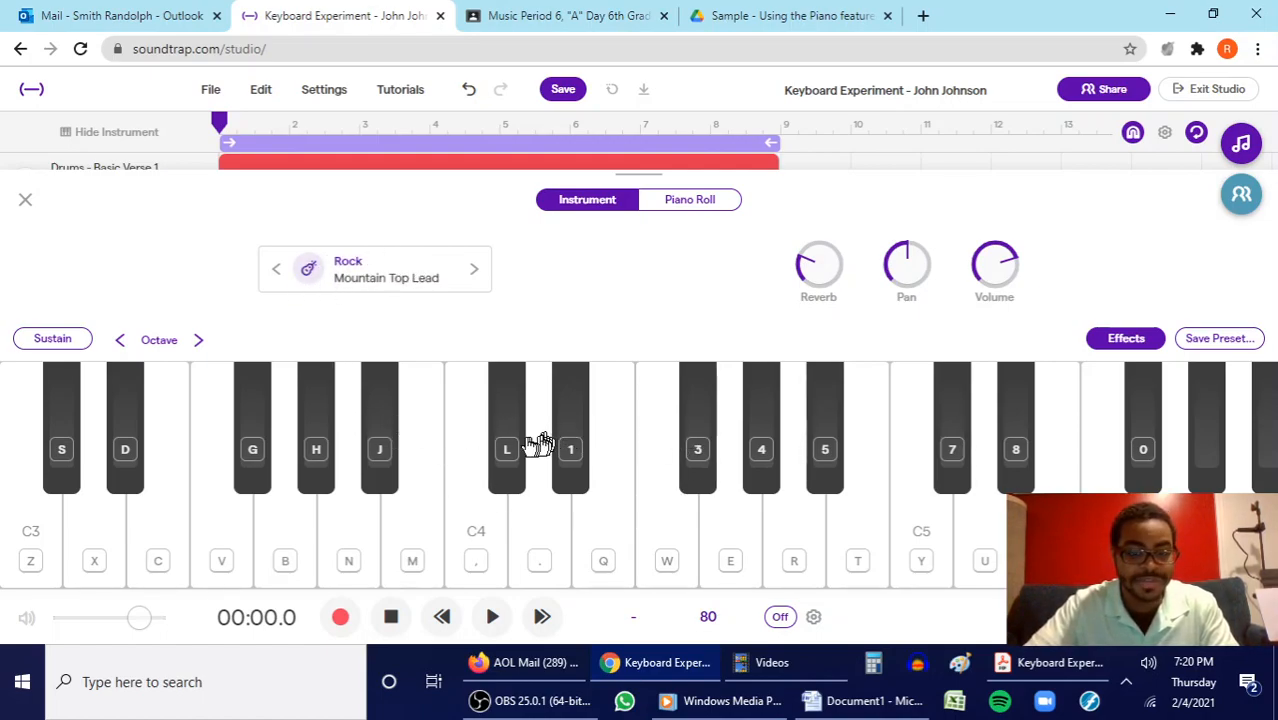
mouse_move(528, 438)
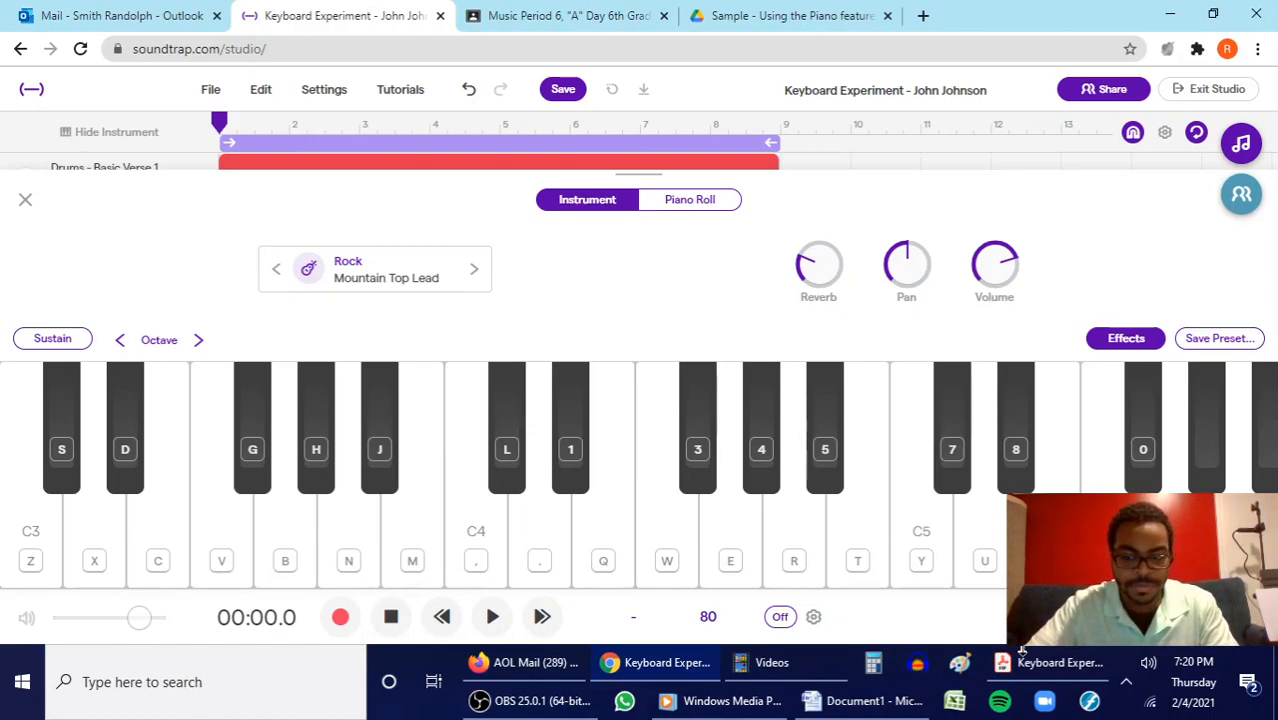
click(1046, 662)
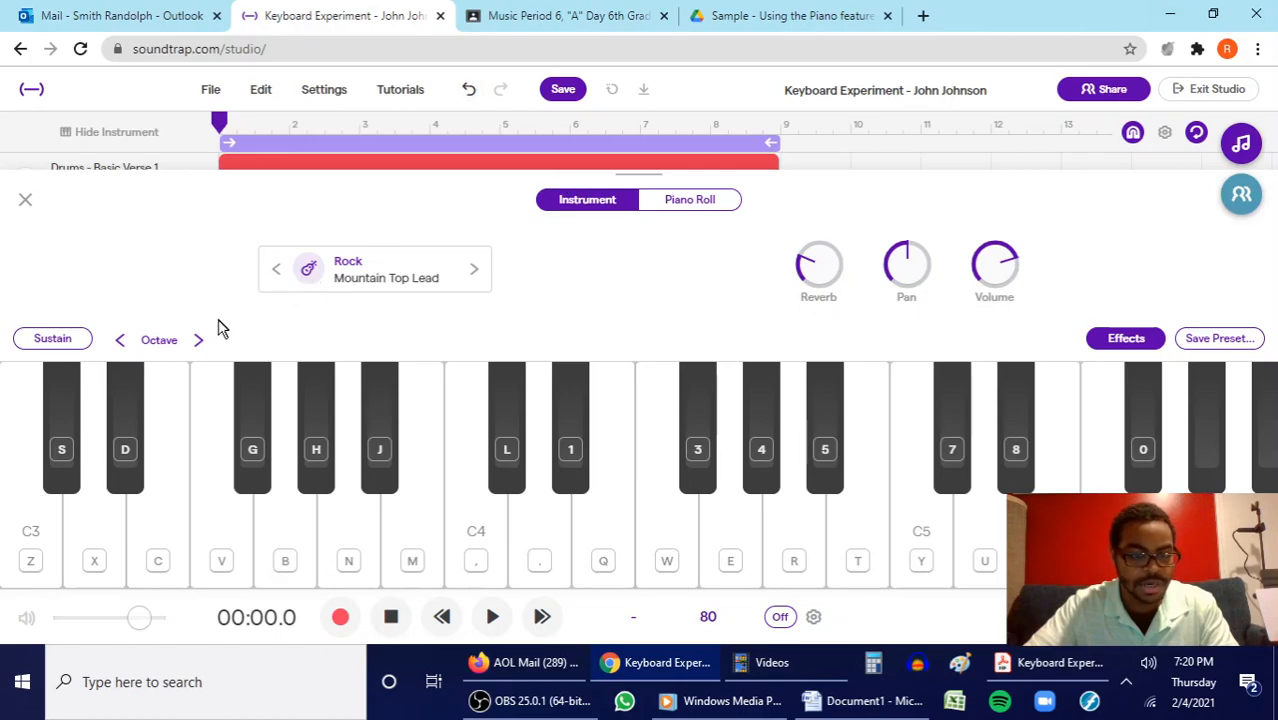
mouse_move(462, 500)
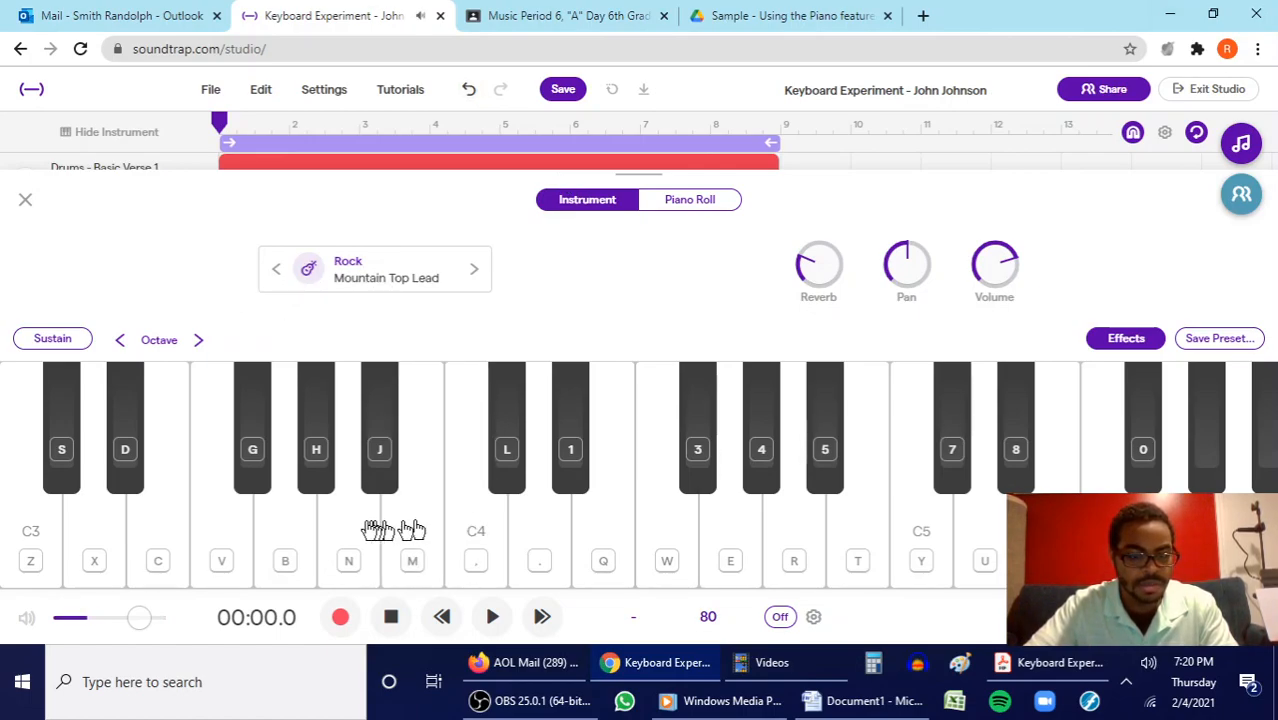
mouse_move(484, 320)
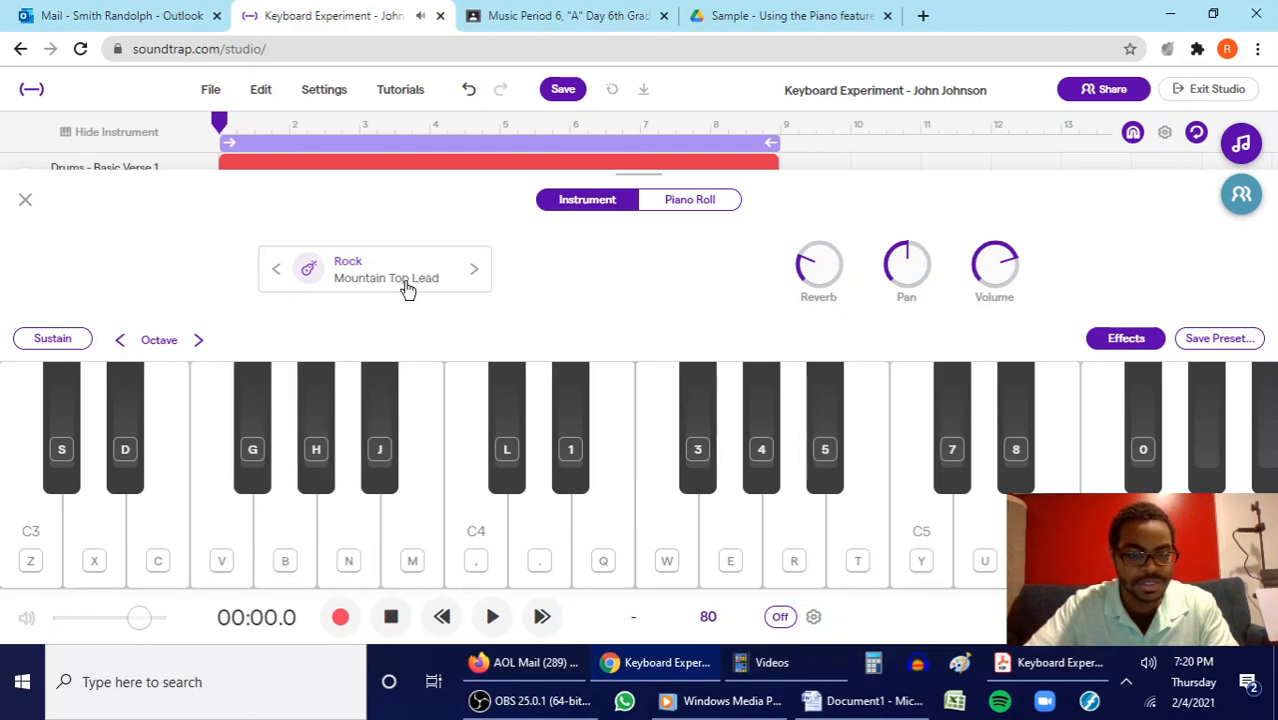
- Search presets for 'slap bass' and set the track to Bass - Electric Slap Bass
click(384, 270)
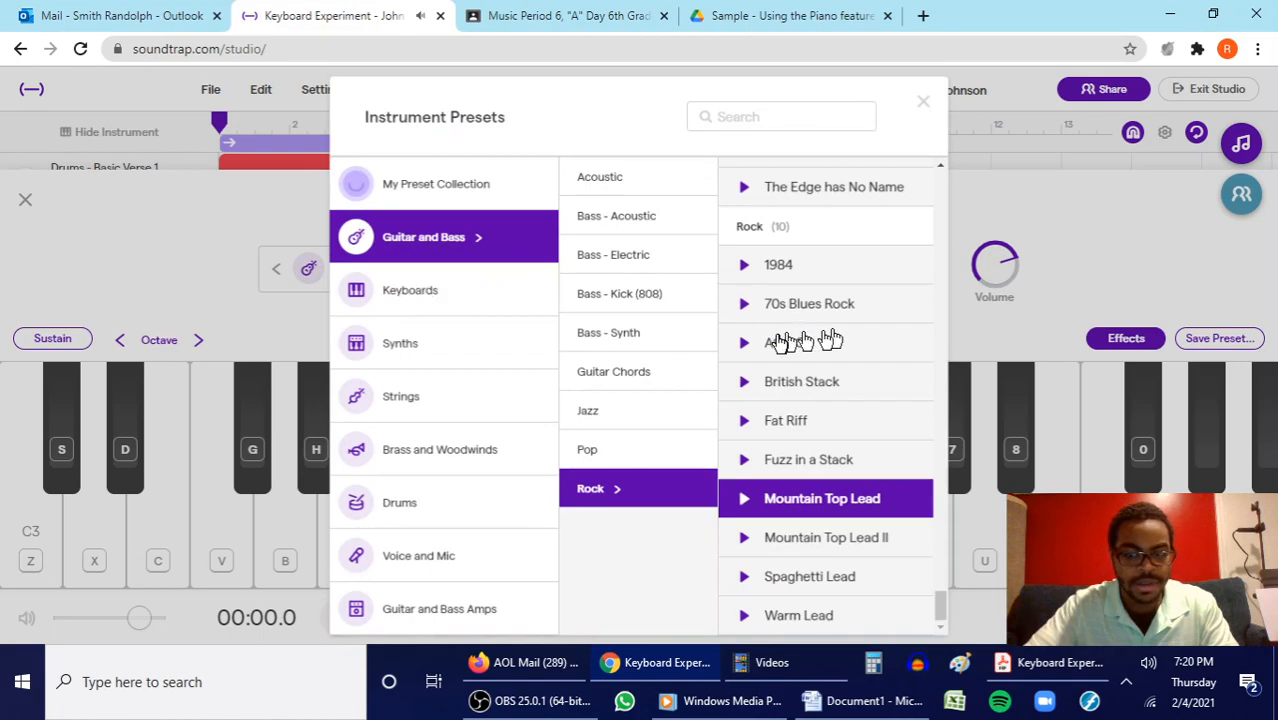
click(588, 448)
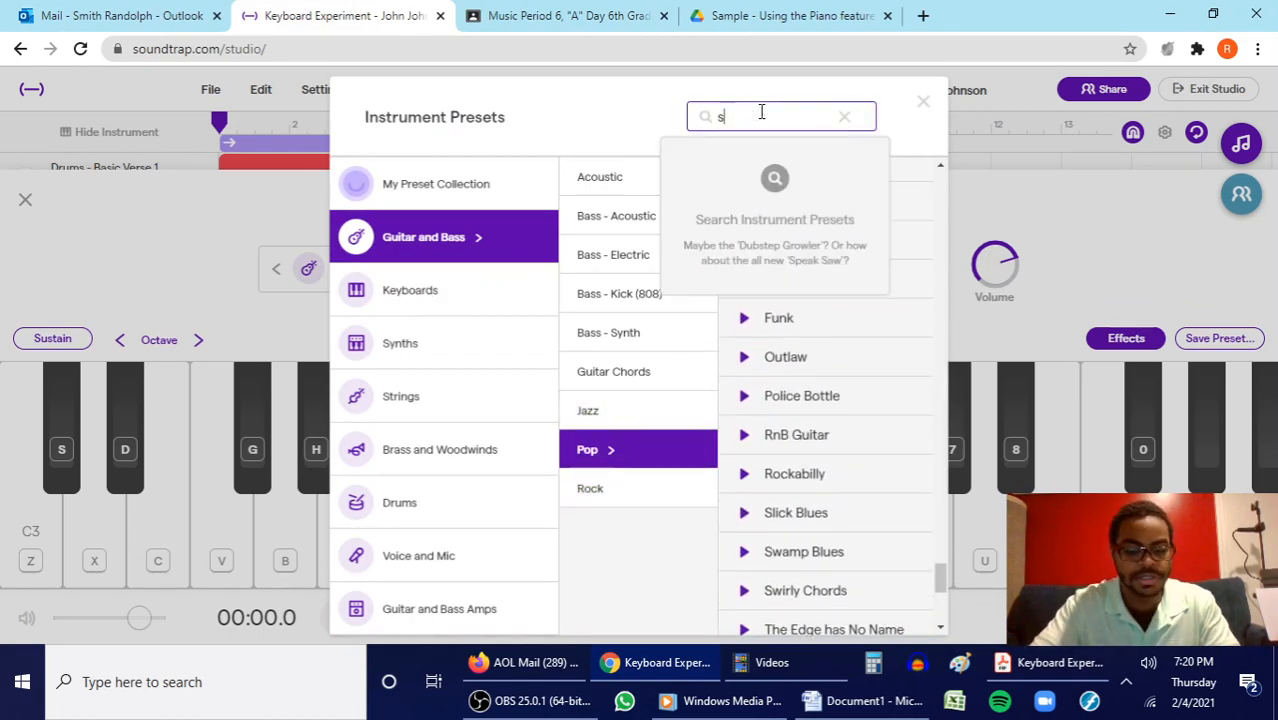
text(lap bass)
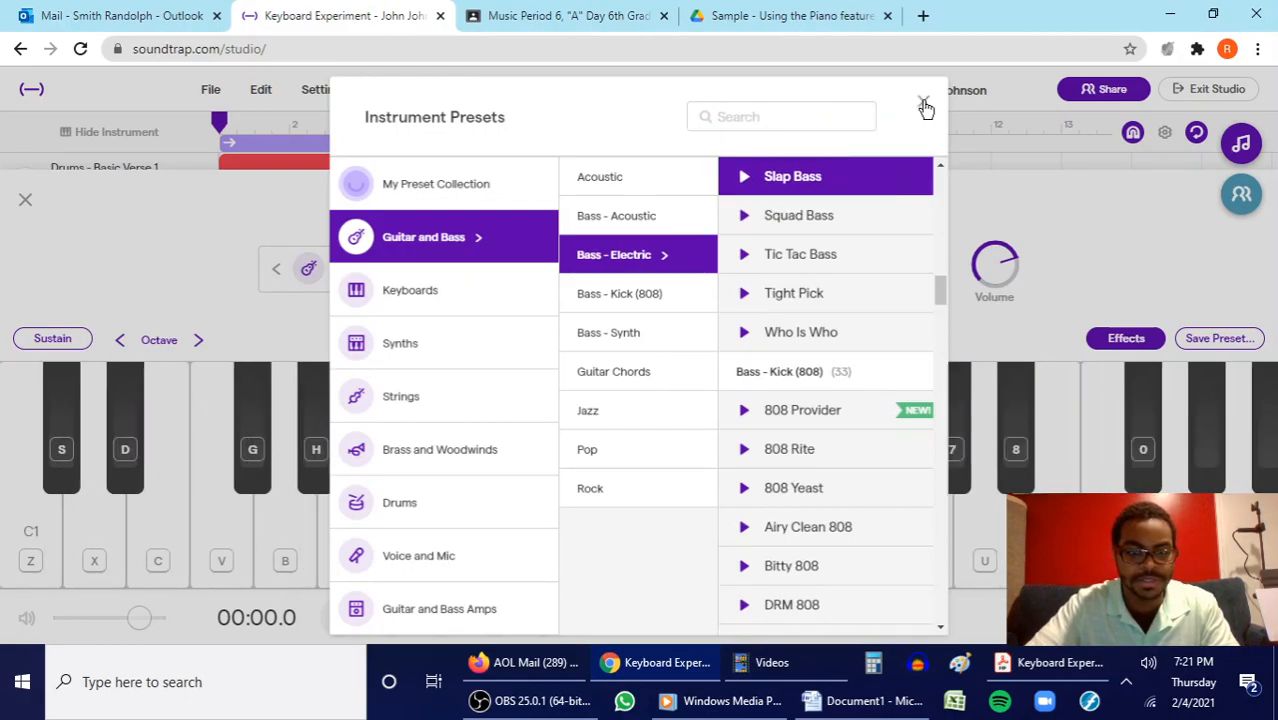
click(924, 106)
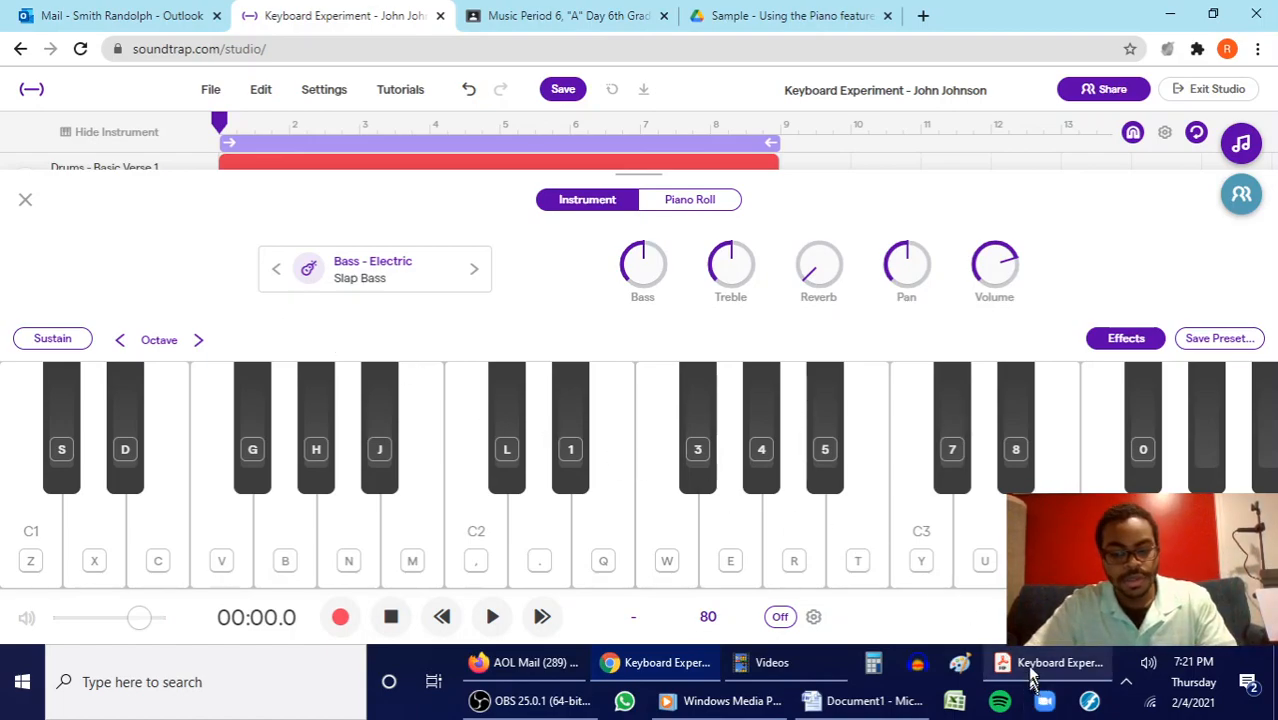
- Switch to the directions PDF and scroll up to show both piano and bass lines
click(1048, 662)
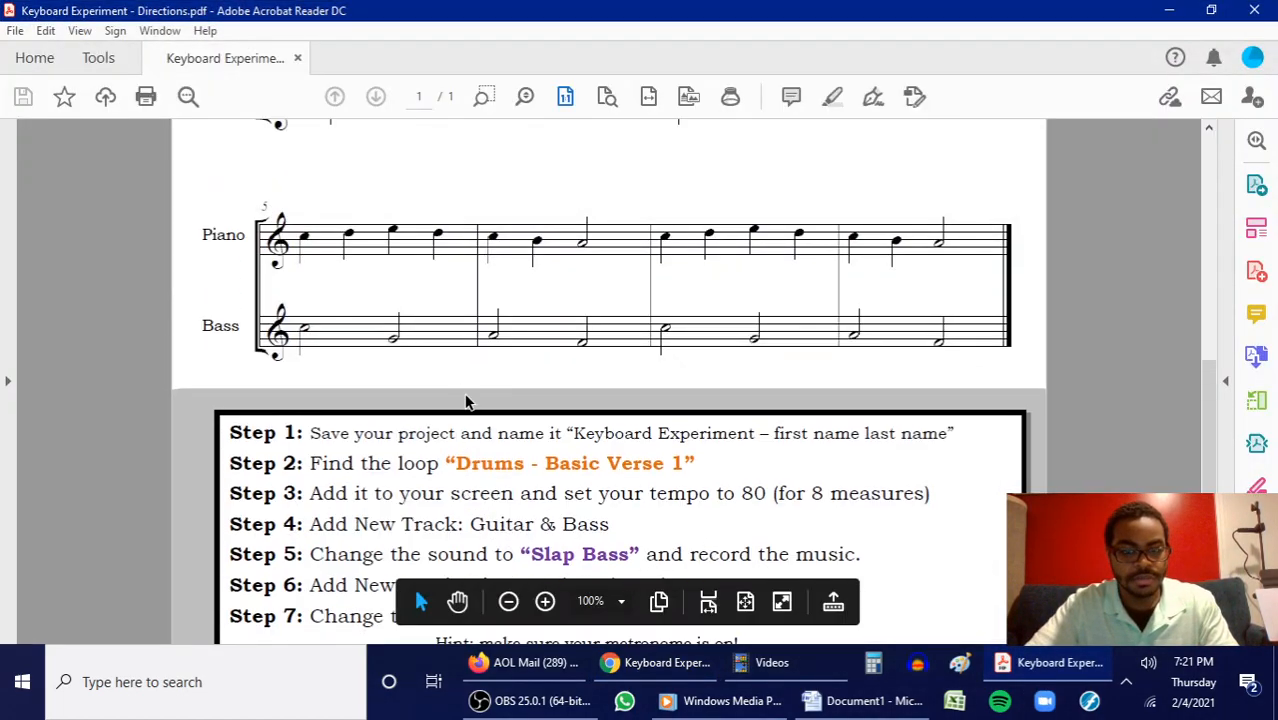
scroll(up, 3)
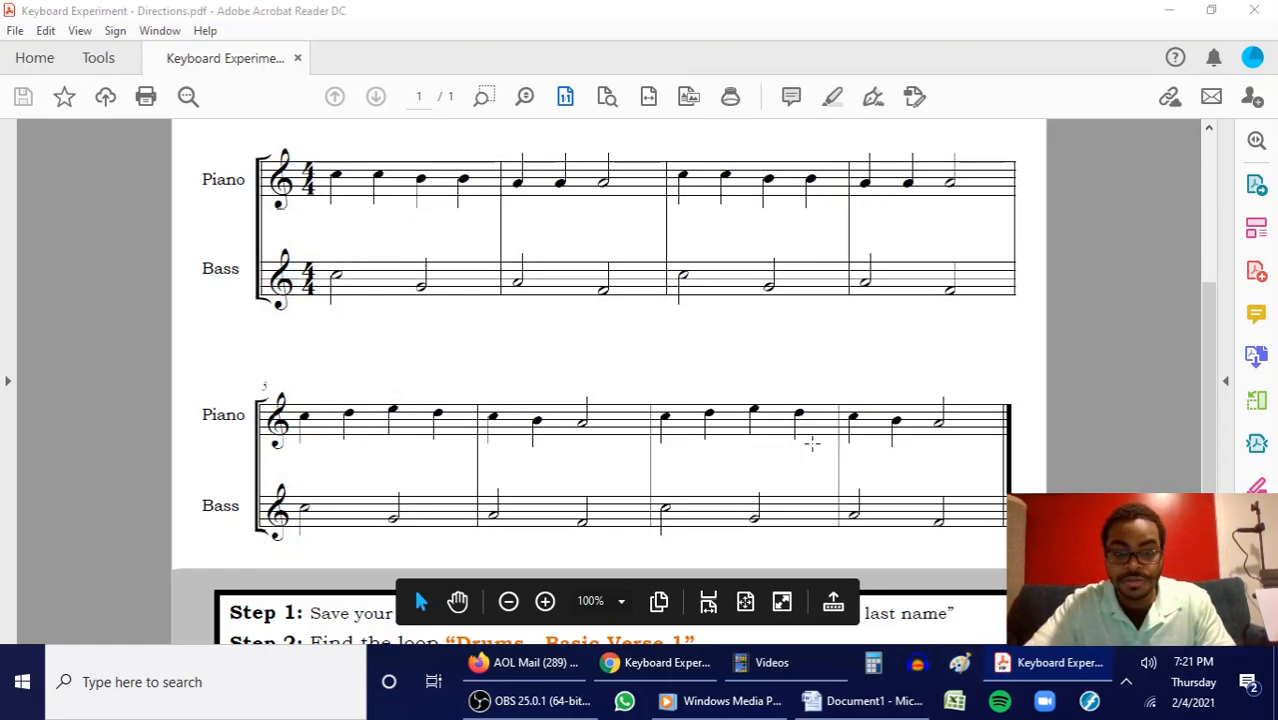
mouse_move(416, 248)
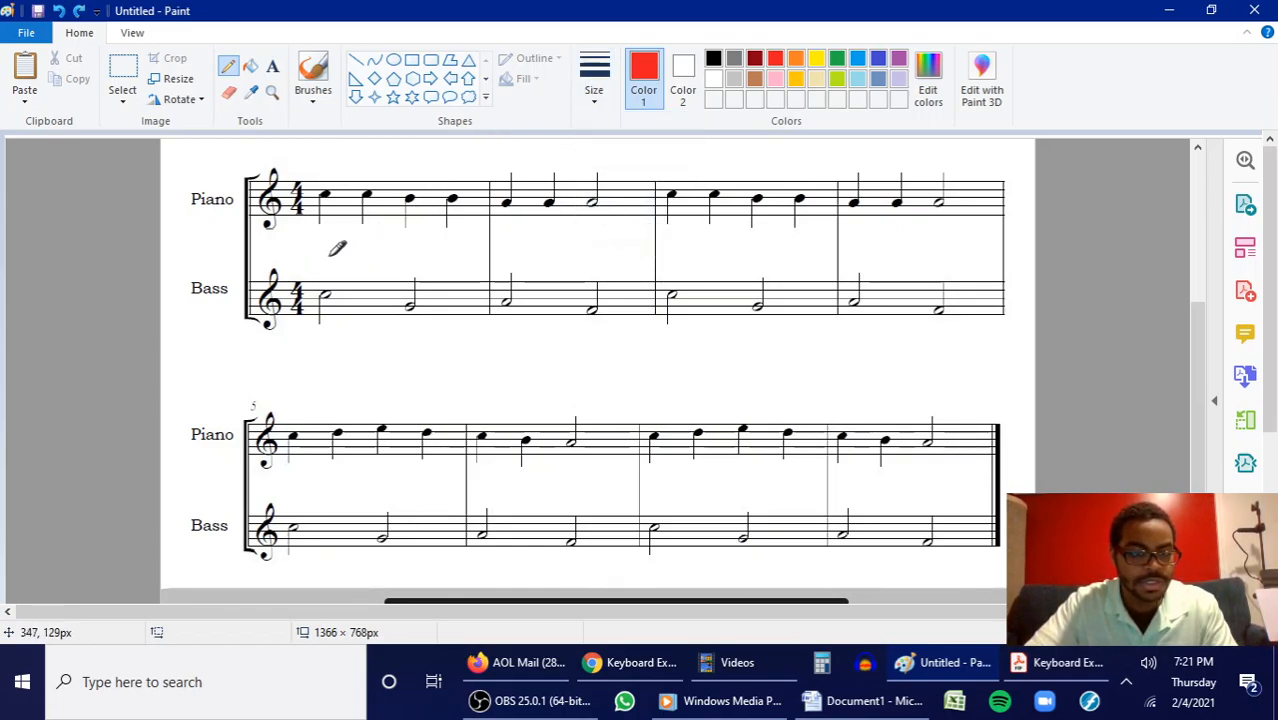
- Hand-write the red letters C and G above the bass notes across the sheet music
drag(330, 256, 320, 280)
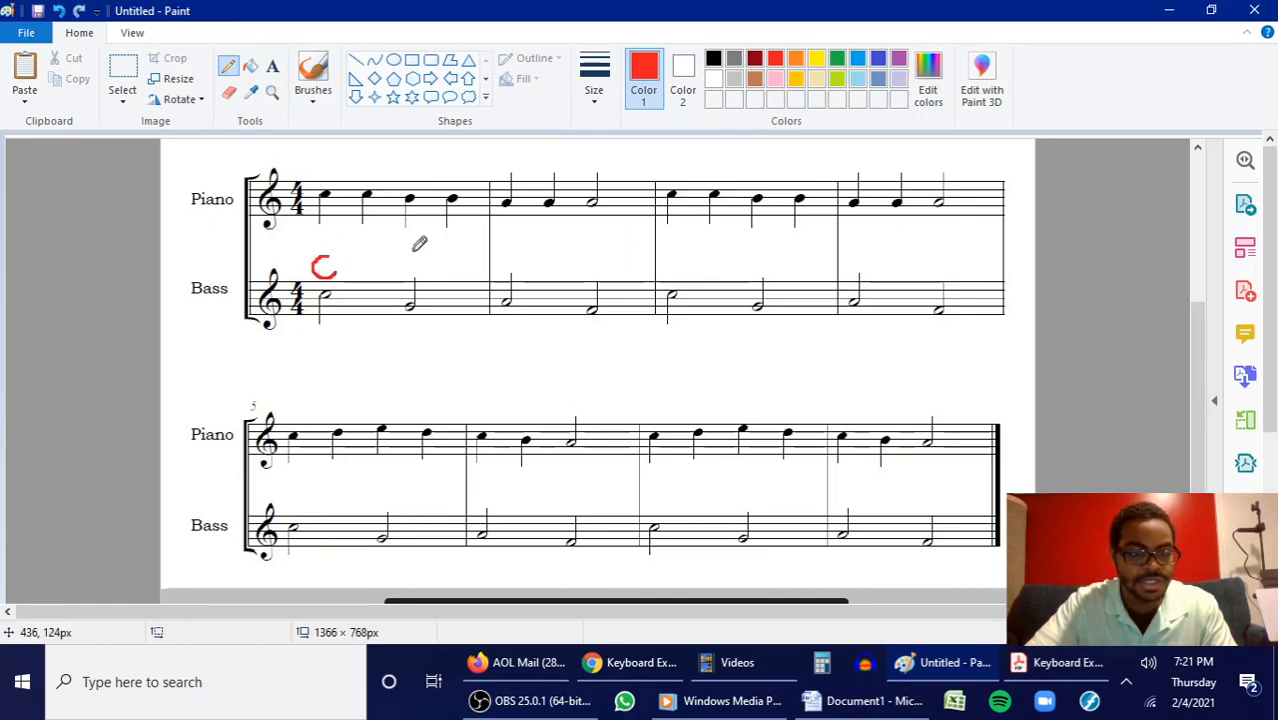
drag(390, 264, 416, 270)
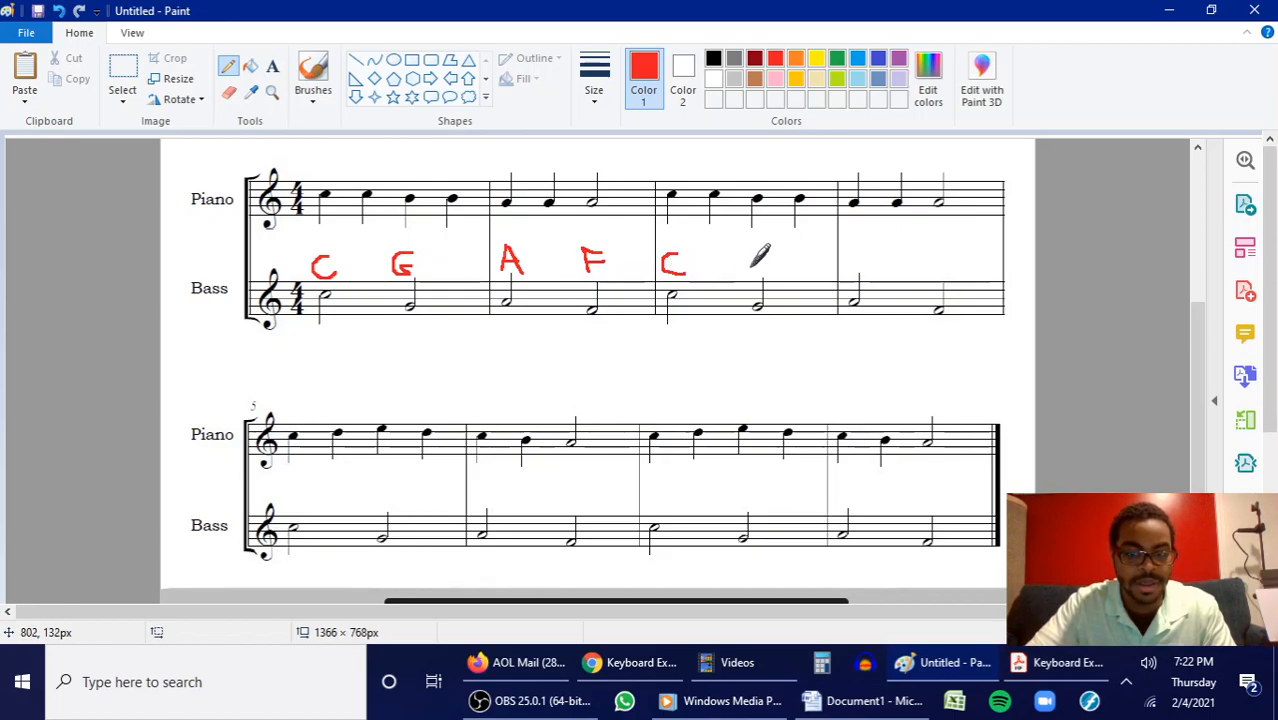
drag(744, 270, 764, 256)
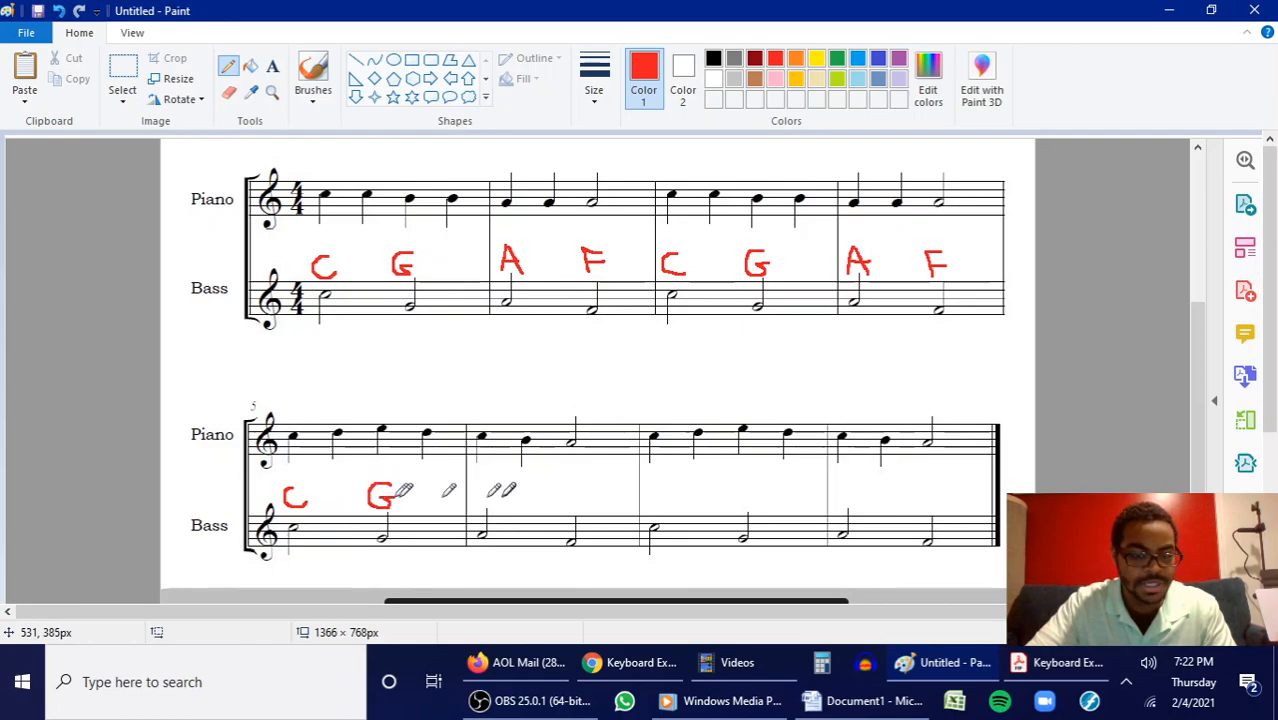
click(480, 498)
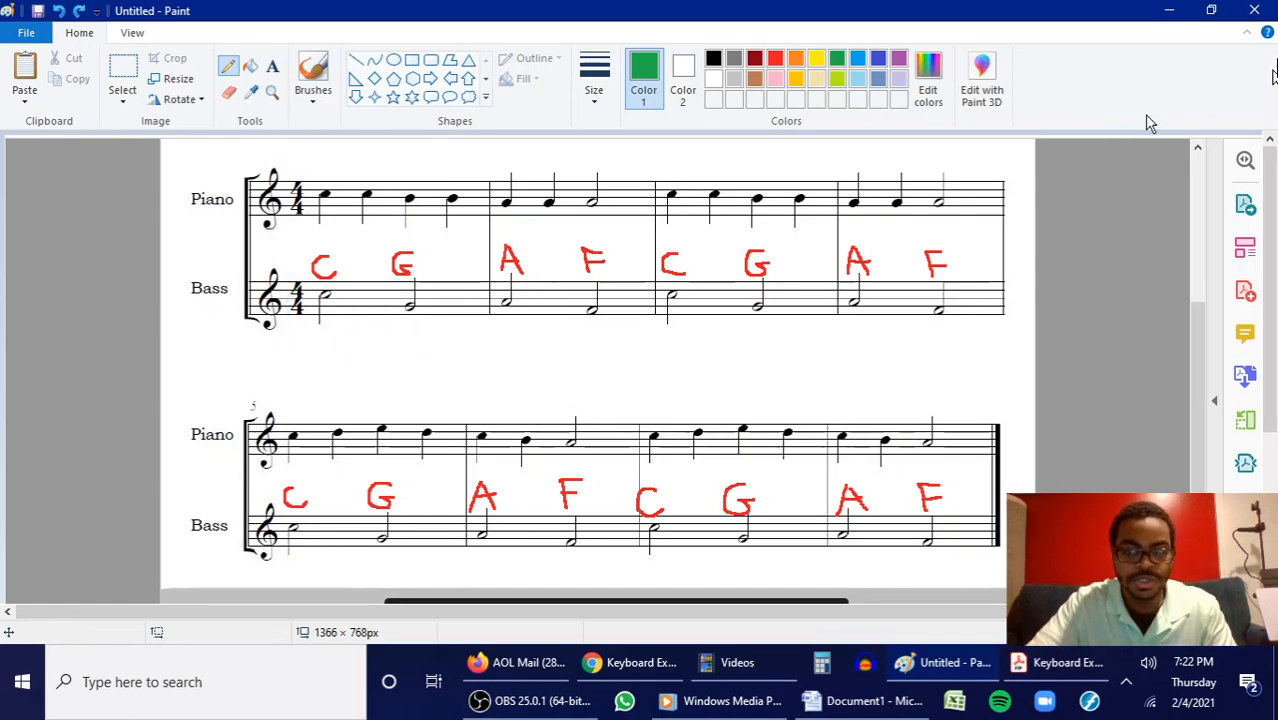
mouse_move(630, 662)
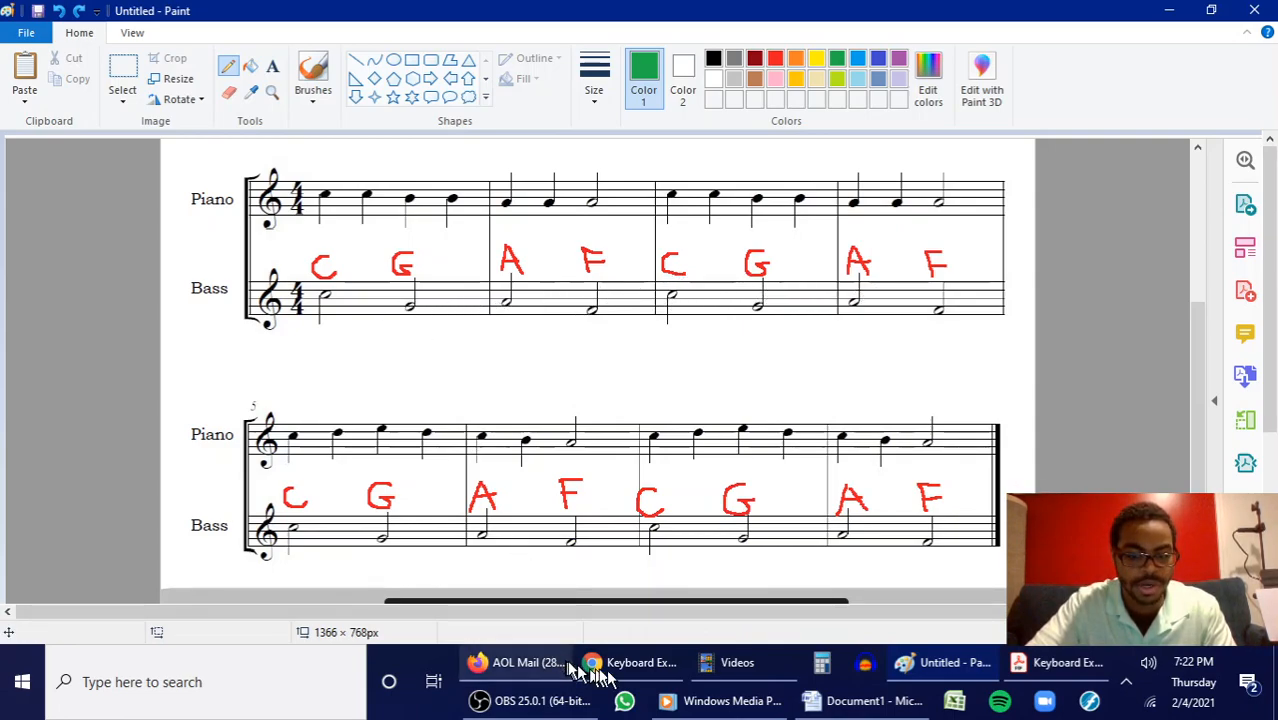
- Return to the Soundtrap project and switch the Slap Bass keyboard's metronome on at tempo 80
click(630, 662)
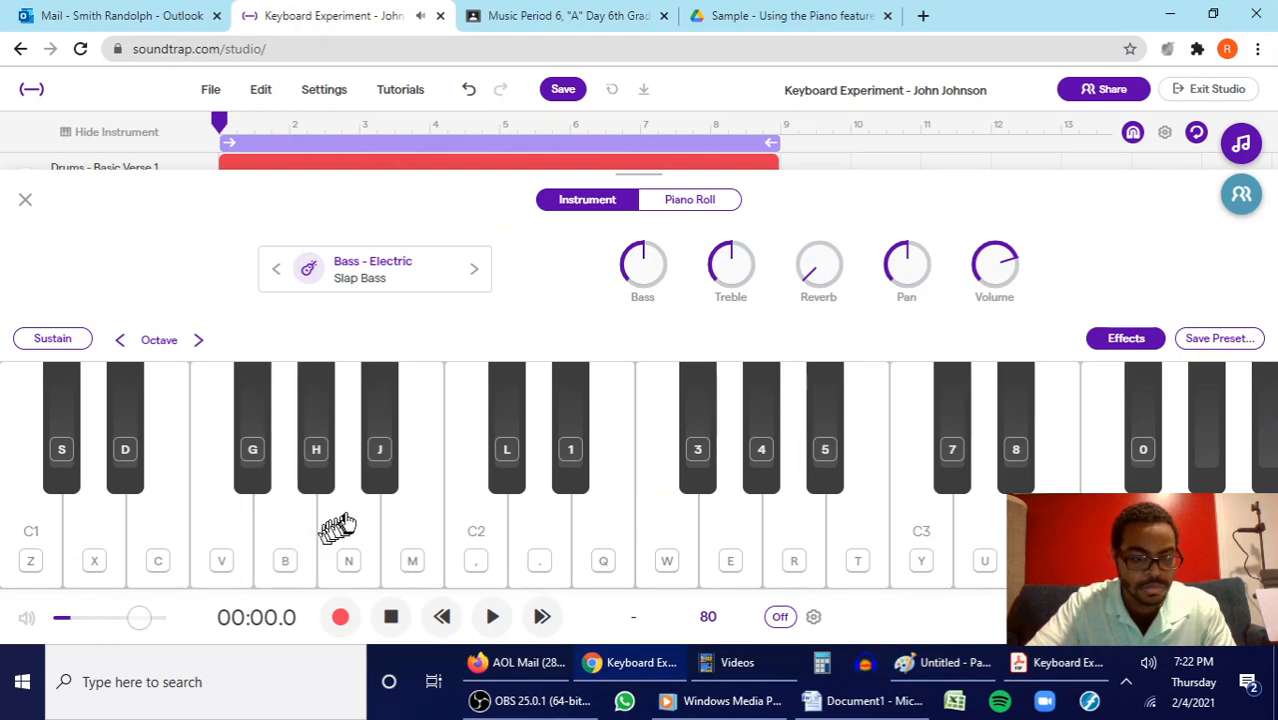
mouse_move(220, 536)
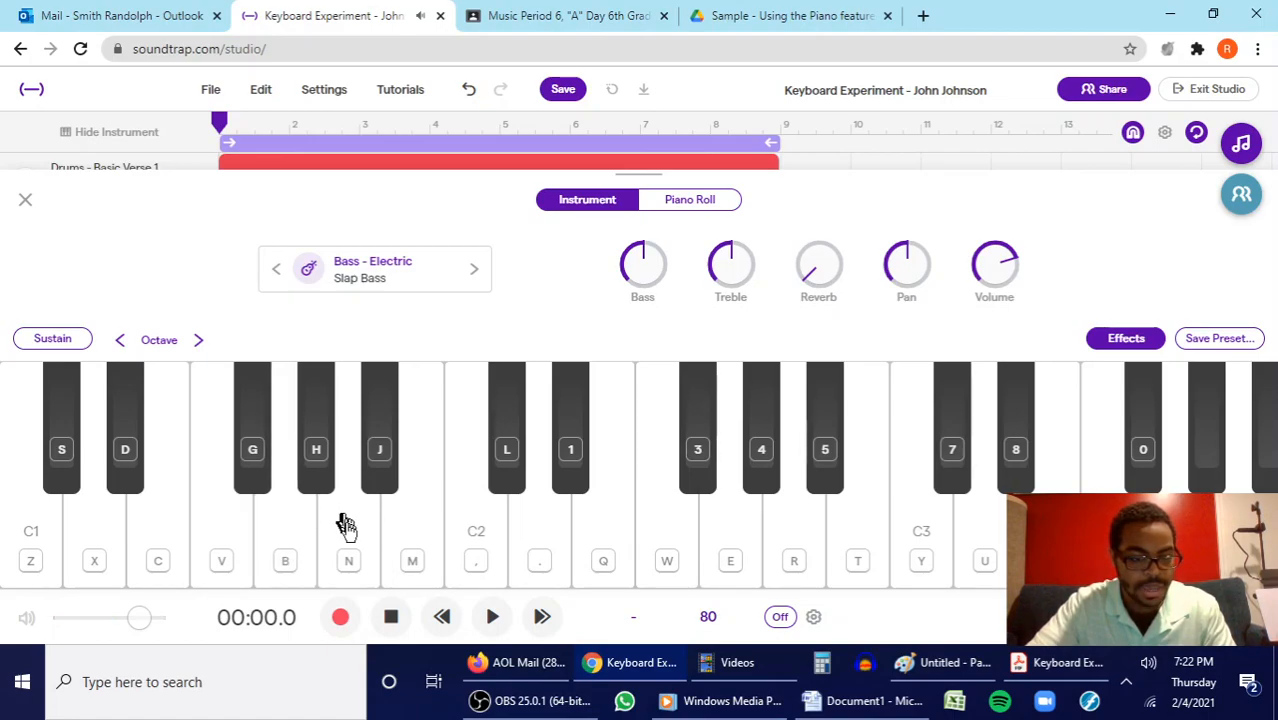
mouse_move(228, 524)
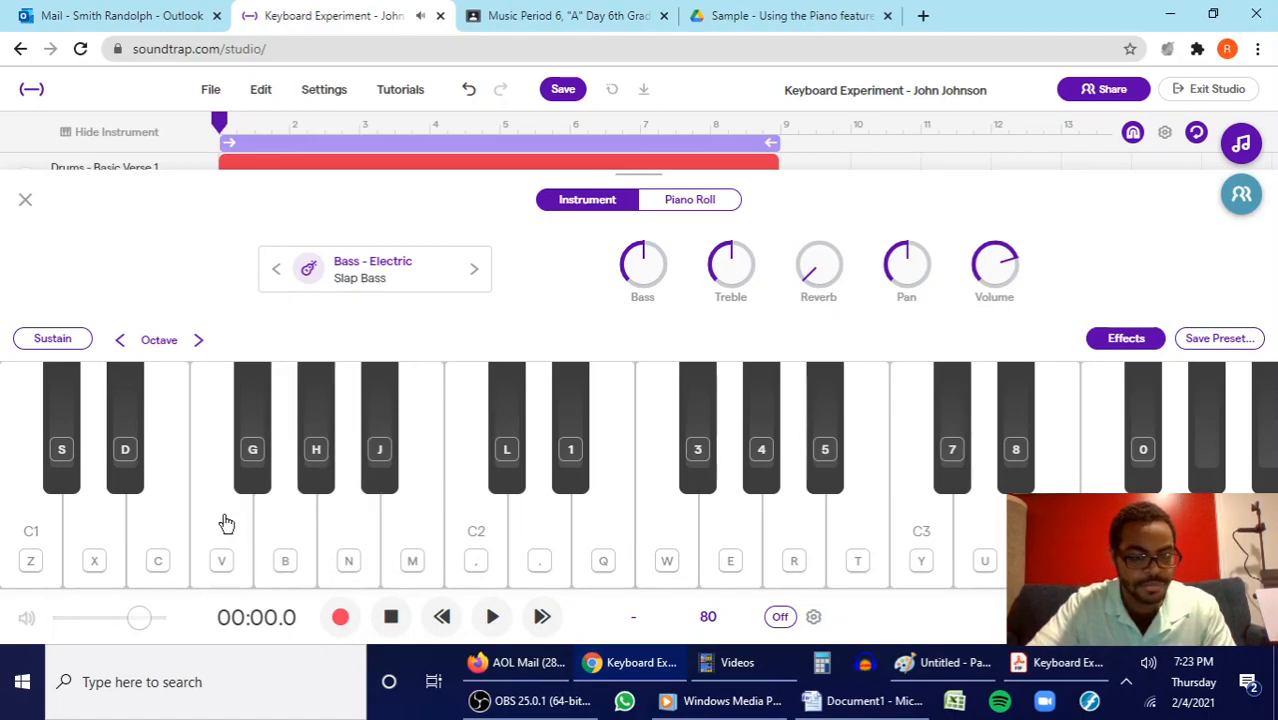
mouse_move(240, 504)
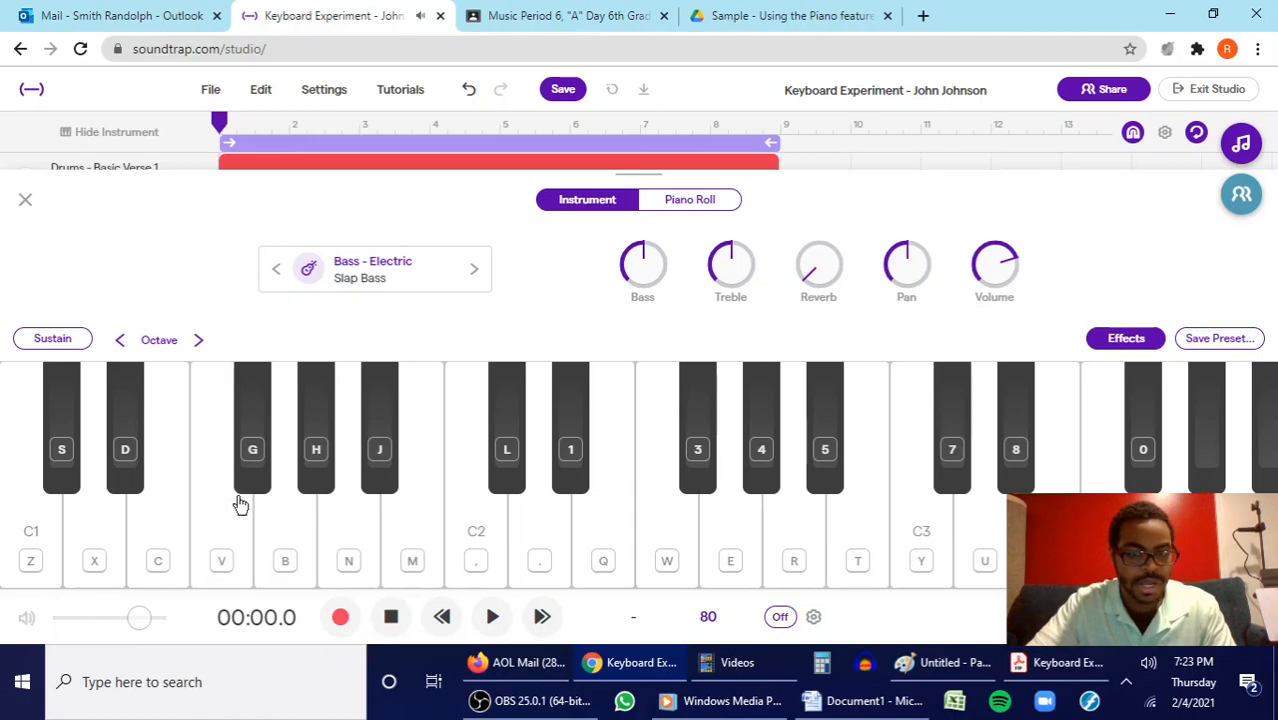
mouse_move(580, 356)
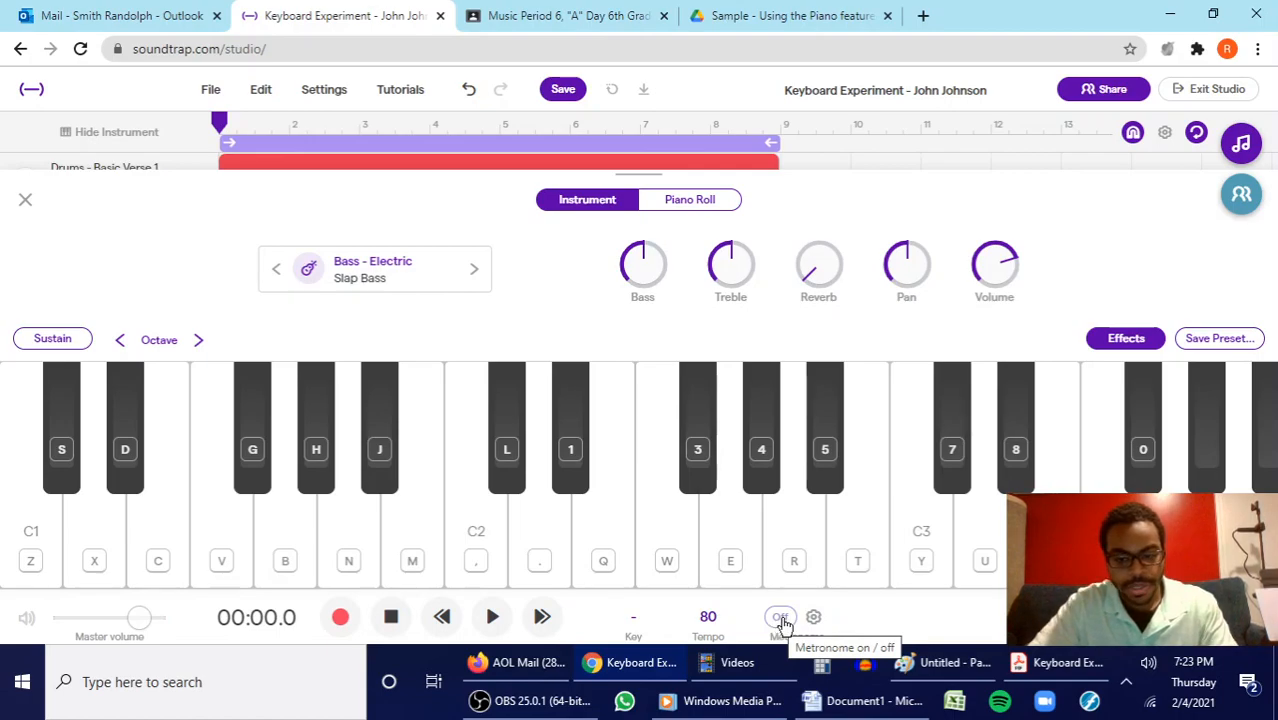
click(780, 616)
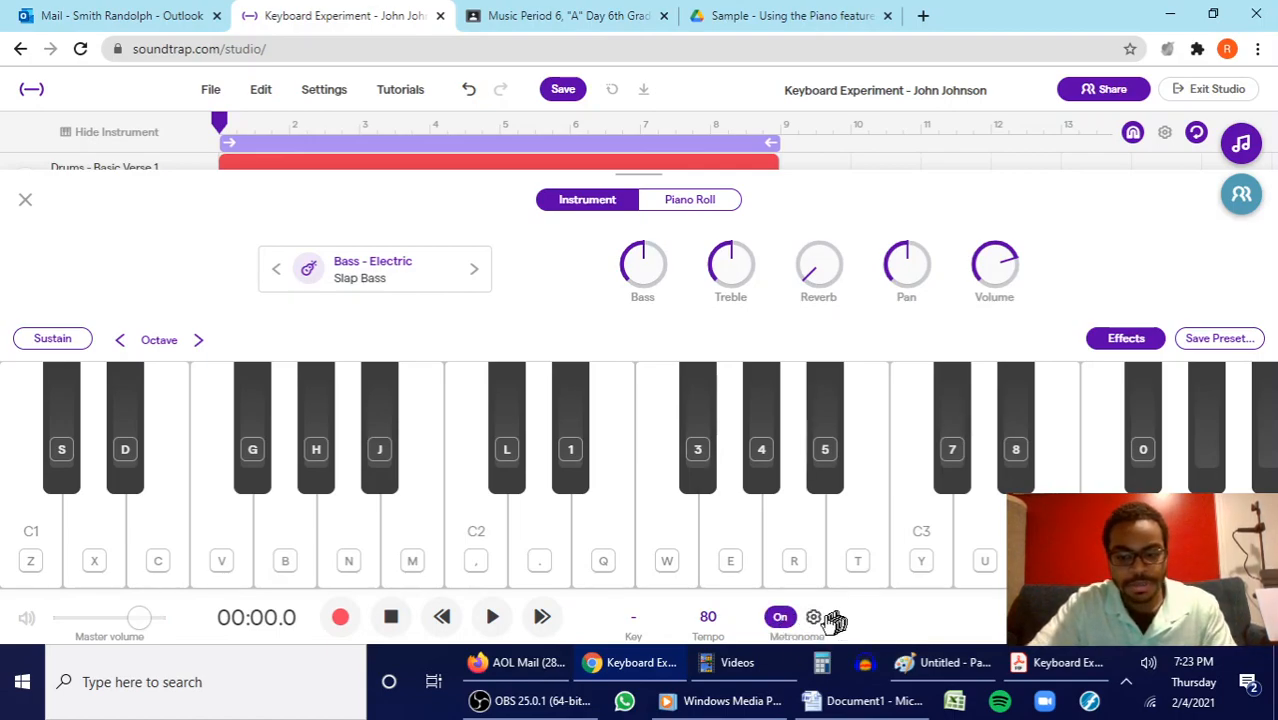
click(812, 616)
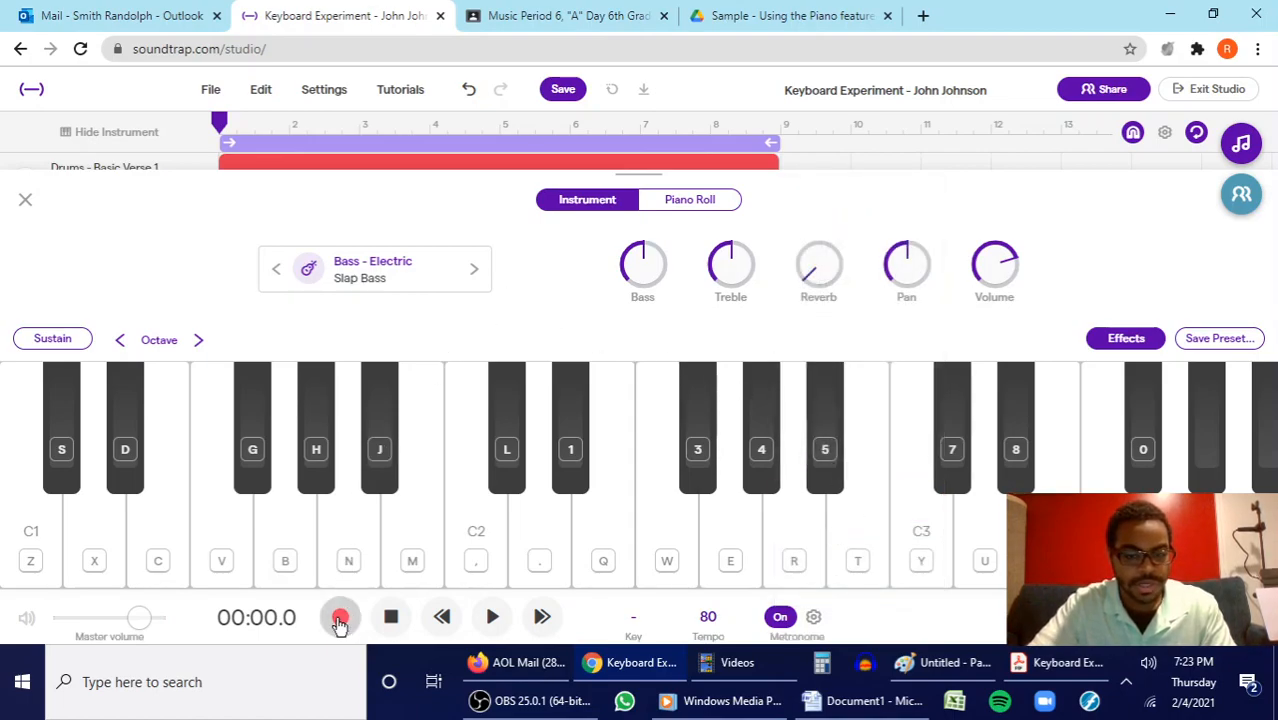
- Record the bass part onto the Slap Bass track for the length of the drum loop
click(340, 616)
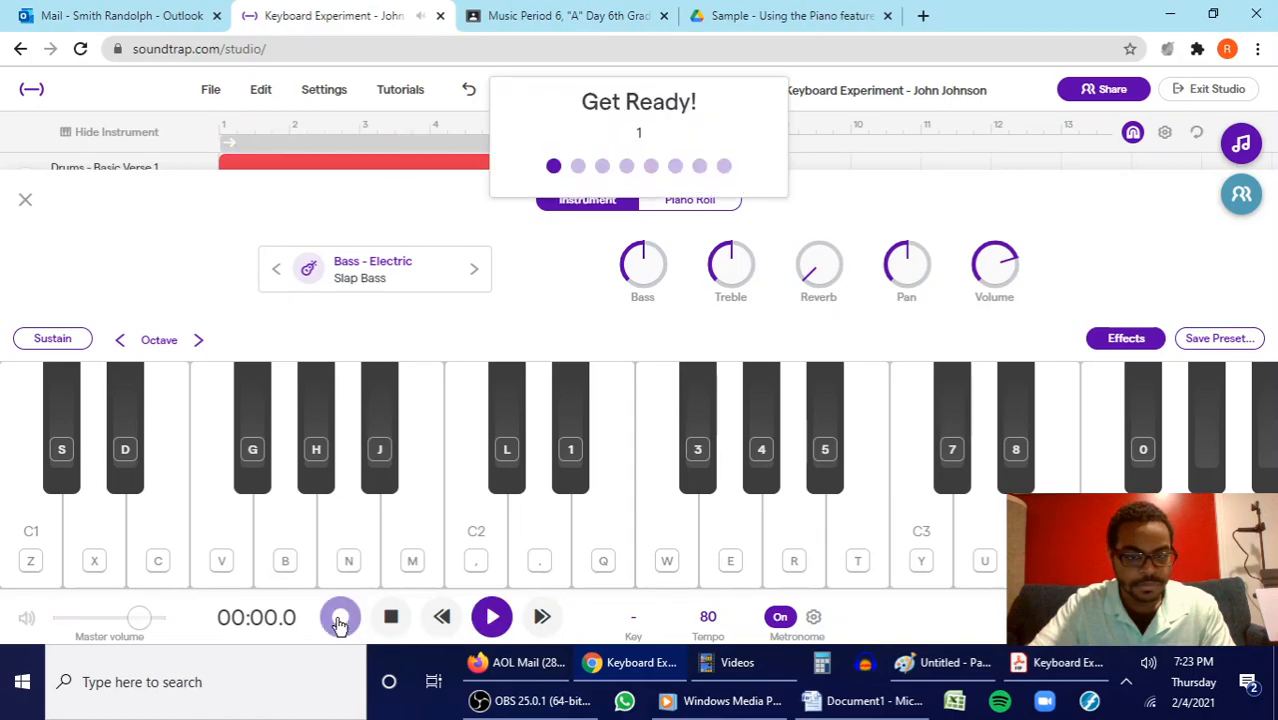
click(340, 616)
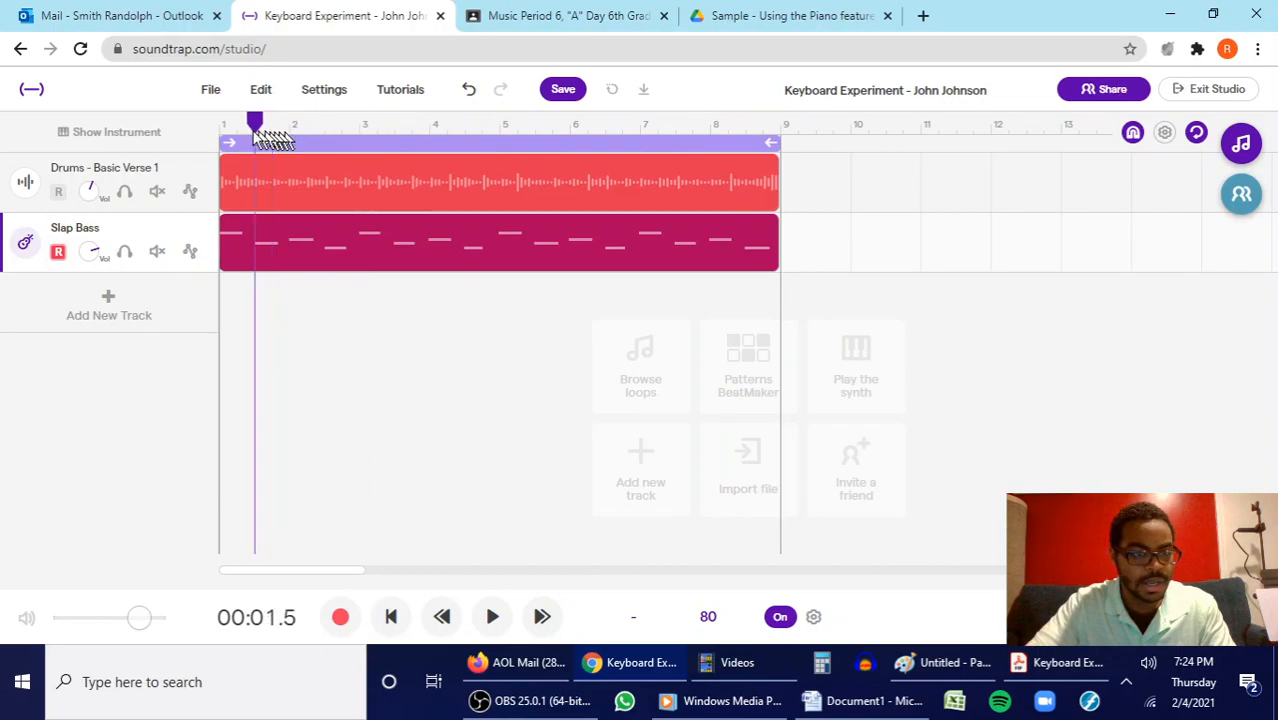
- Play the drum loop with the new Slap Bass part from the beginning, then stop
click(492, 616)
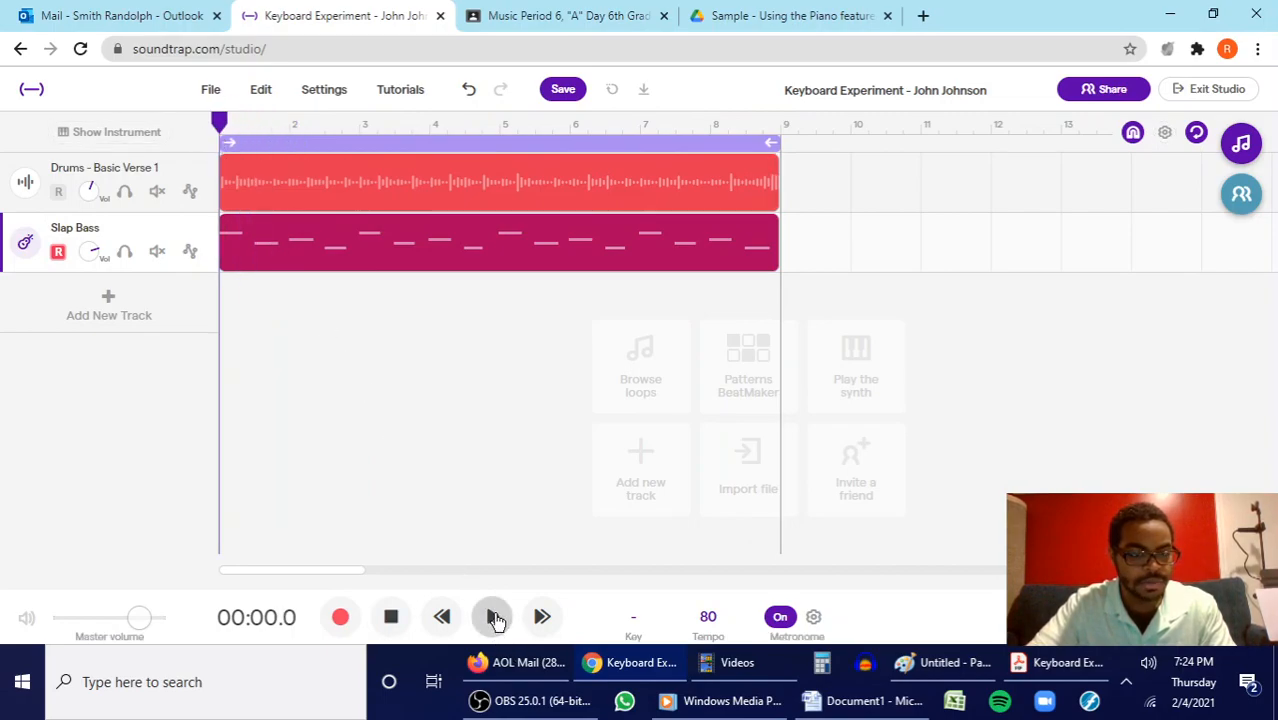
mouse_move(492, 616)
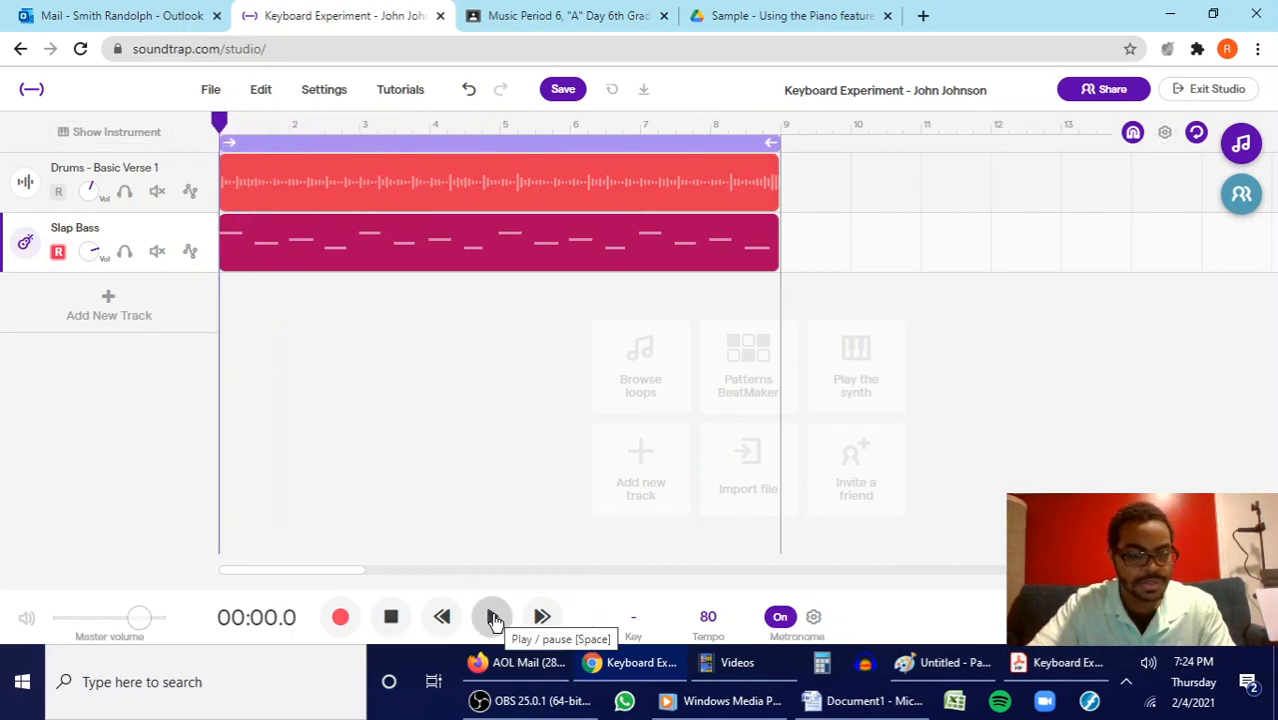
click(492, 616)
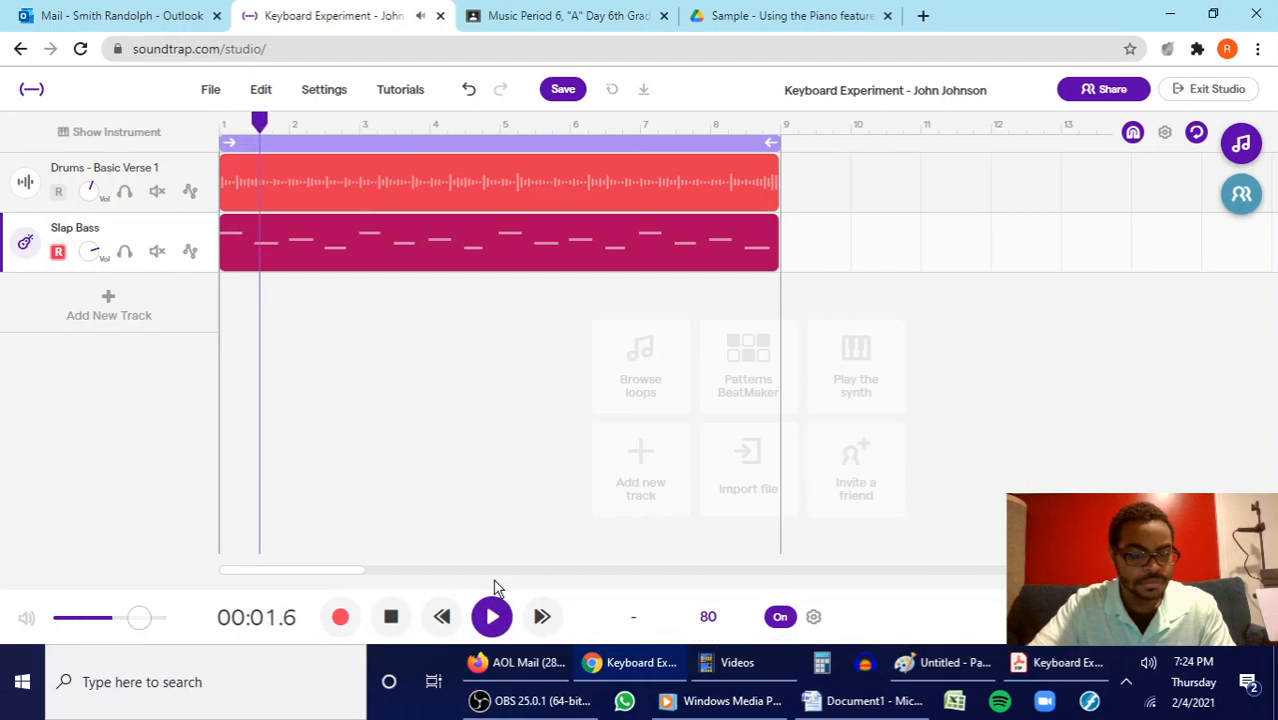
click(492, 616)
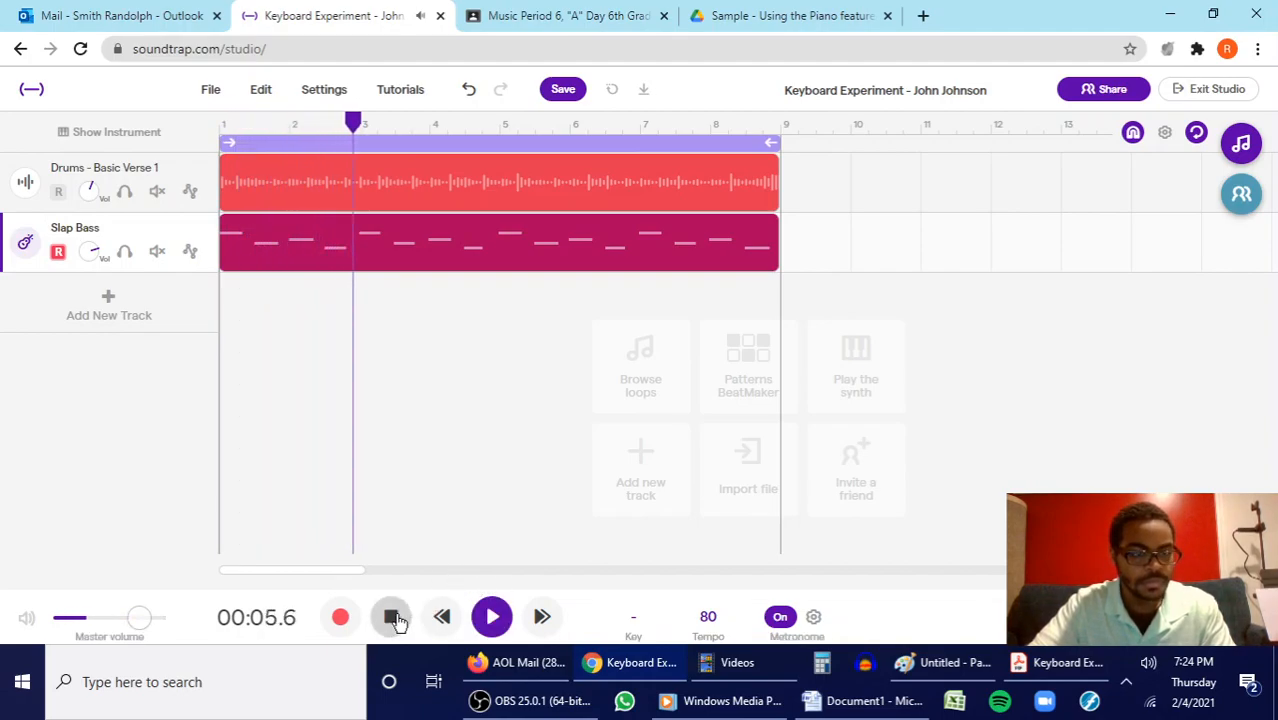
click(390, 616)
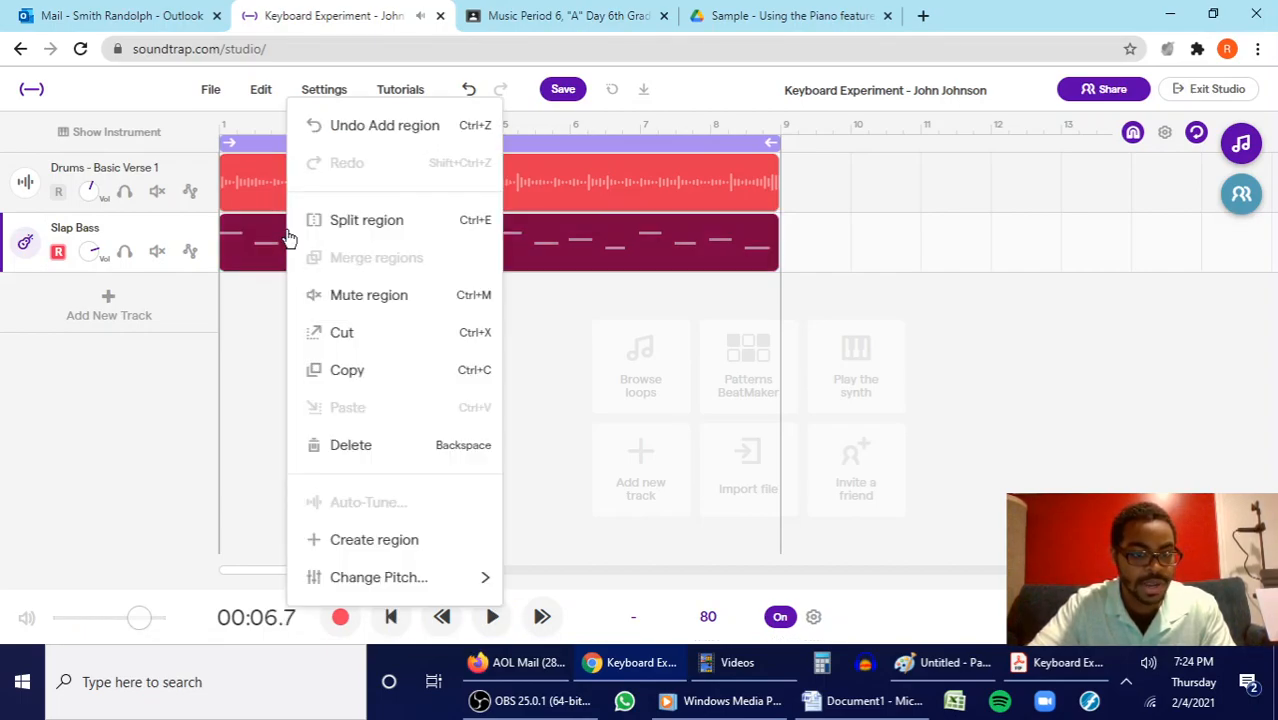
mouse_move(186, 404)
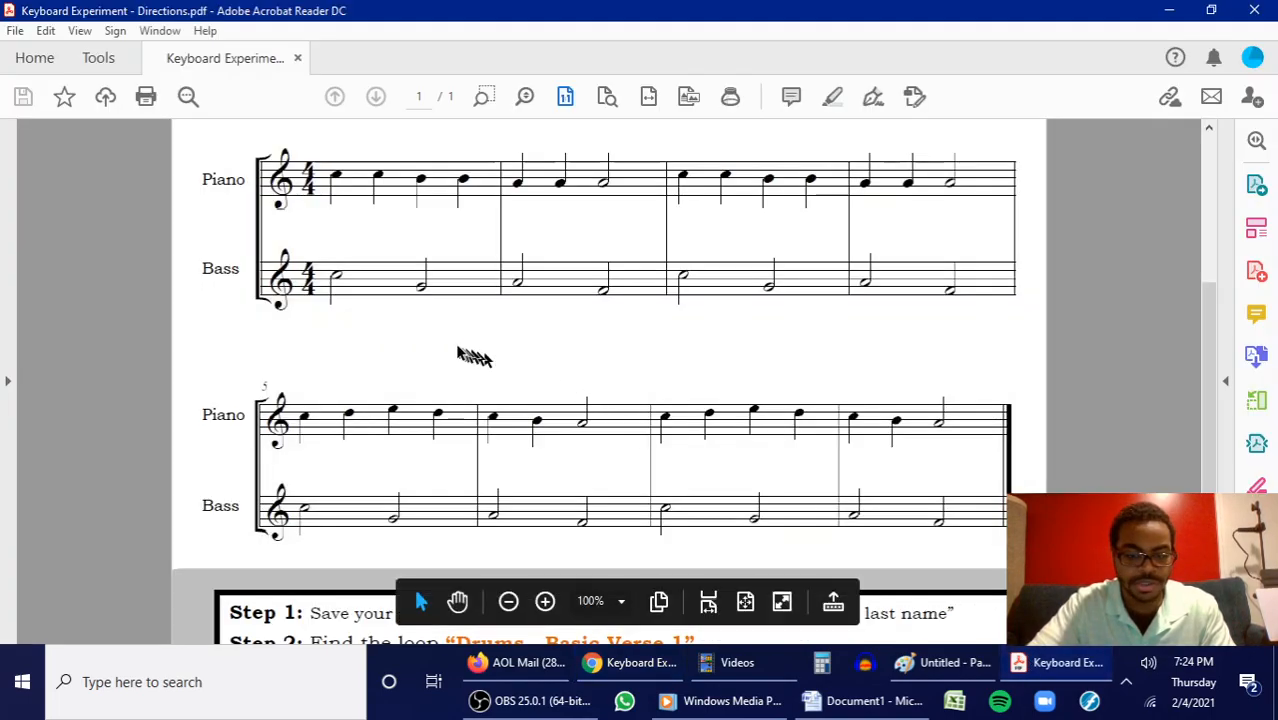
- Scroll the Directions PDF down to the Step 1–7 instructions box
scroll(down, 3)
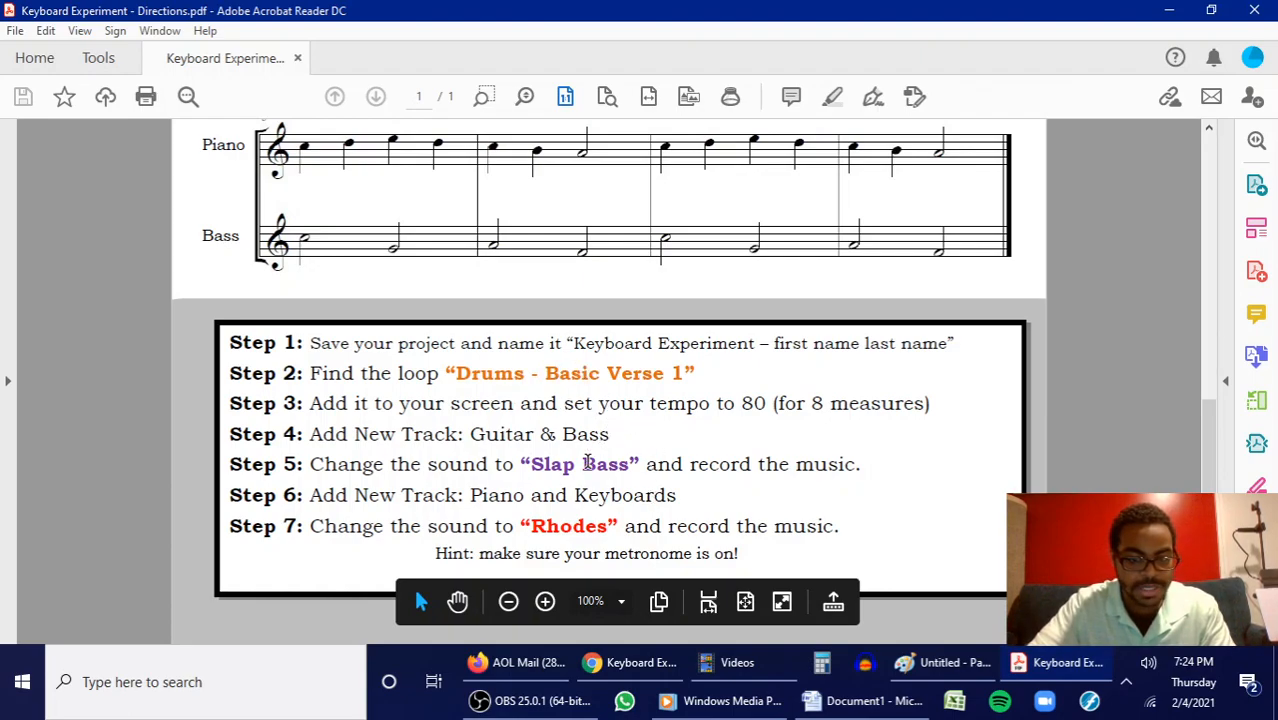
mouse_move(568, 516)
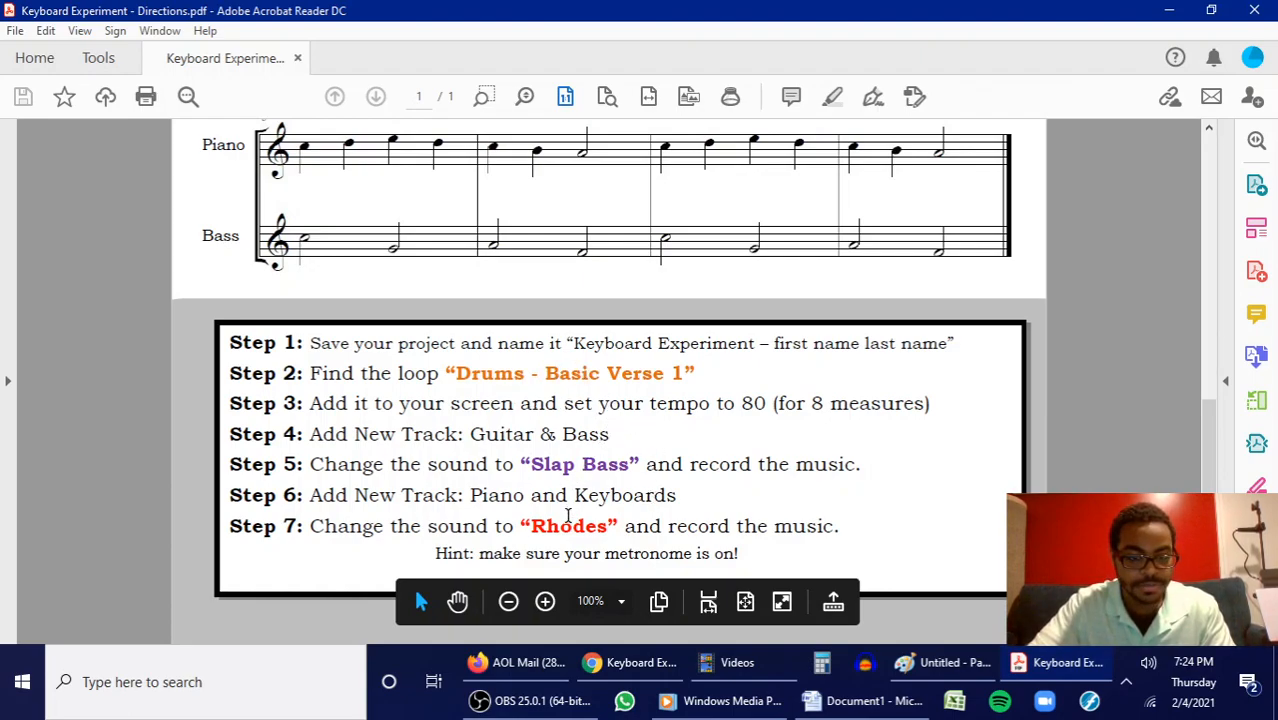
mouse_move(1092, 118)
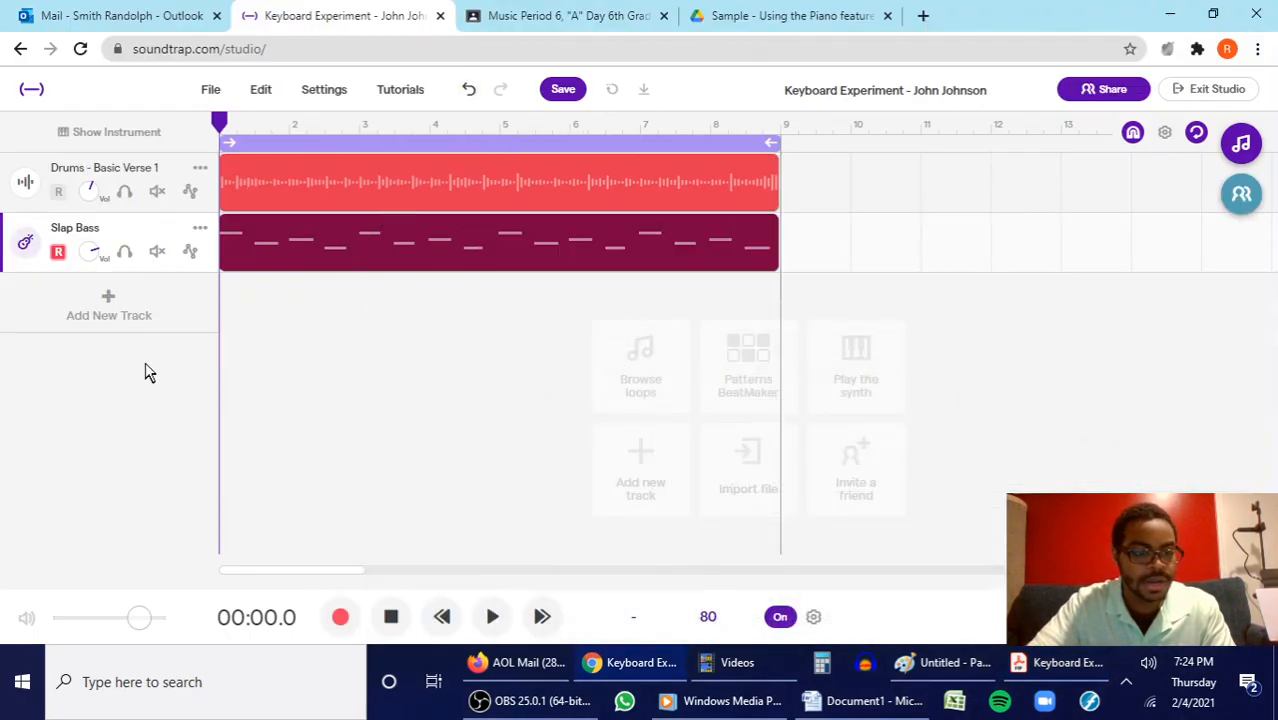
- Add a new Piano & keyboards track and bring up its instrument presets
click(108, 304)
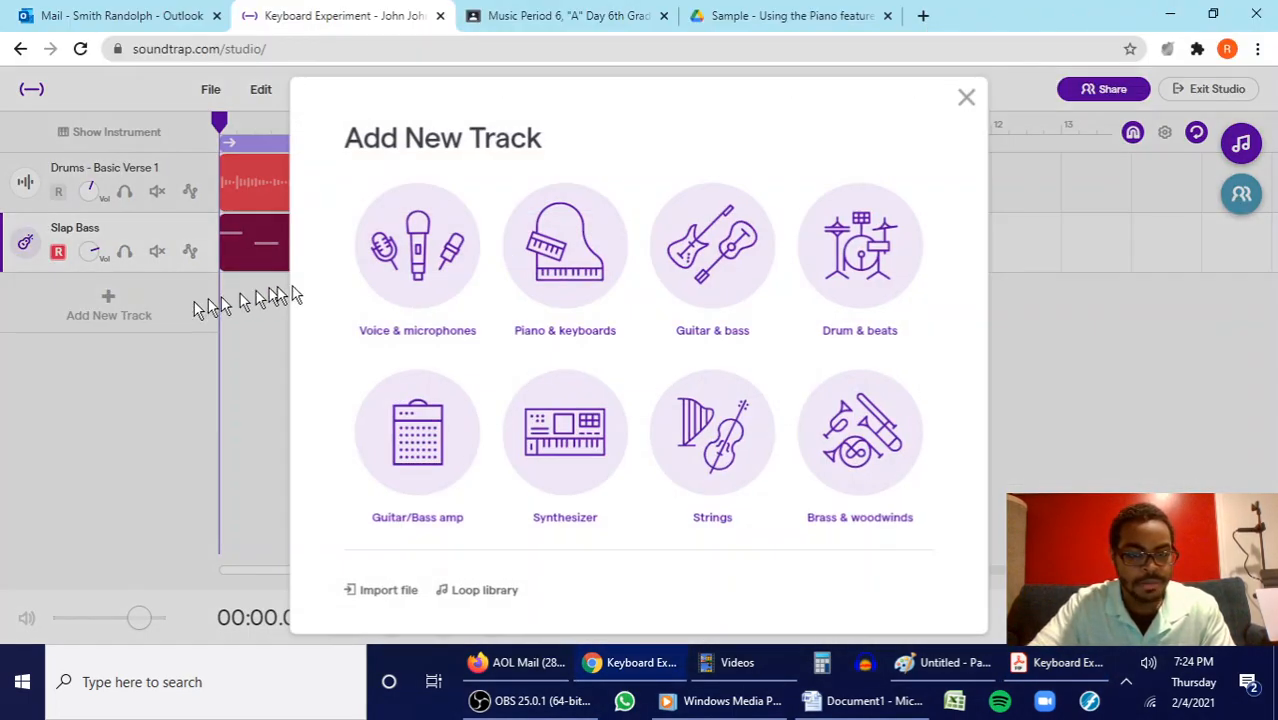
mouse_move(564, 244)
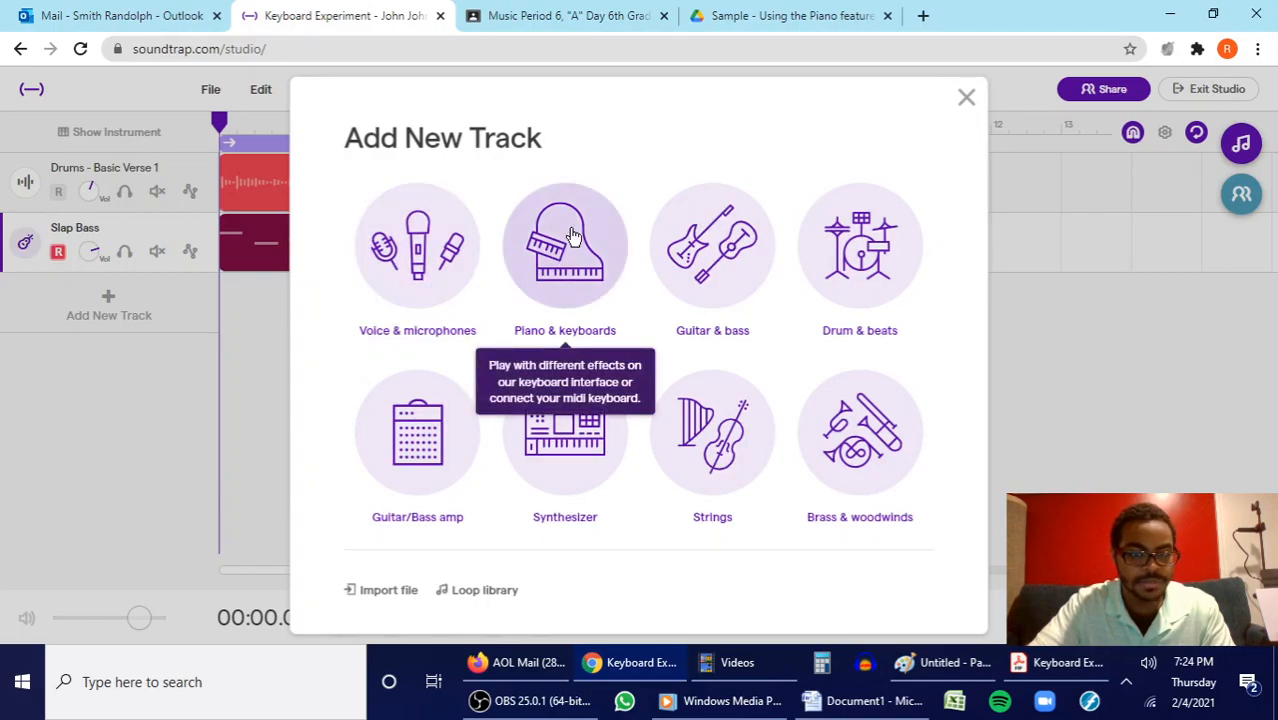
click(564, 244)
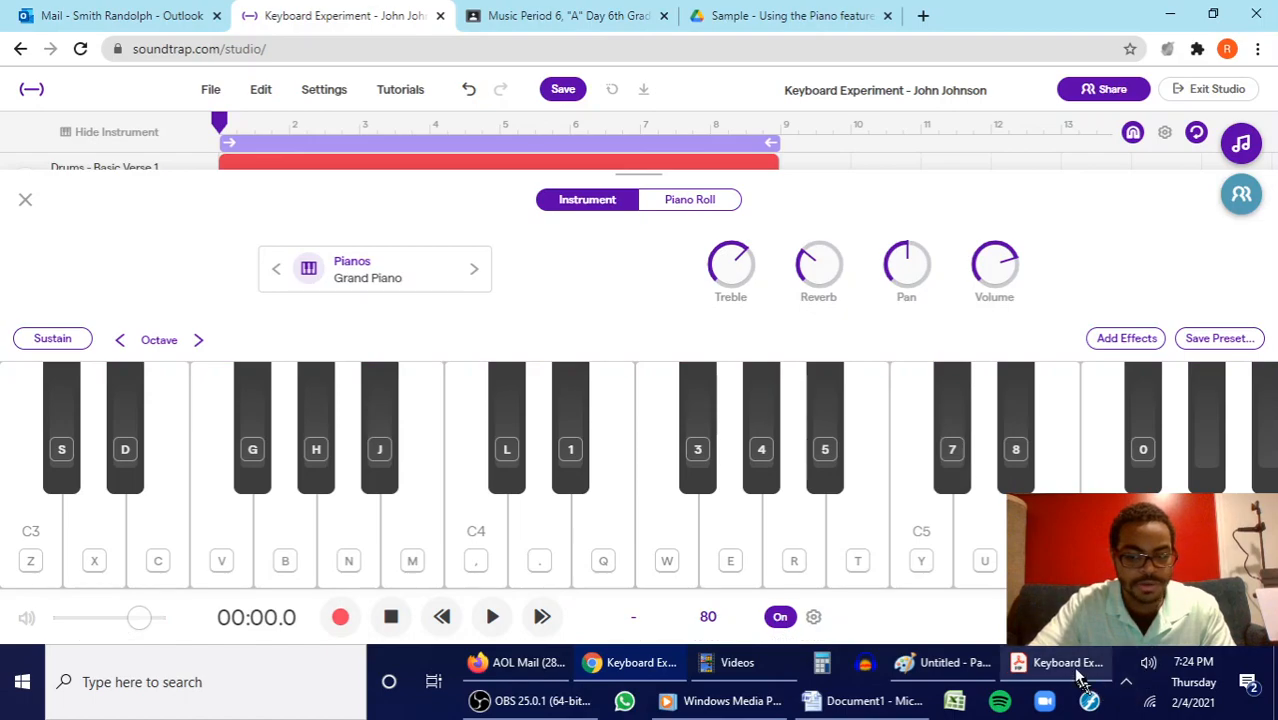
click(1068, 662)
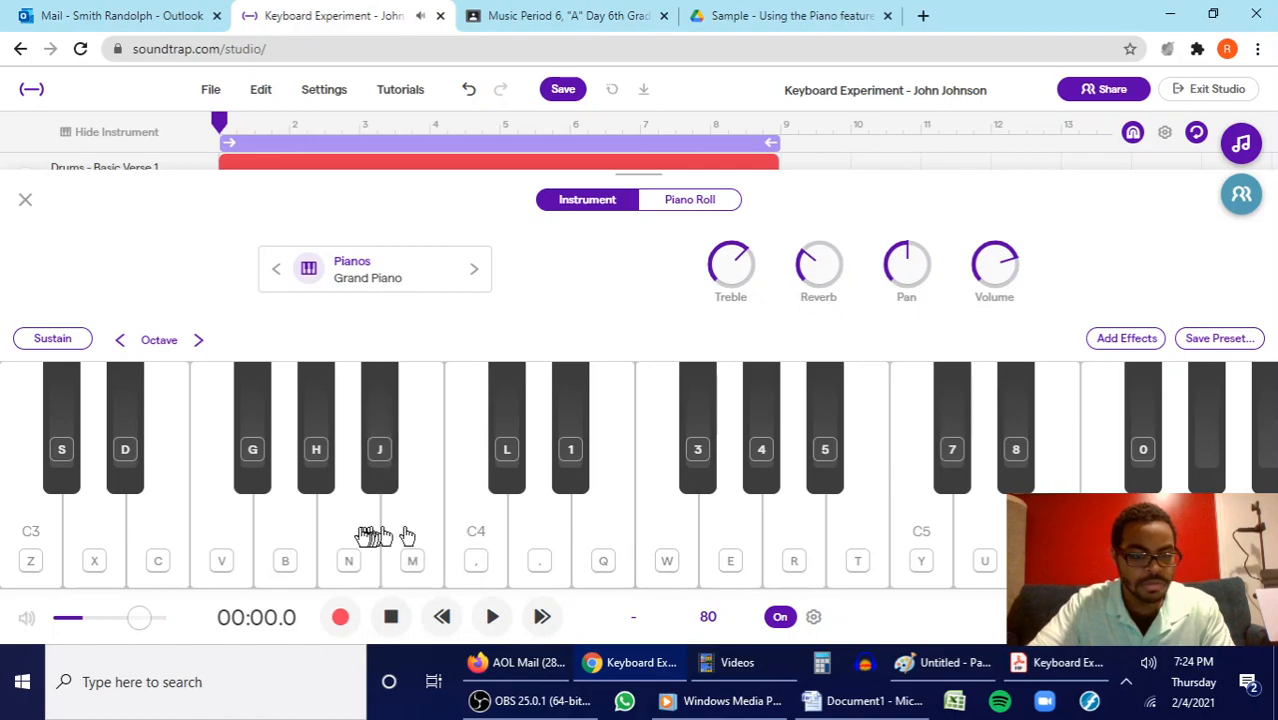
mouse_move(380, 288)
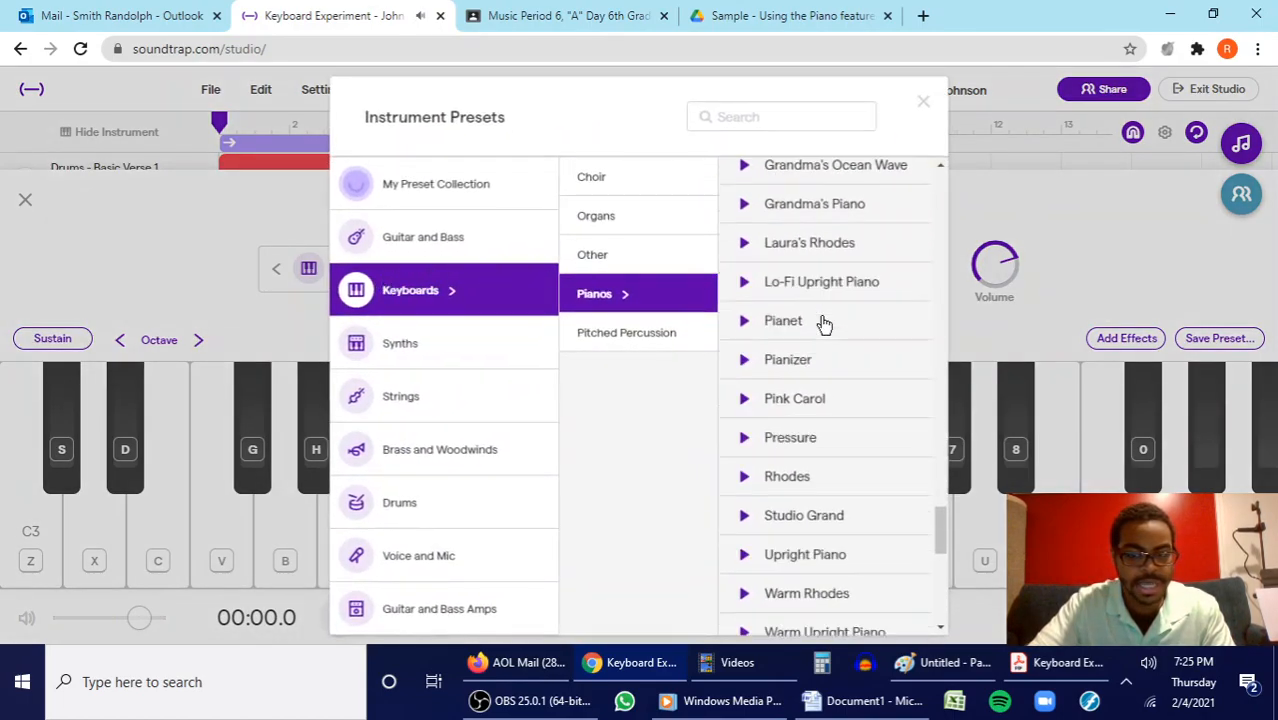
scroll(up, 3)
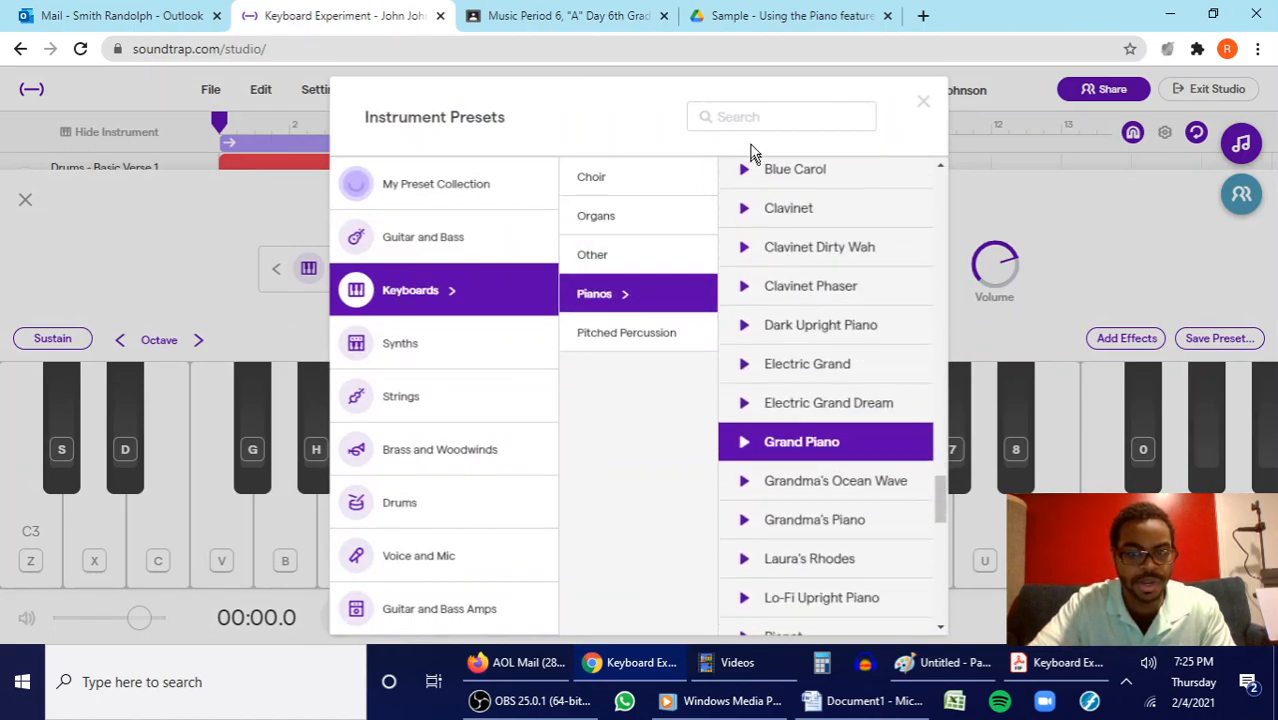
- Search 'rh', set the track's sound to Rhodes, and close the sound browser
text(rhodes)
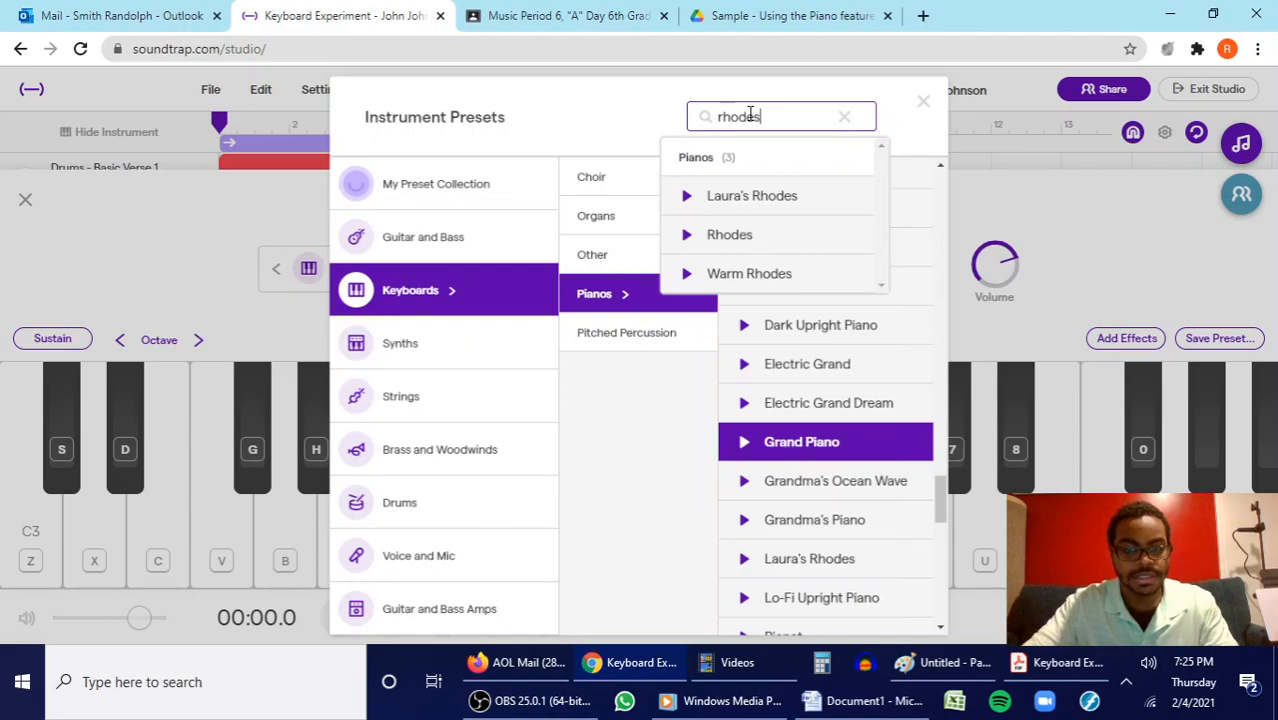
click(728, 234)
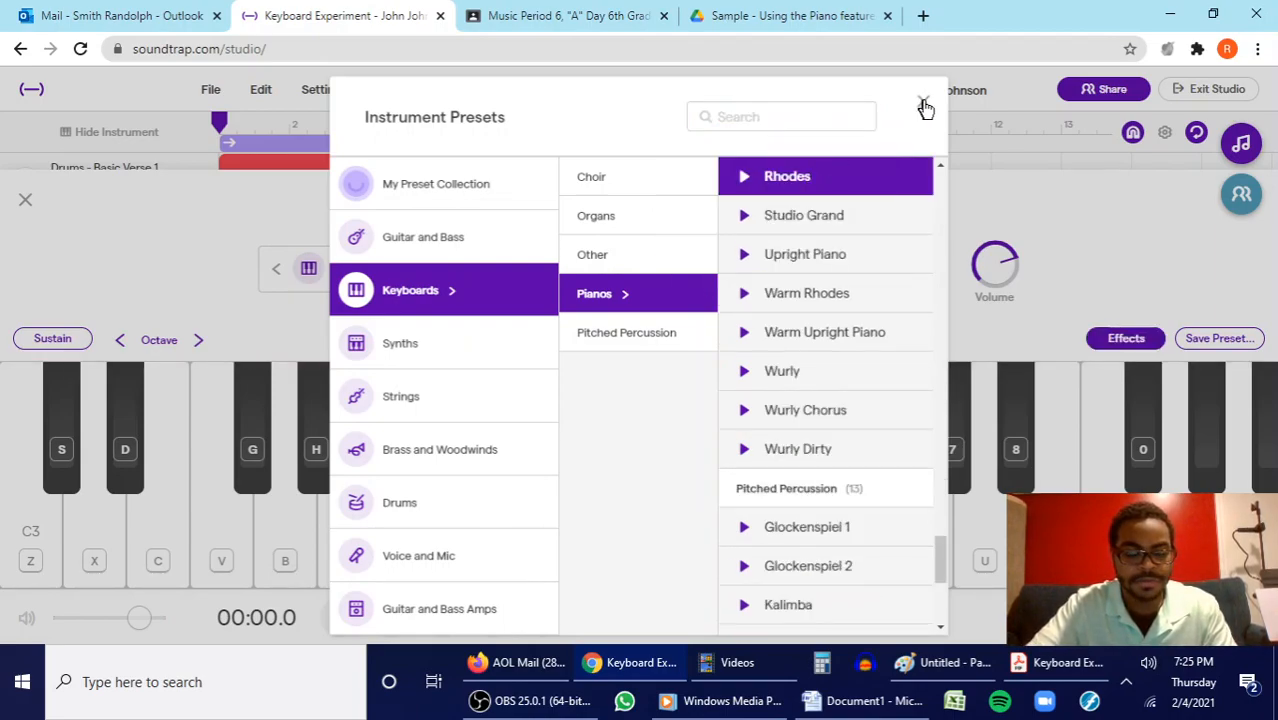
click(924, 104)
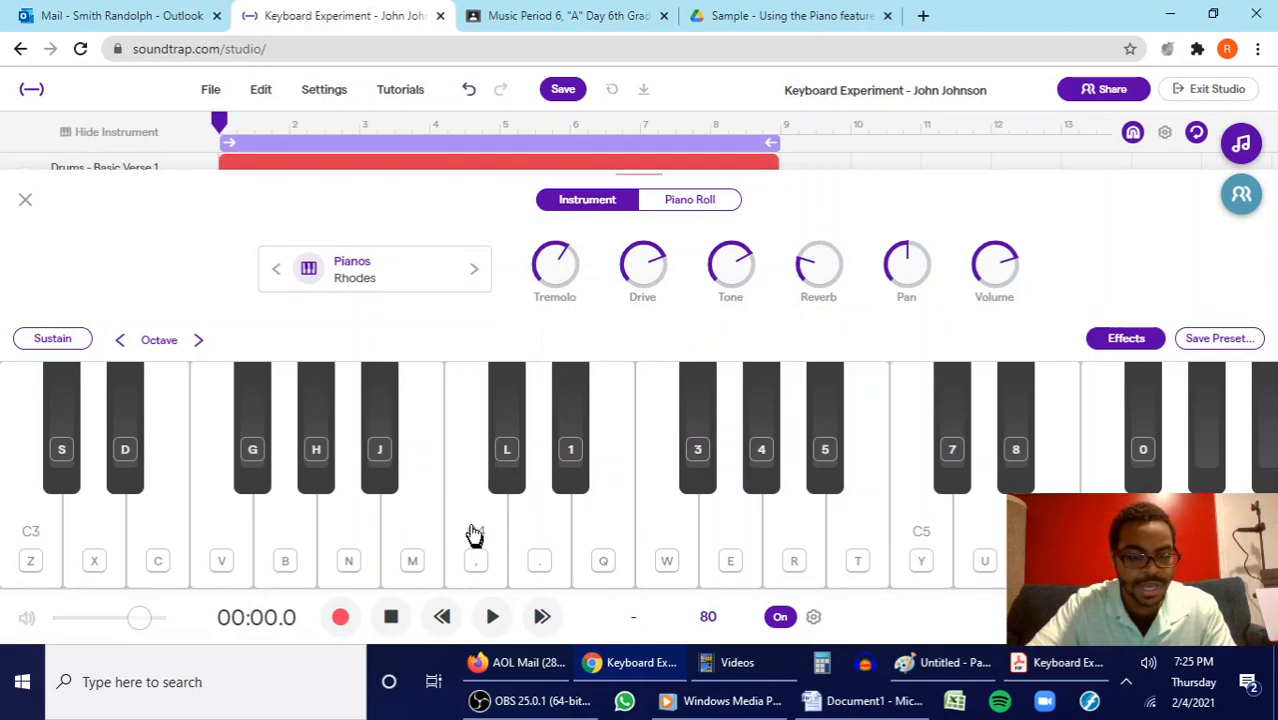
click(284, 530)
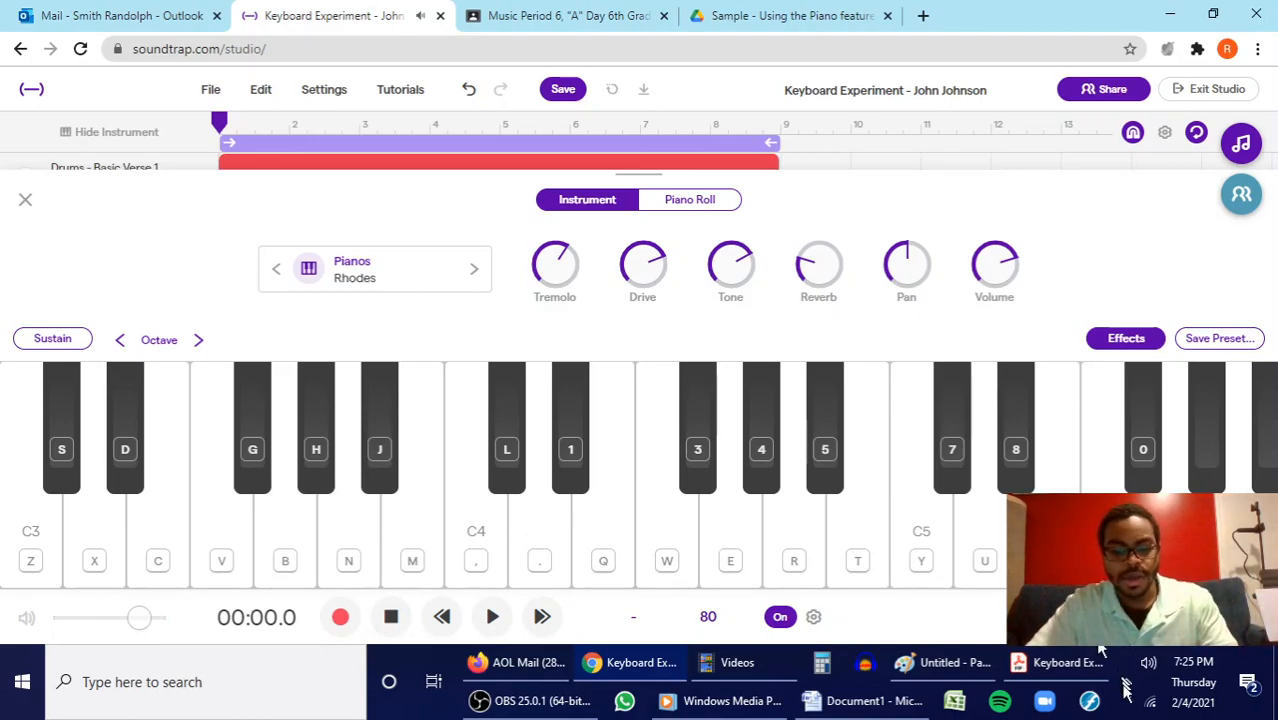
- Recheck the sheet music in the Directions PDF, then bring up the annotated Paint copy
click(1066, 662)
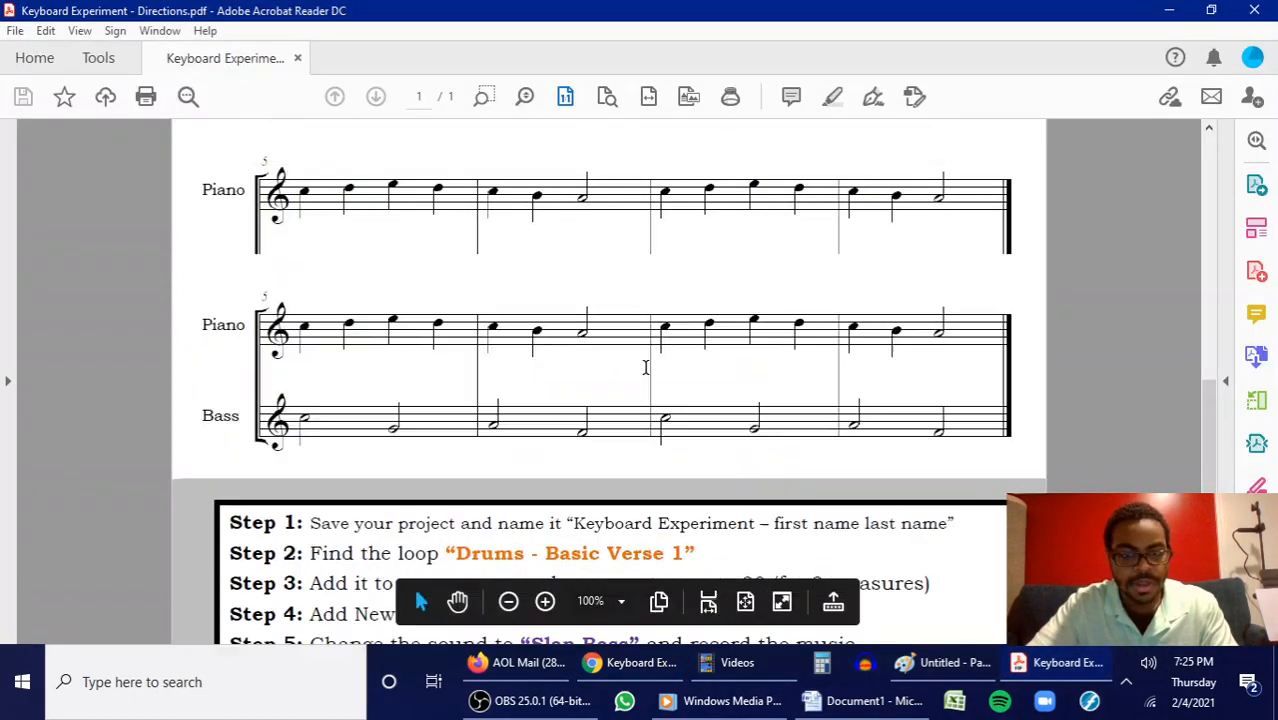
scroll(up, 3)
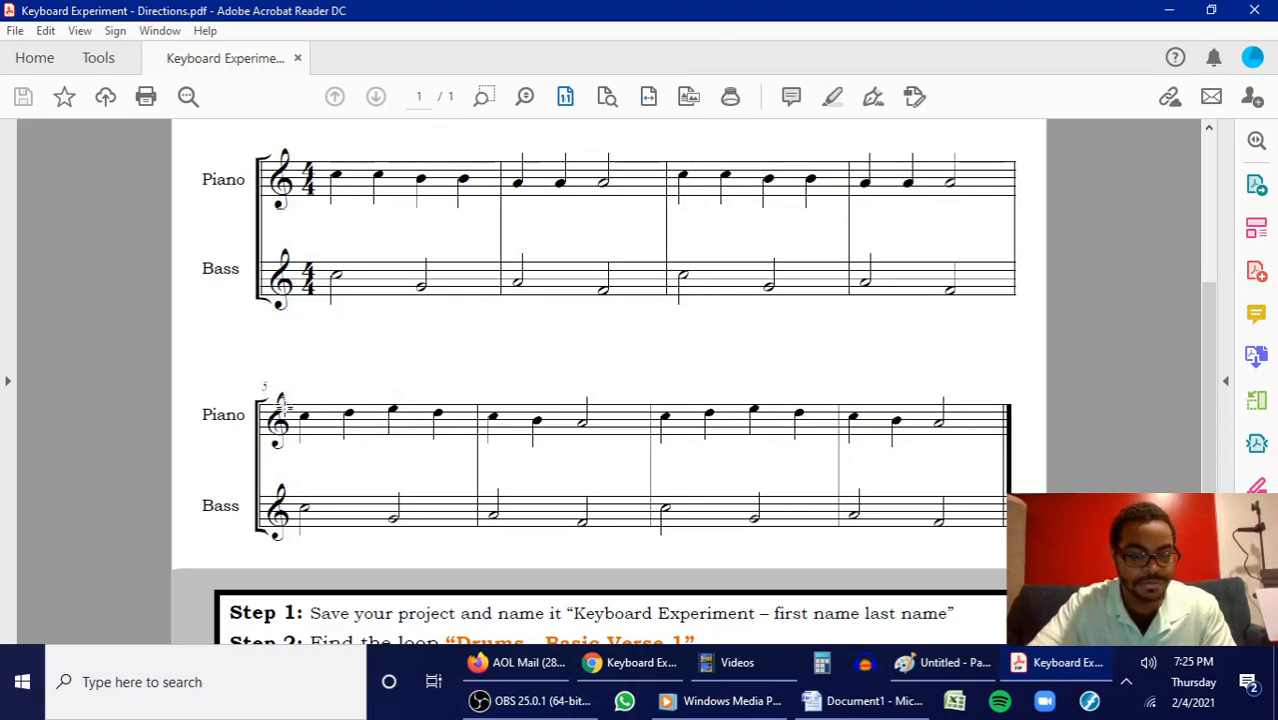
mouse_move(910, 414)
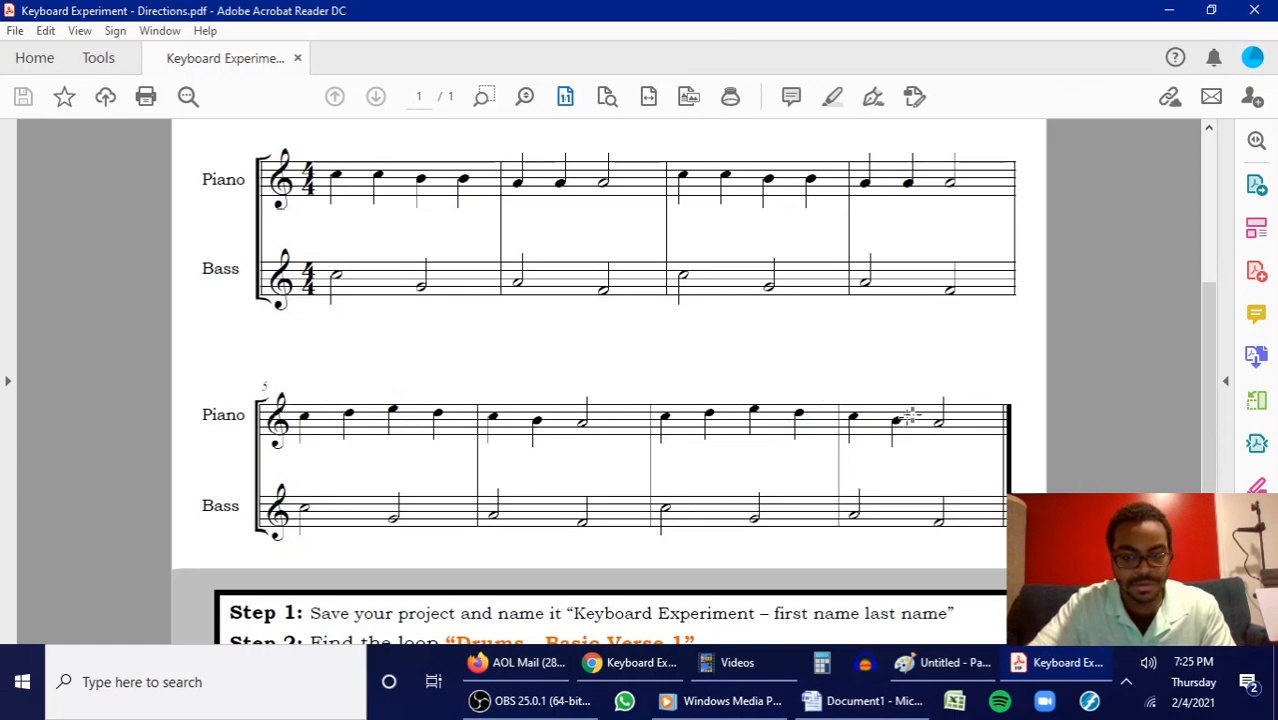
click(940, 662)
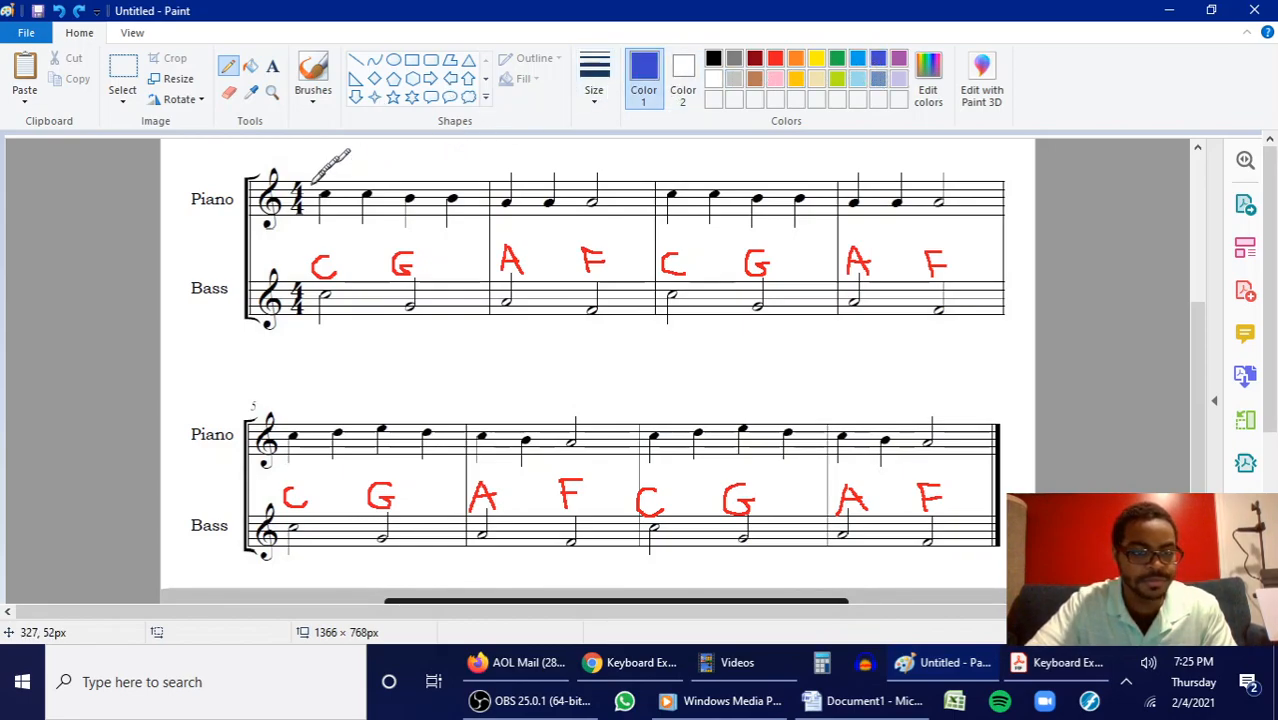
mouse_move(328, 156)
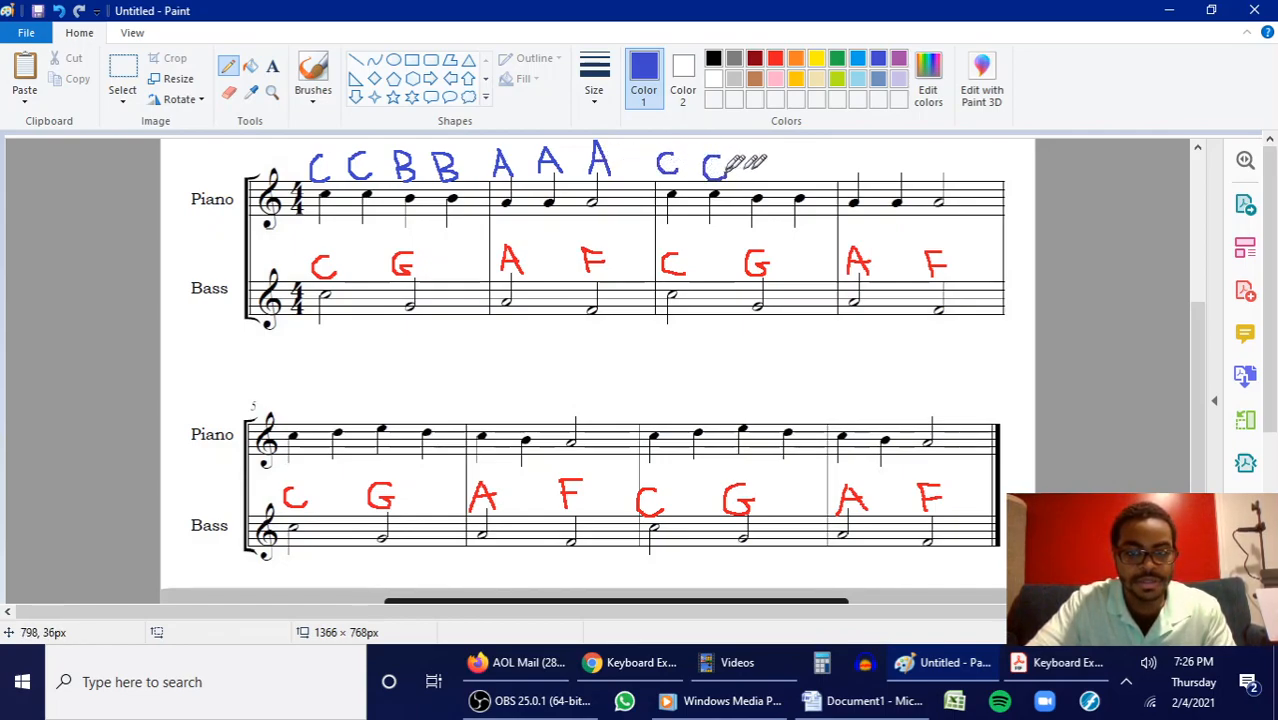
- Letter the remaining top piano staff notes in blue, completing C C B B A A A
drag(736, 164, 770, 176)
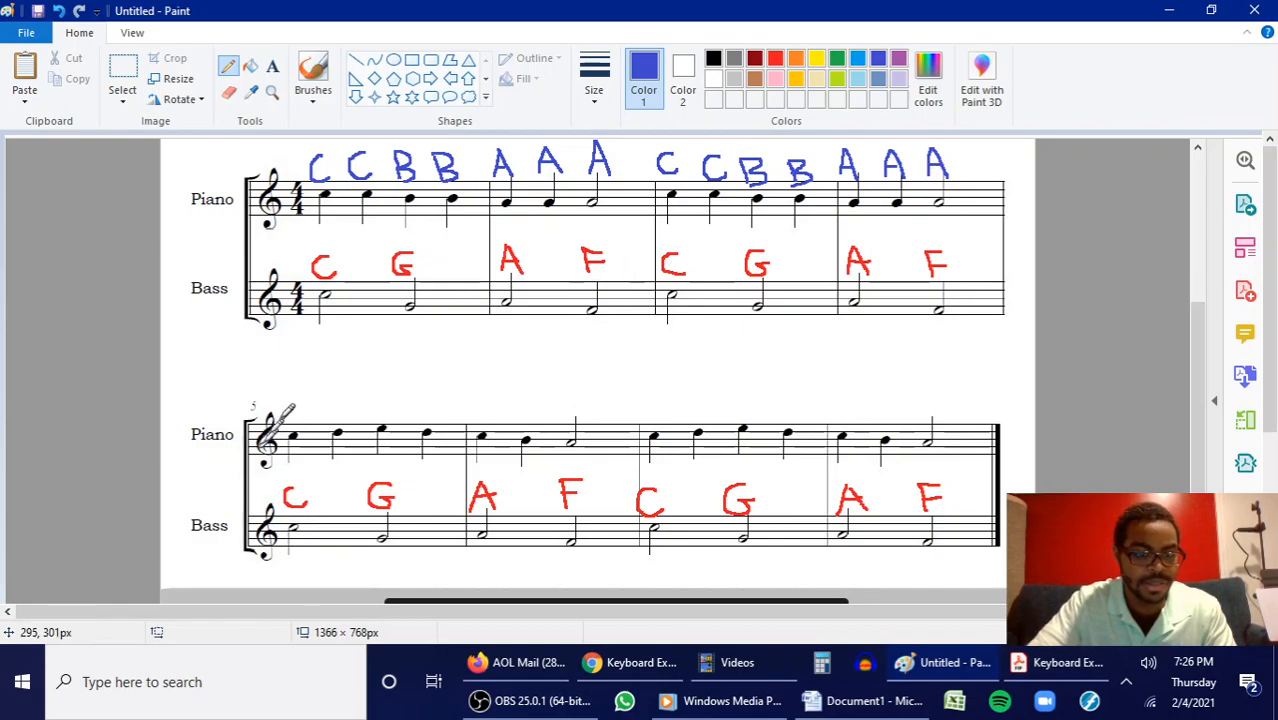
mouse_move(284, 410)
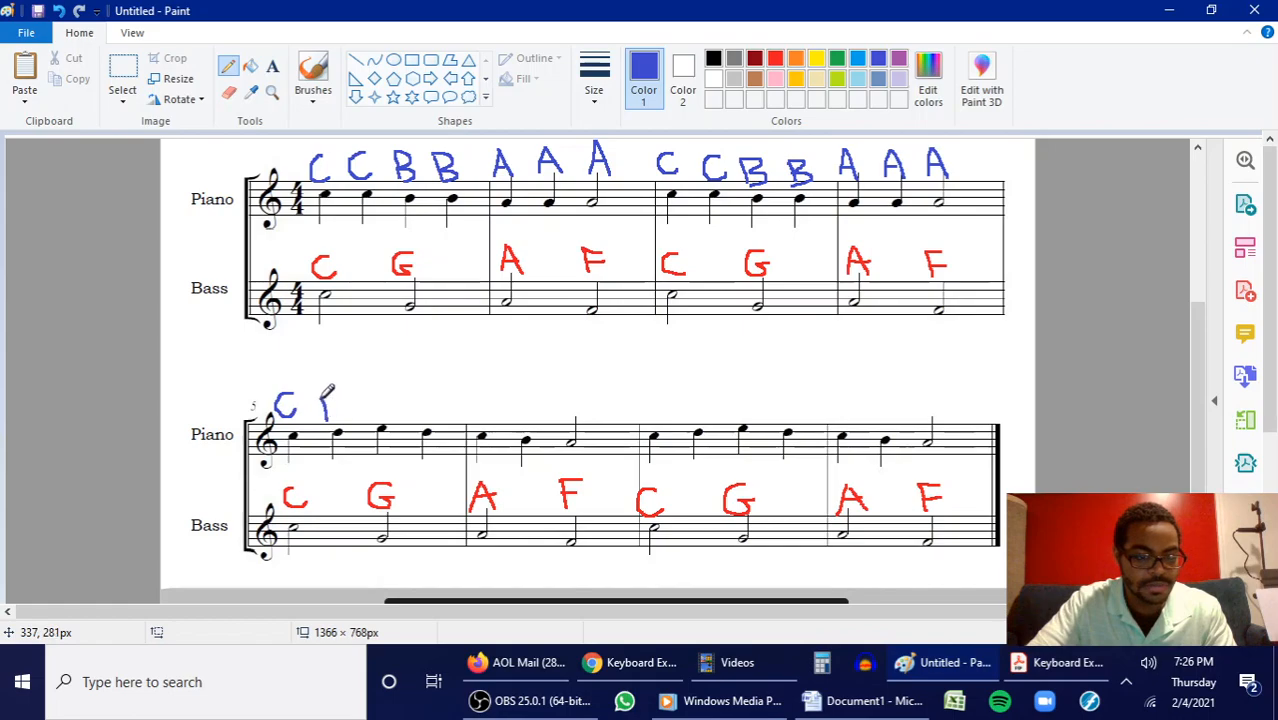
- Write blue letters C D E D C B A above both phrases of the second piano staff
drag(322, 414, 340, 400)
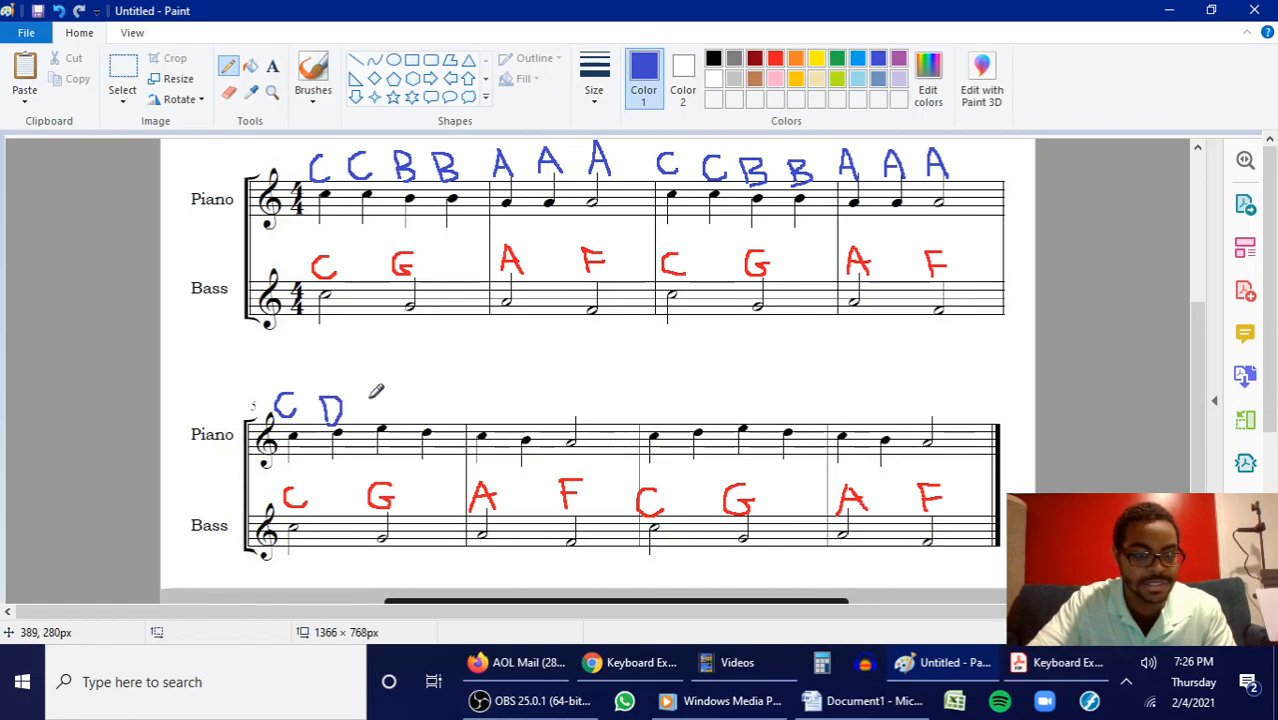
drag(370, 396, 384, 420)
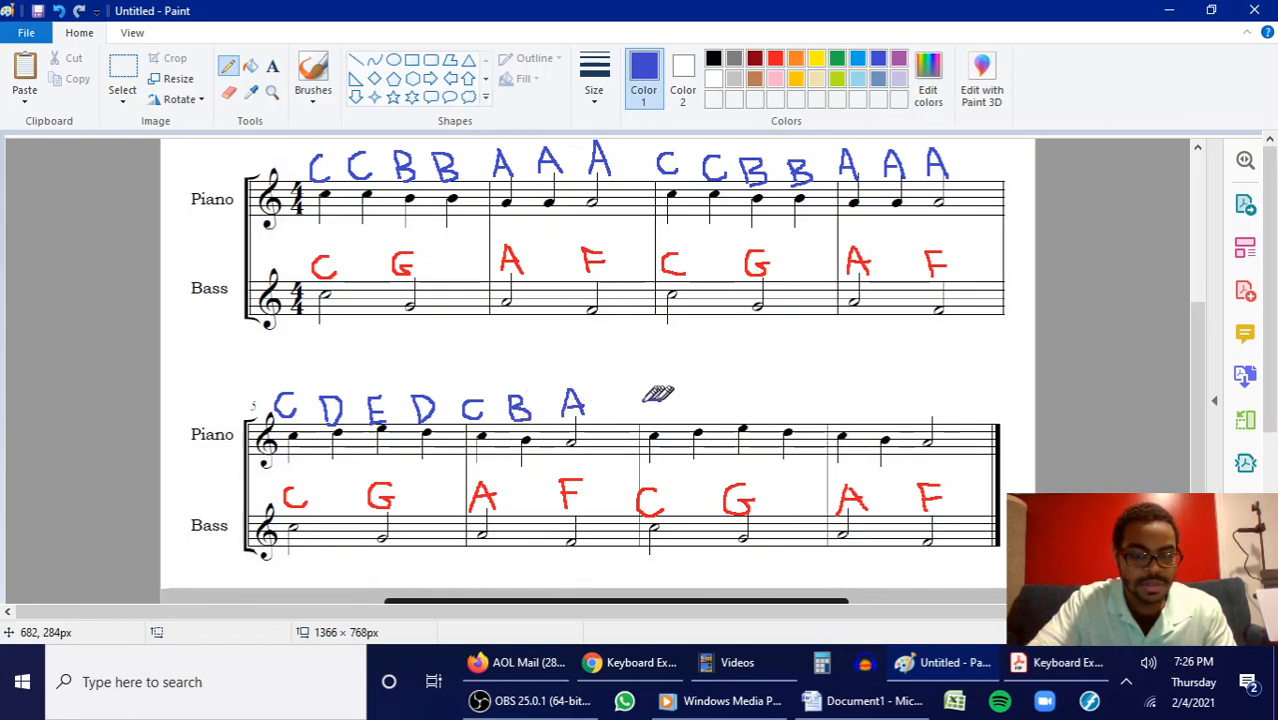
drag(640, 400, 690, 414)
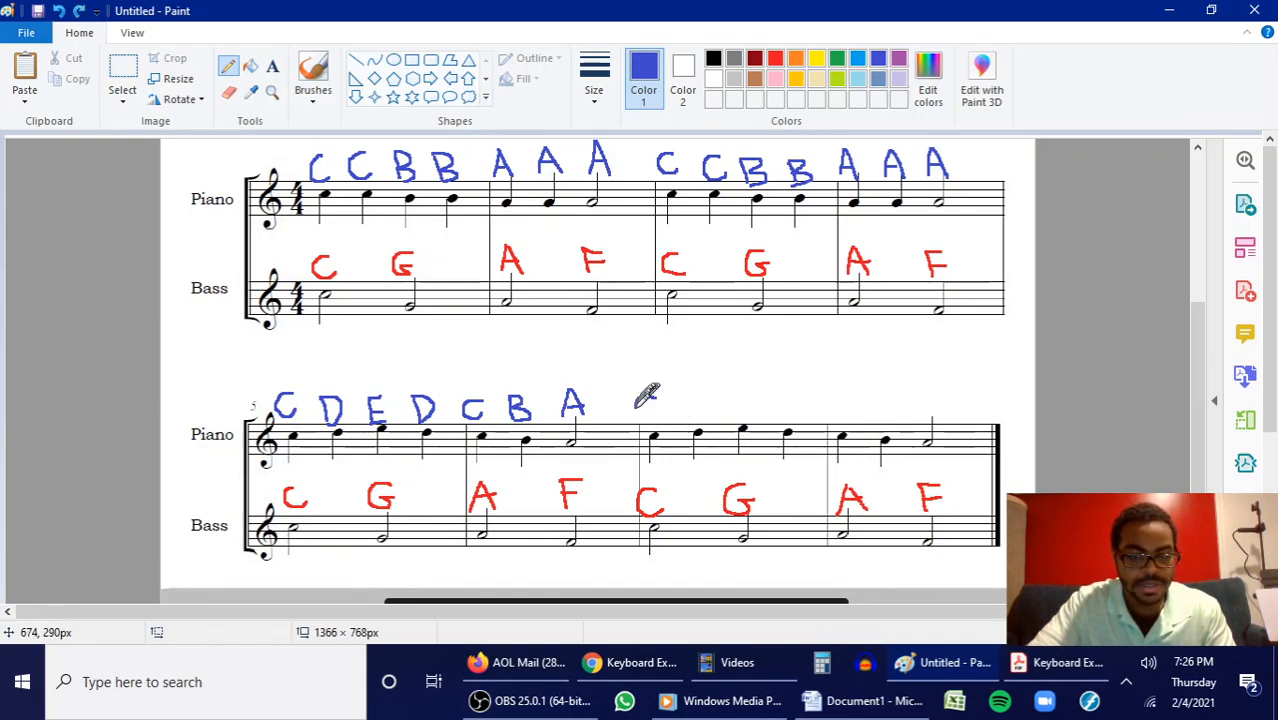
drag(630, 414, 716, 404)
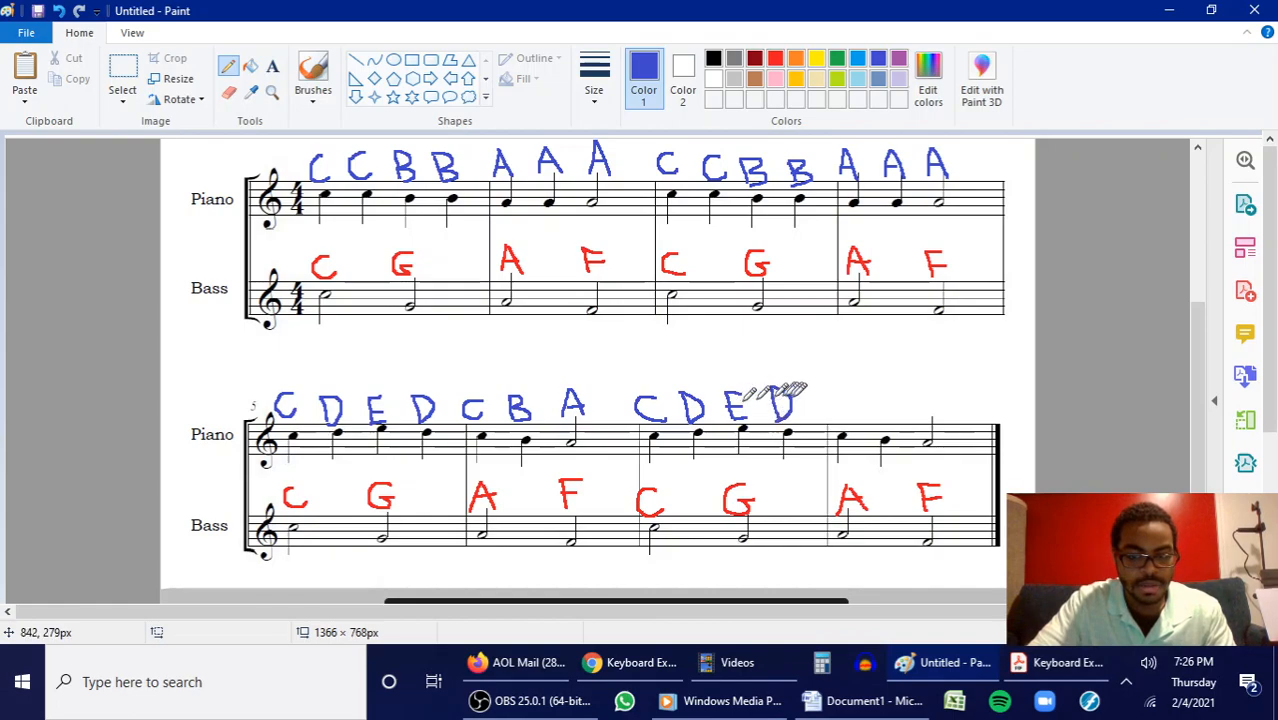
drag(810, 410, 840, 404)
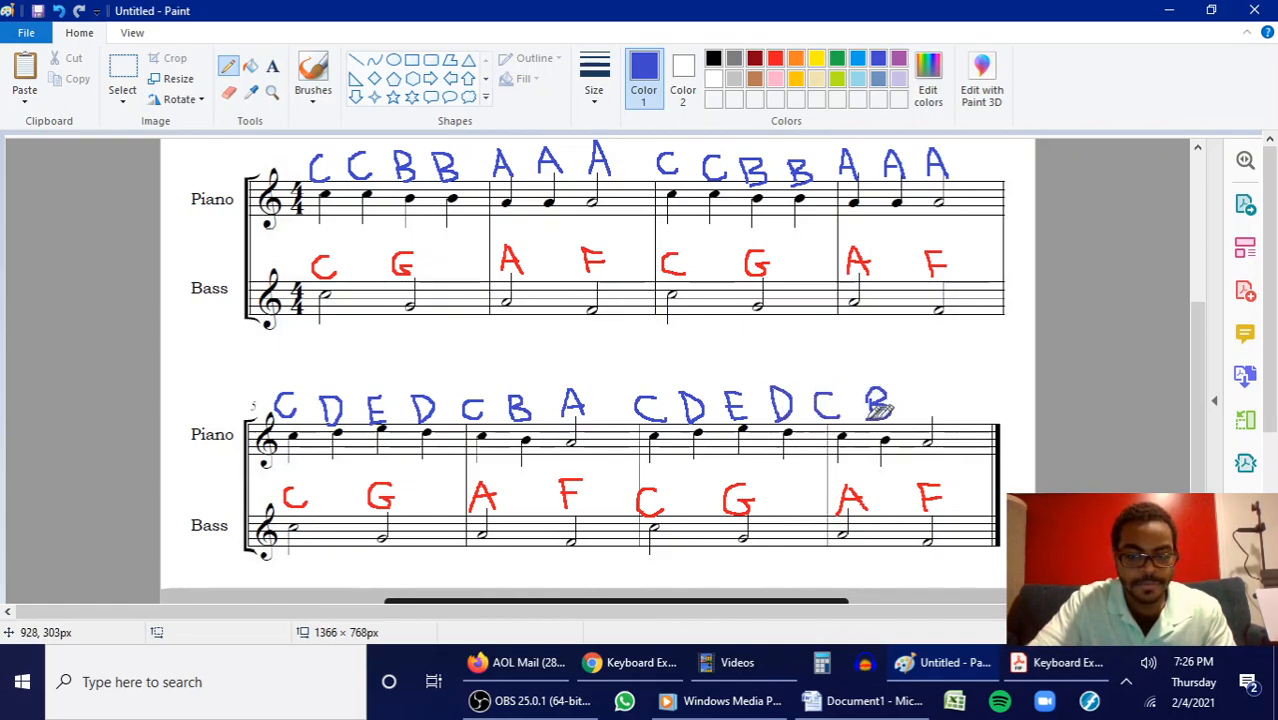
drag(904, 396, 940, 414)
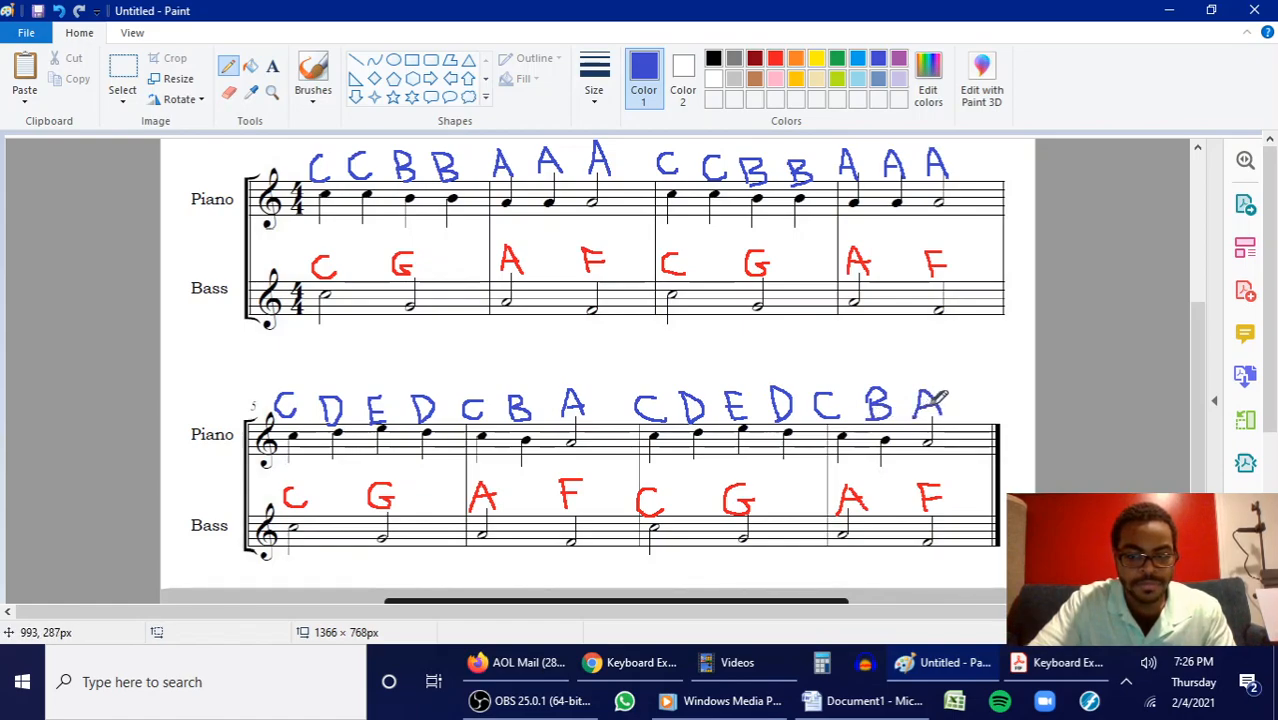
mouse_move(384, 178)
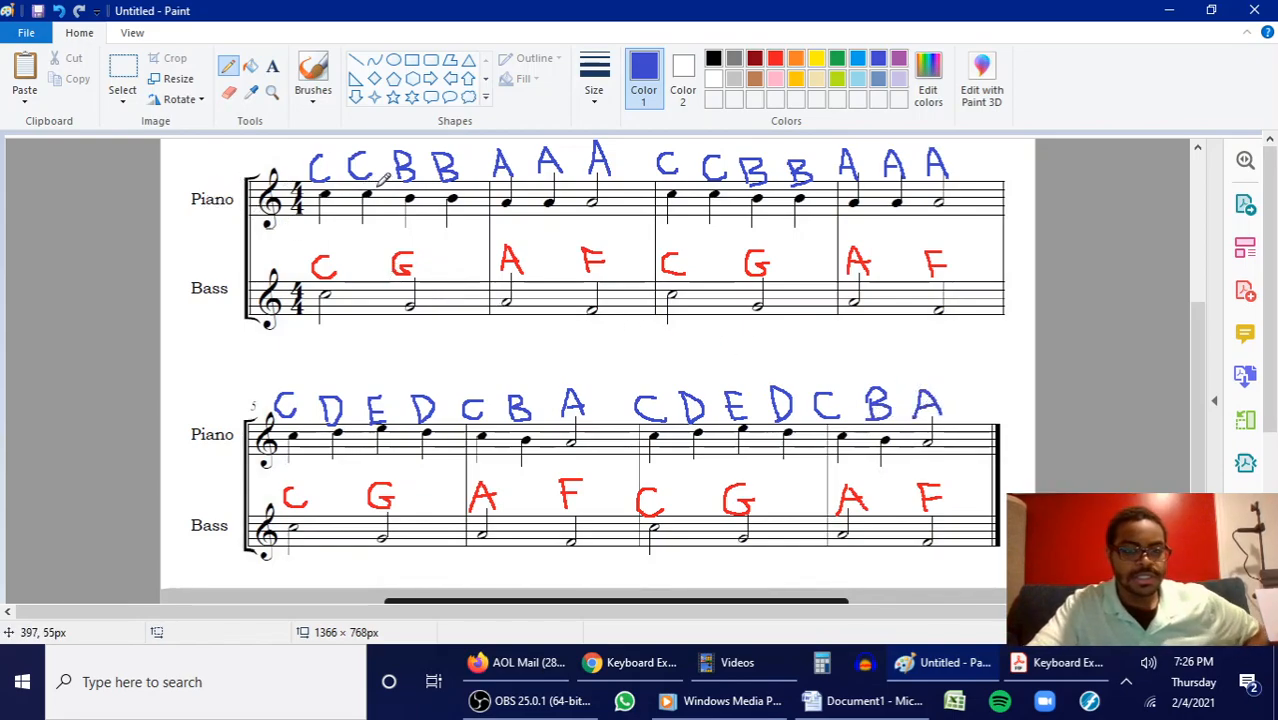
mouse_move(356, 144)
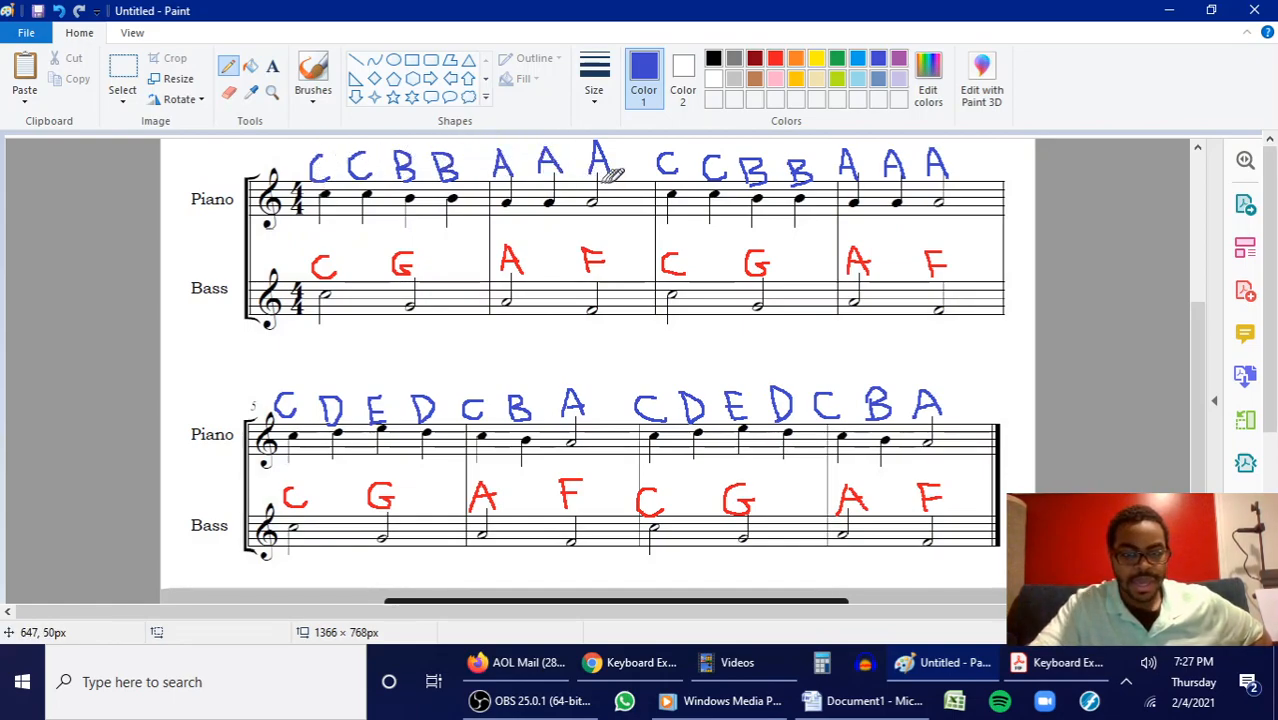
mouse_move(736, 164)
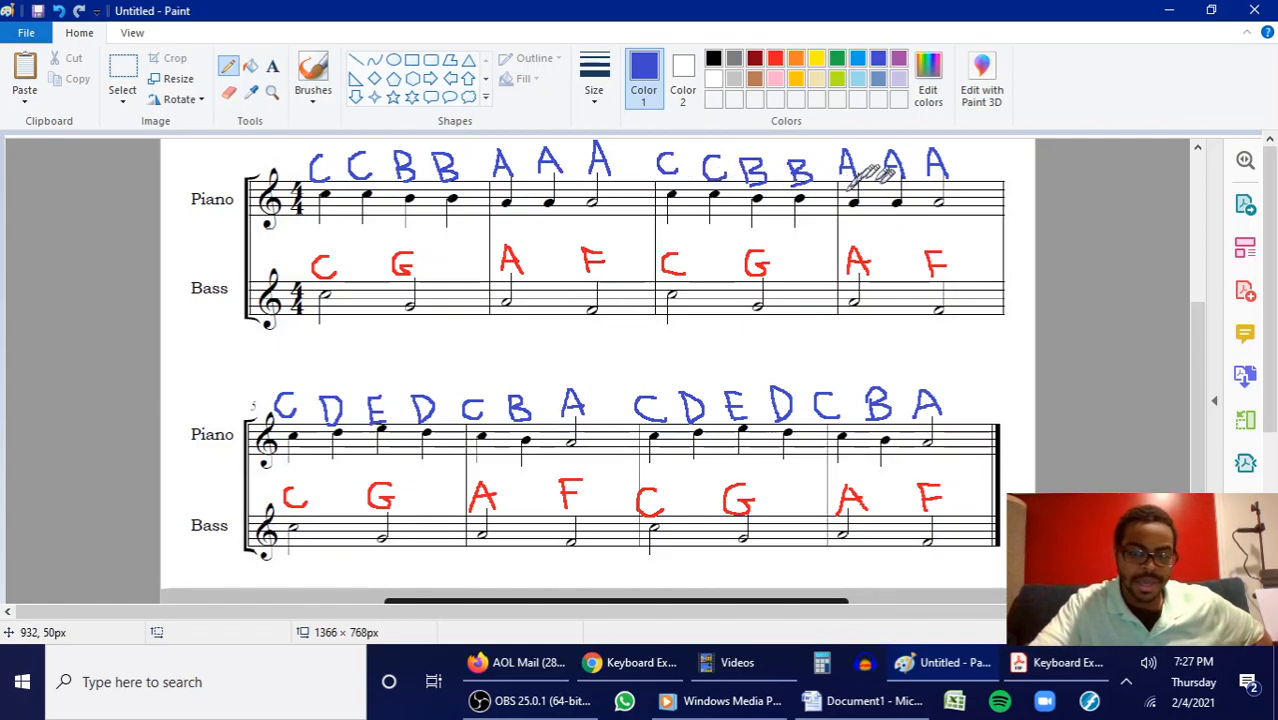
mouse_move(392, 360)
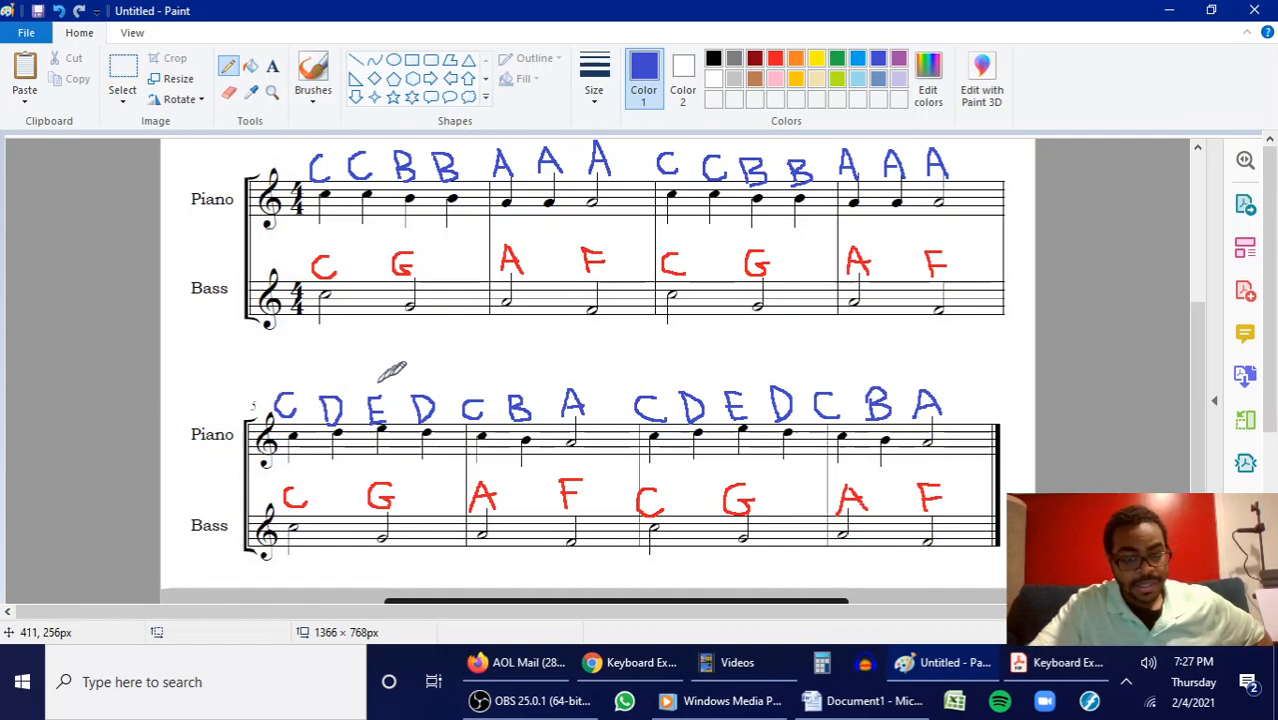
mouse_move(524, 390)
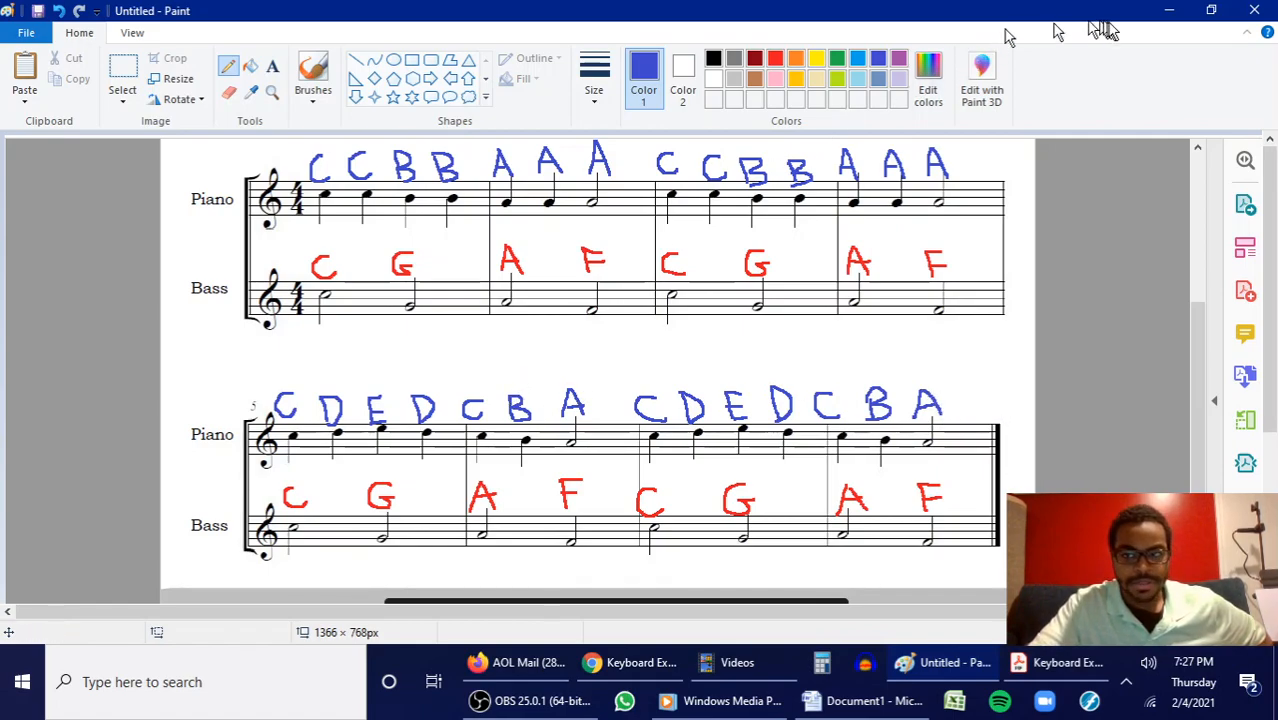
mouse_move(1170, 12)
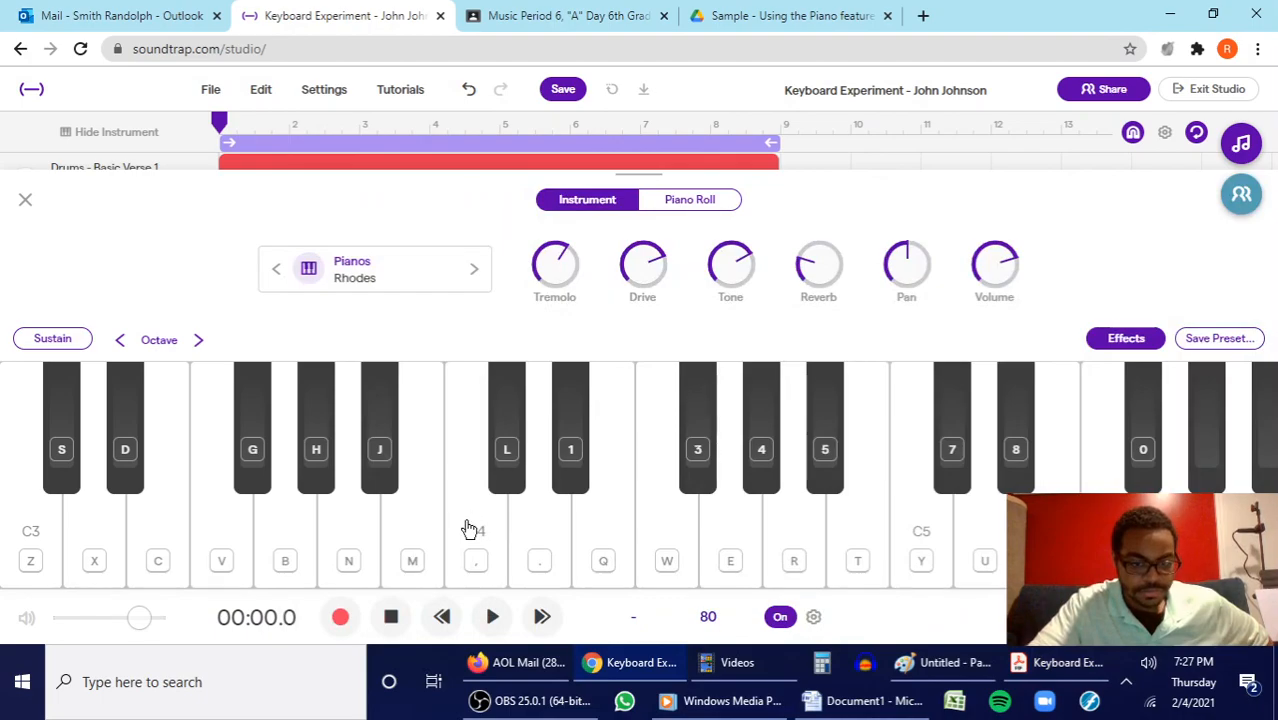
mouse_move(510, 478)
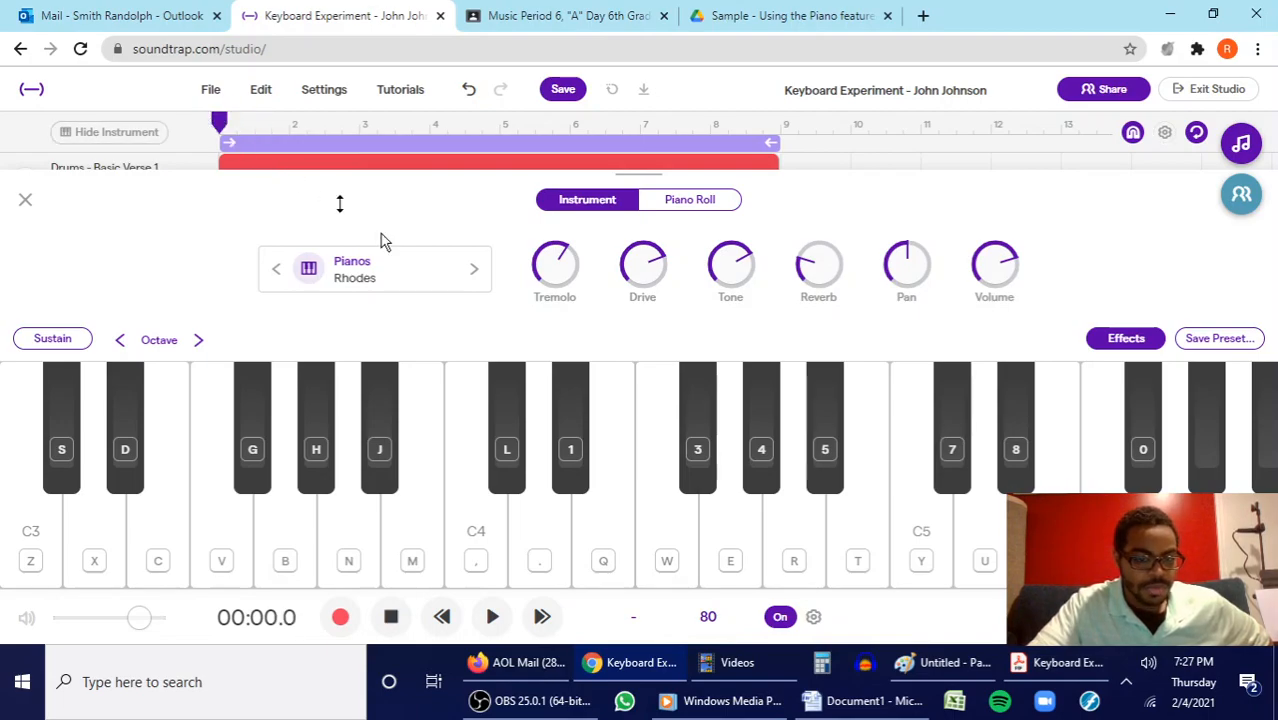
- Record the piano melody onto the Rhodes track after the count-in
click(340, 616)
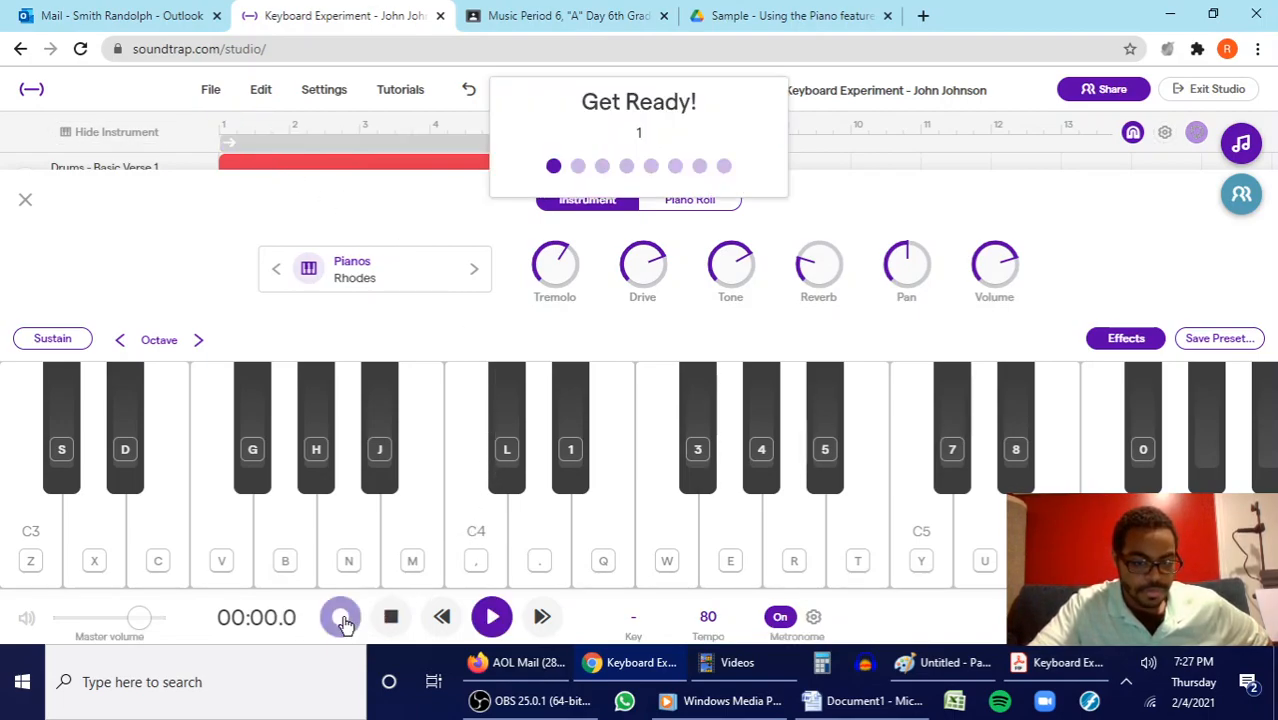
click(340, 616)
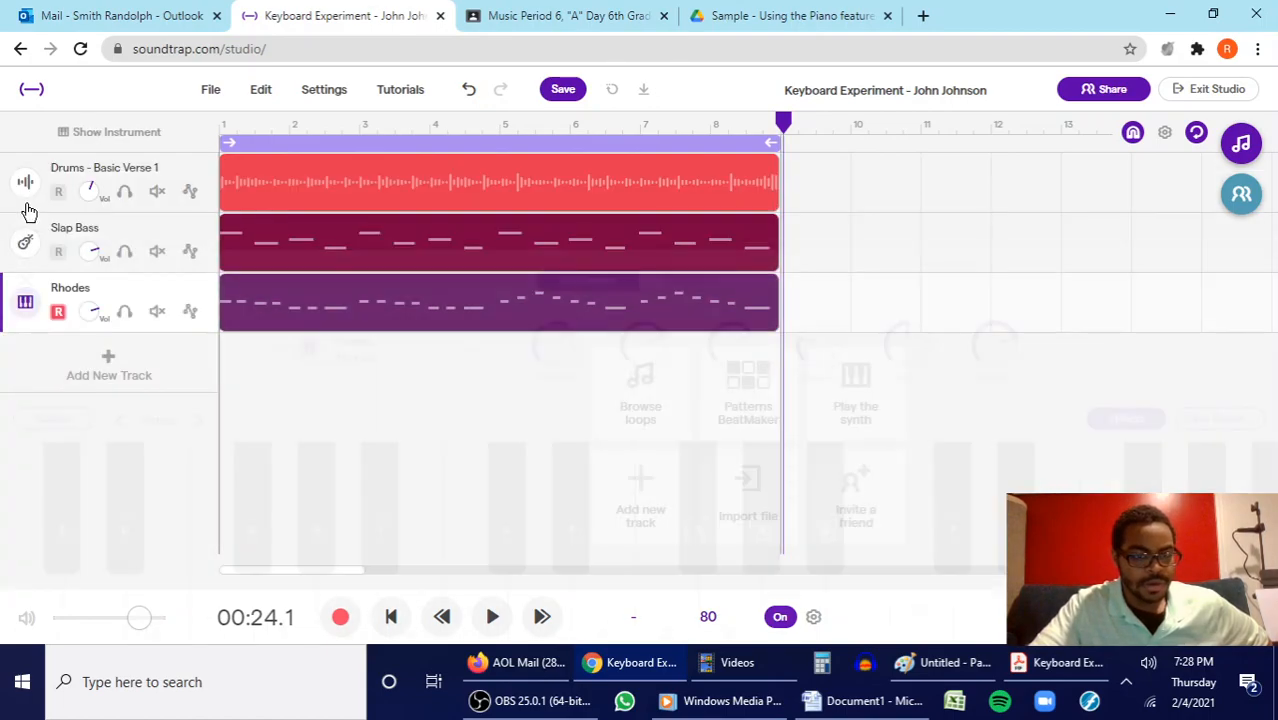
- Select the recorded Rhodes piano clip in the arrangement
click(496, 300)
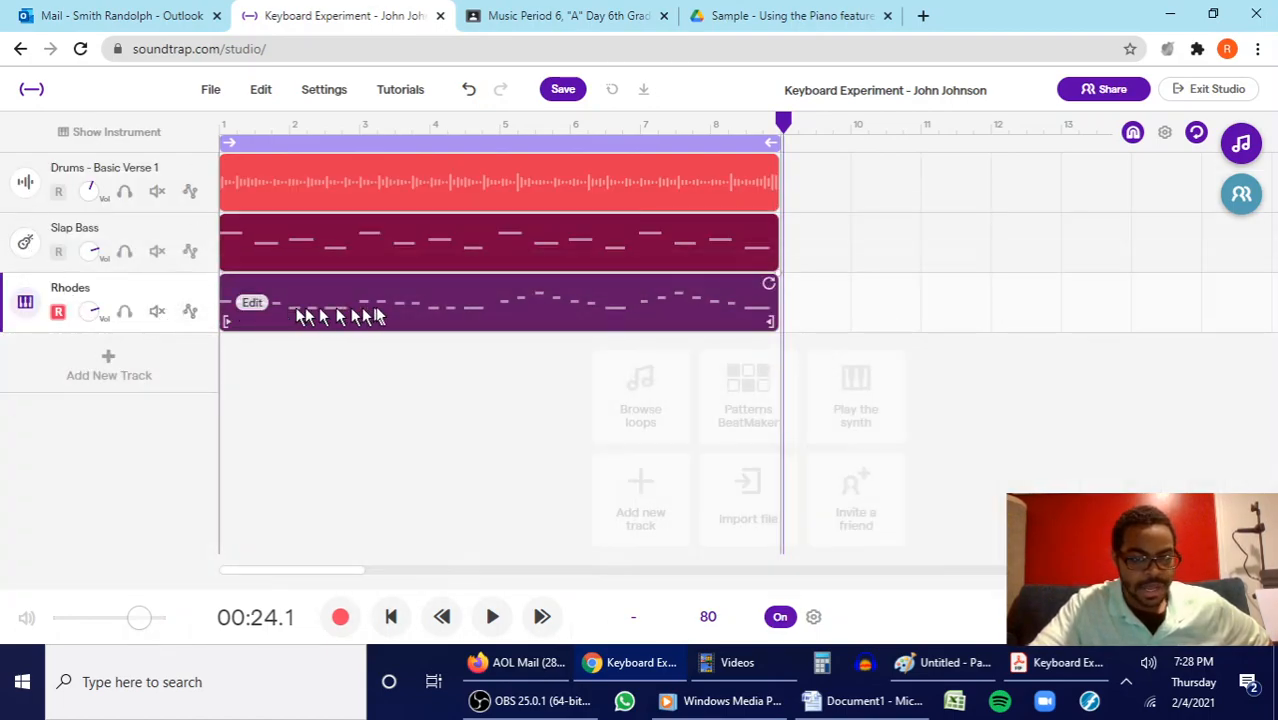
mouse_move(696, 304)
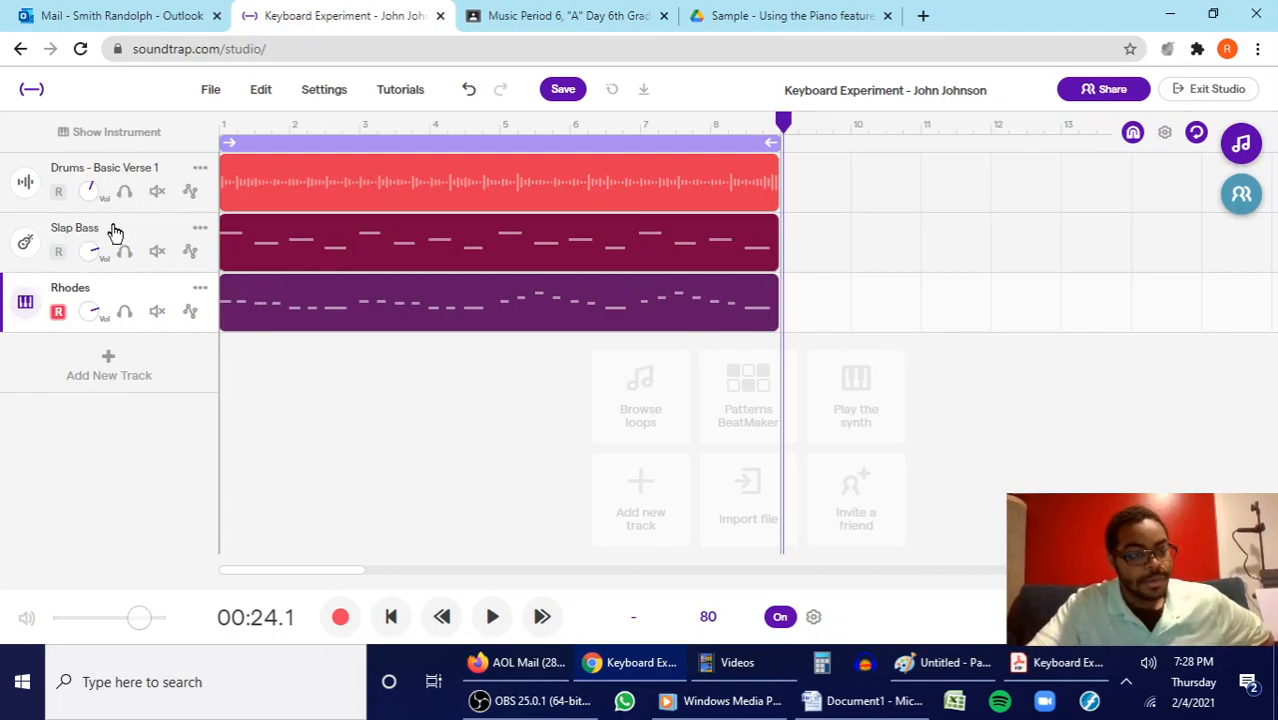
mouse_move(104, 312)
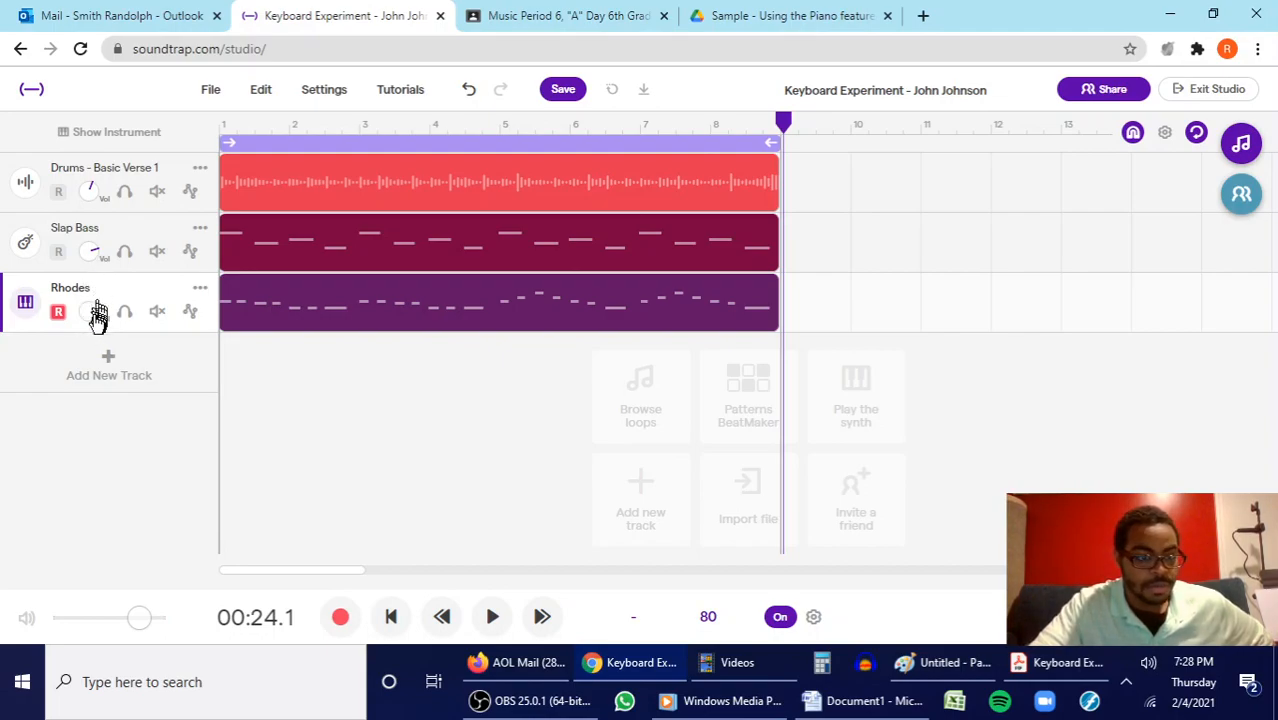
mouse_move(90, 276)
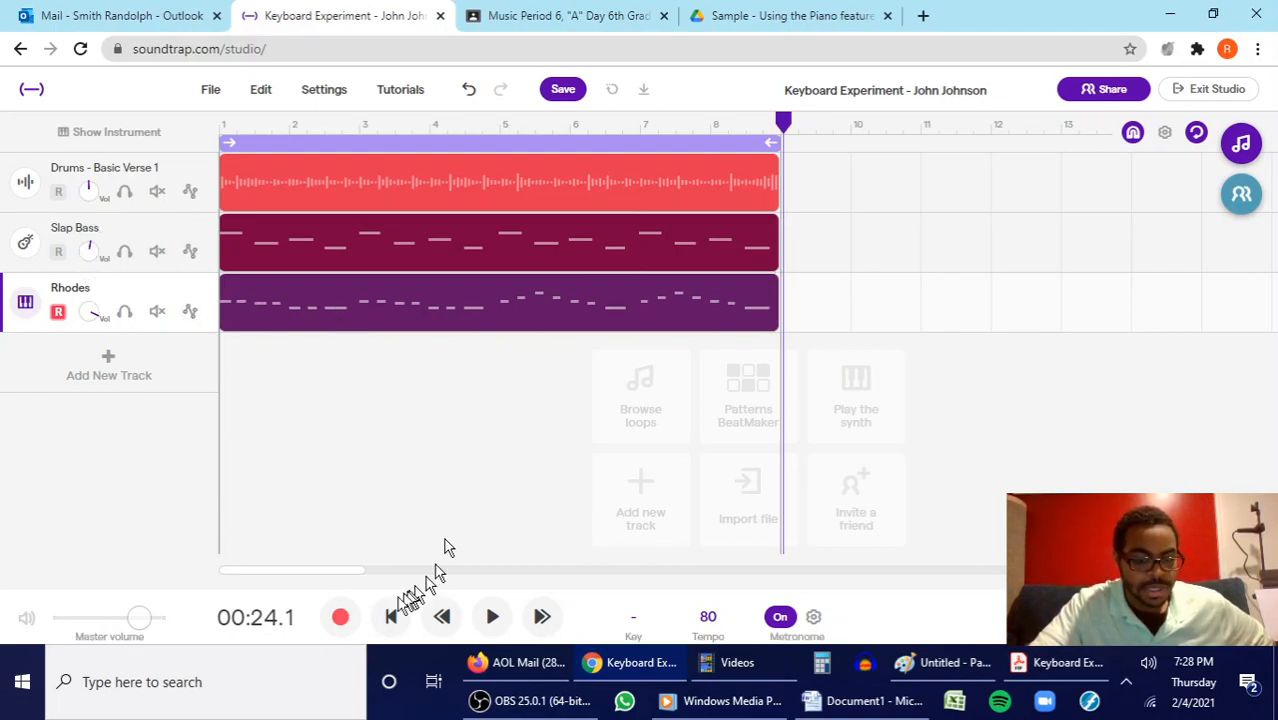
- Play the drums, slap bass and Rhodes from the song start, then stop past 21 seconds
click(492, 616)
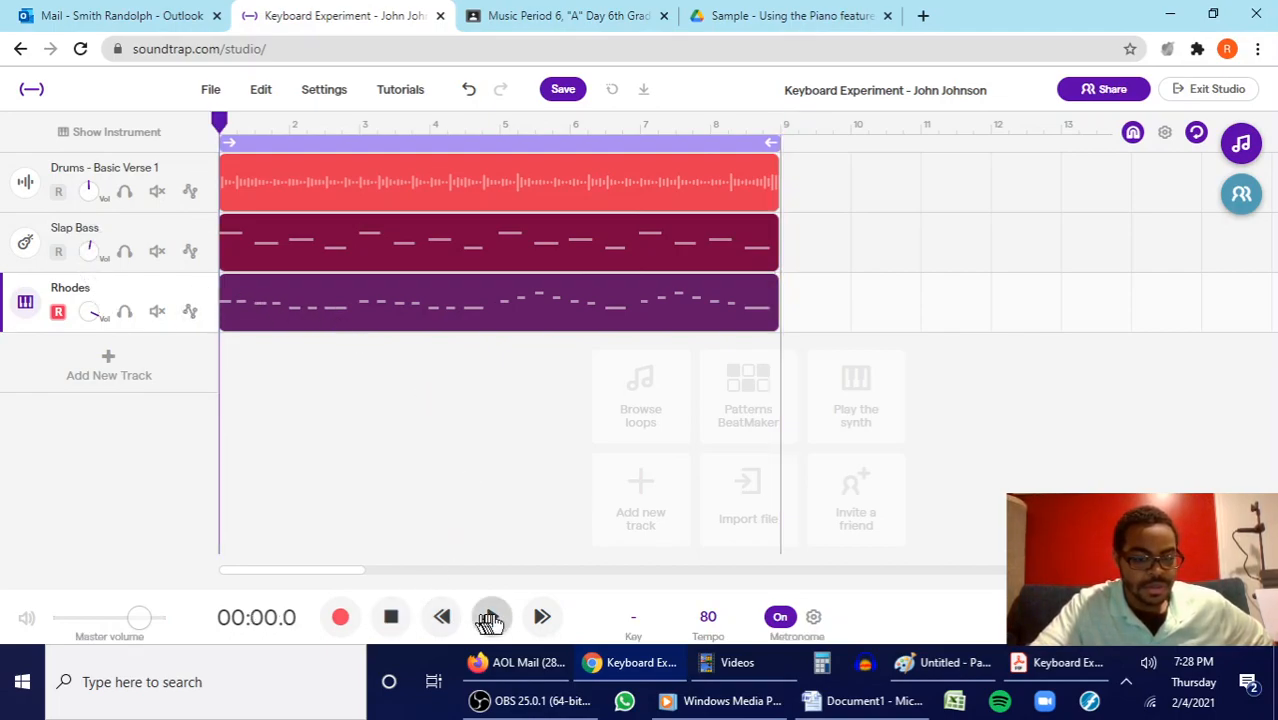
click(490, 616)
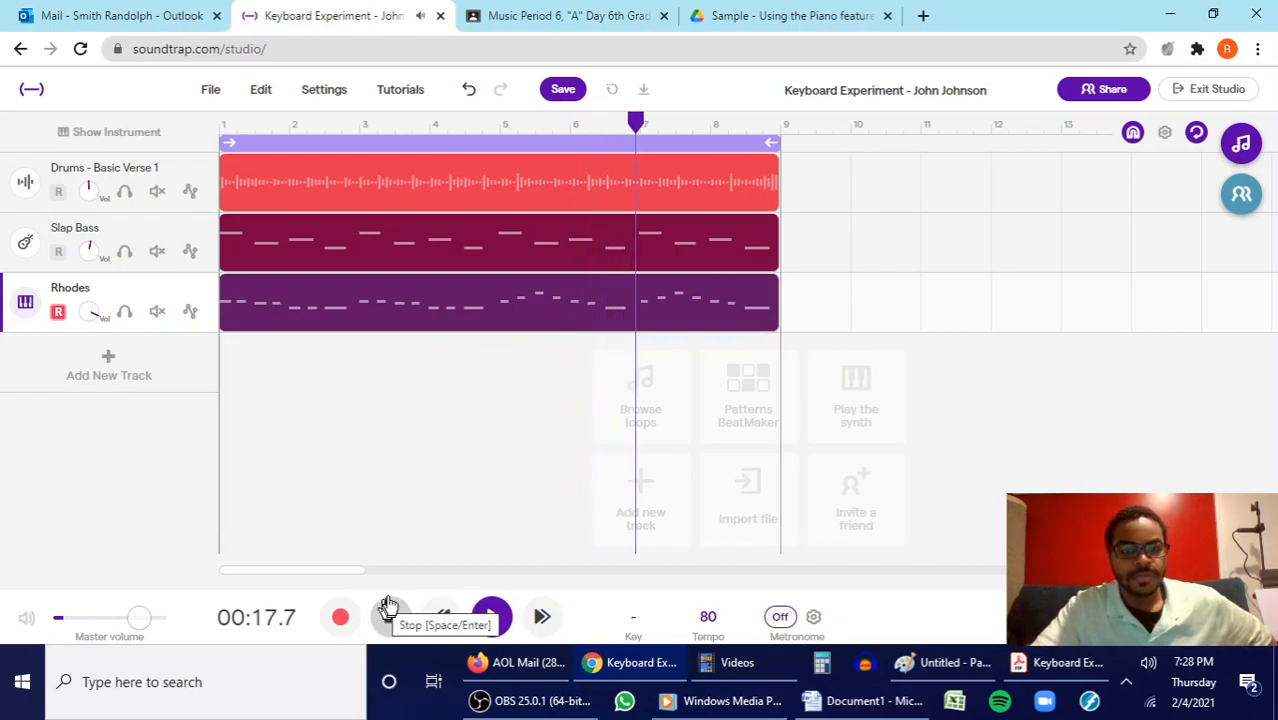
click(492, 616)
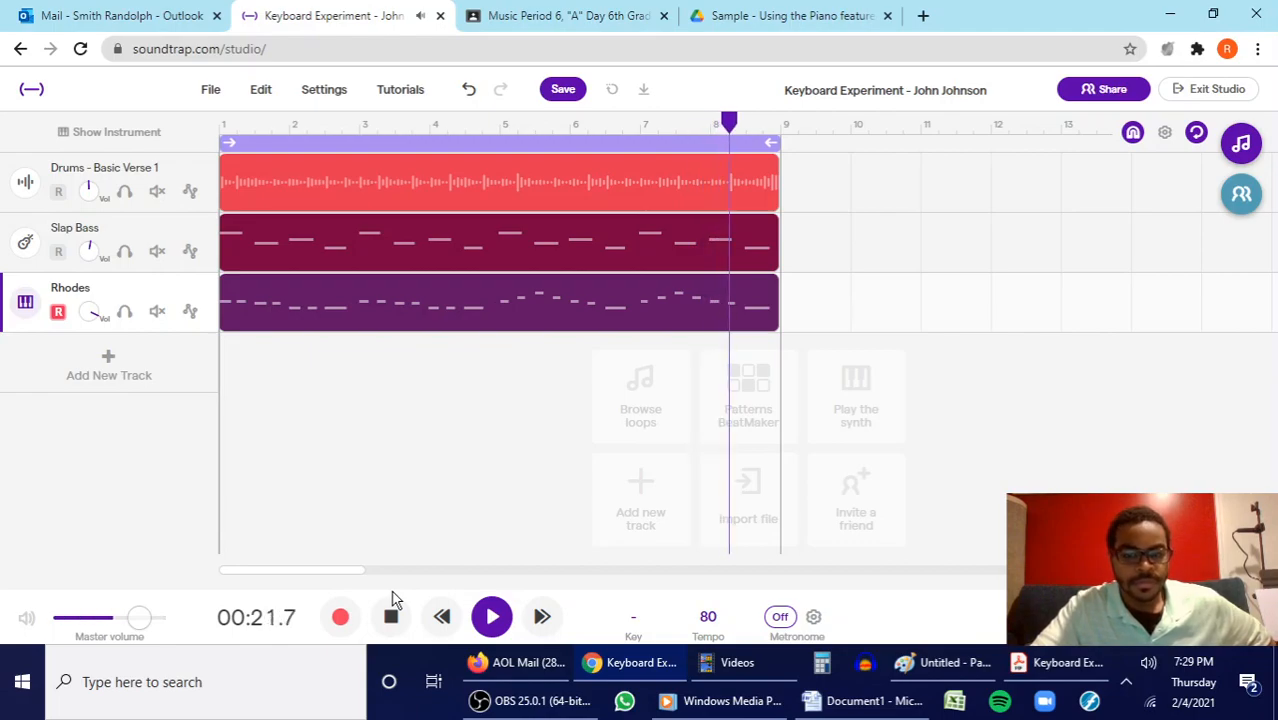
- Return the stopped song to its beginning
click(492, 616)
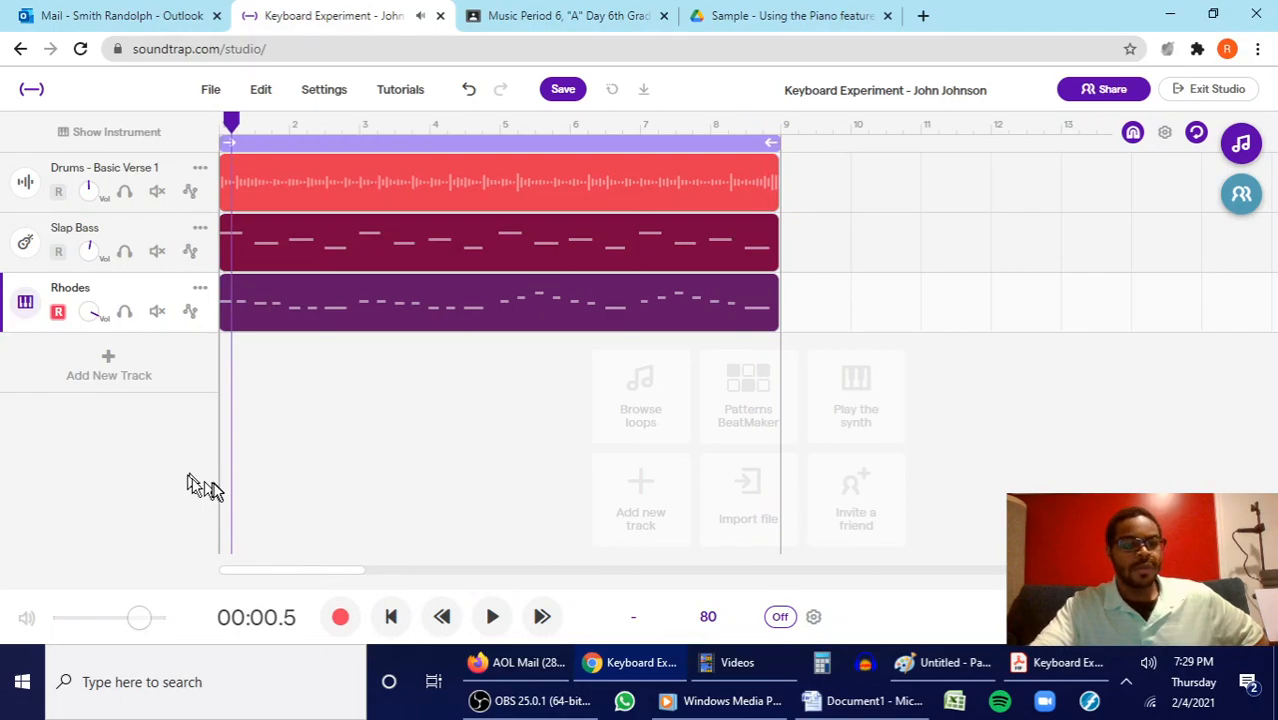
mouse_move(216, 490)
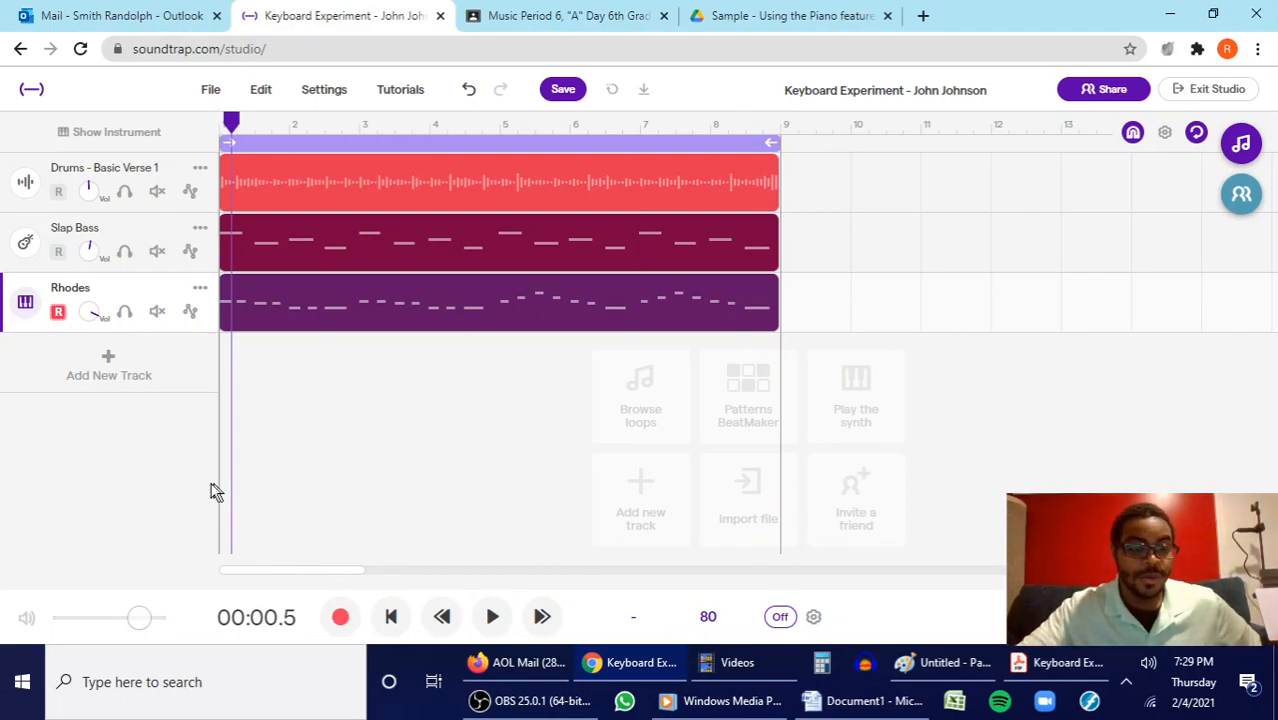
mouse_move(884, 192)
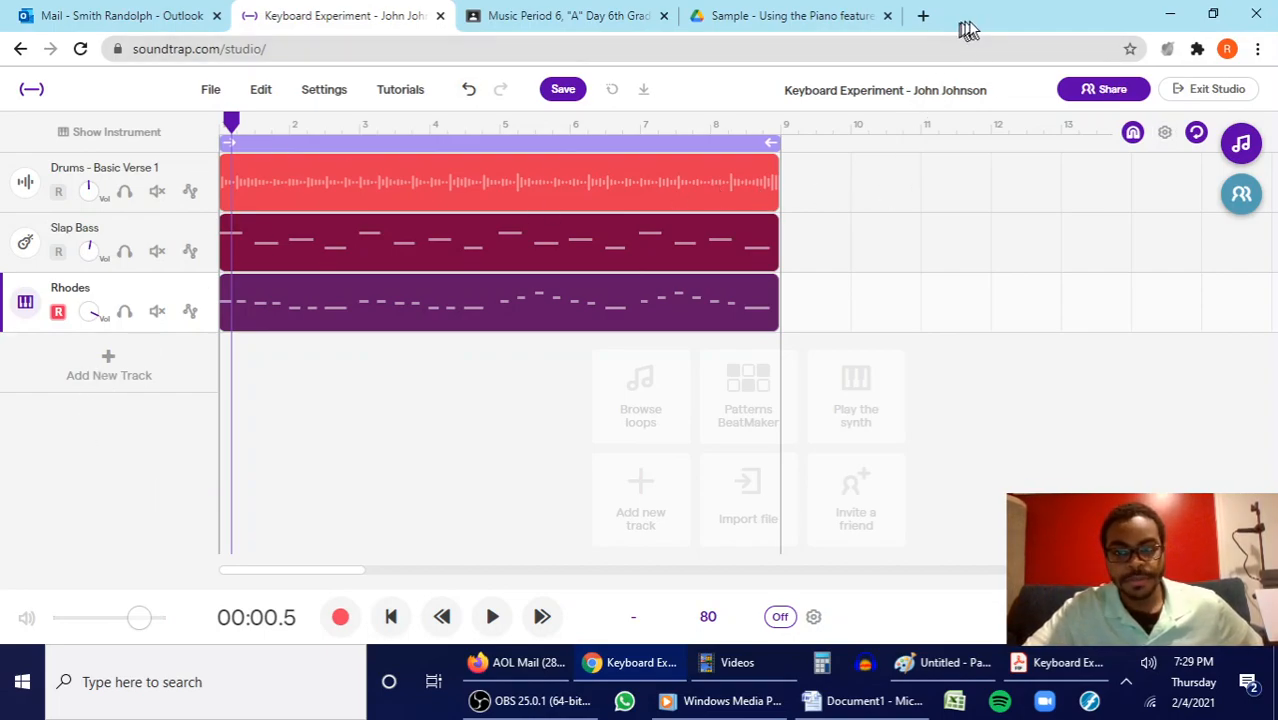
mouse_move(836, 300)
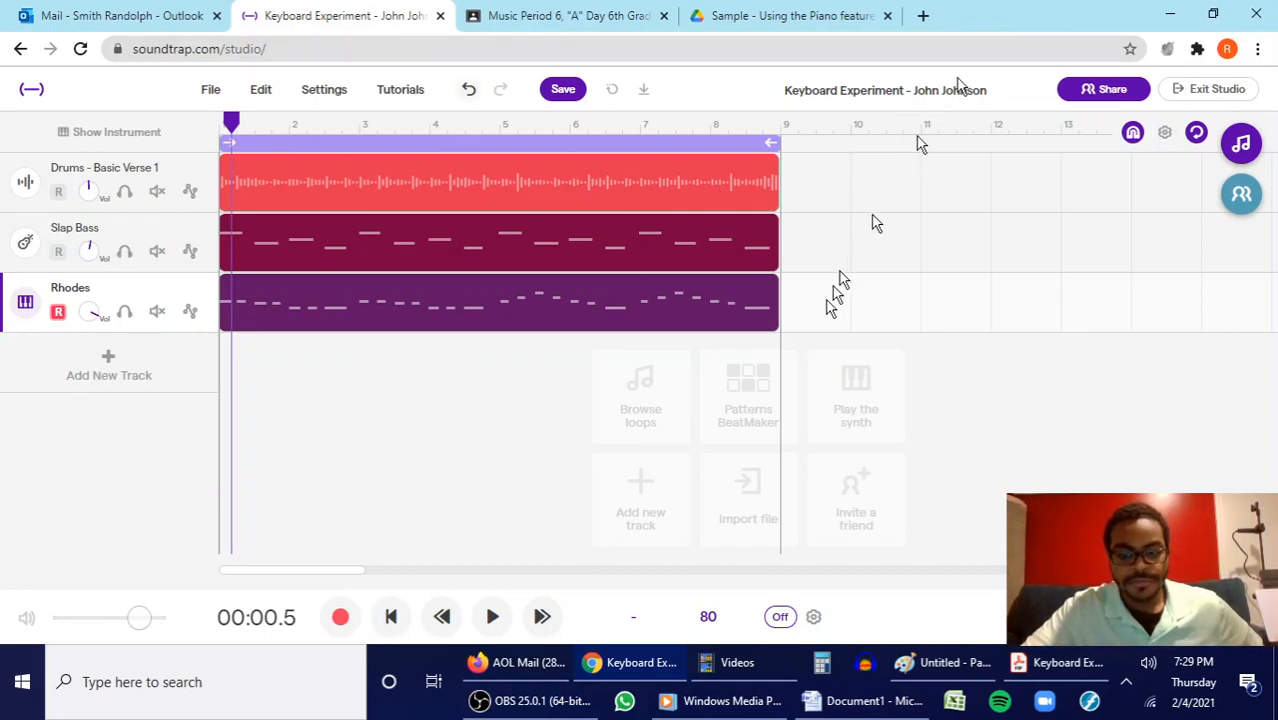
mouse_move(1096, 88)
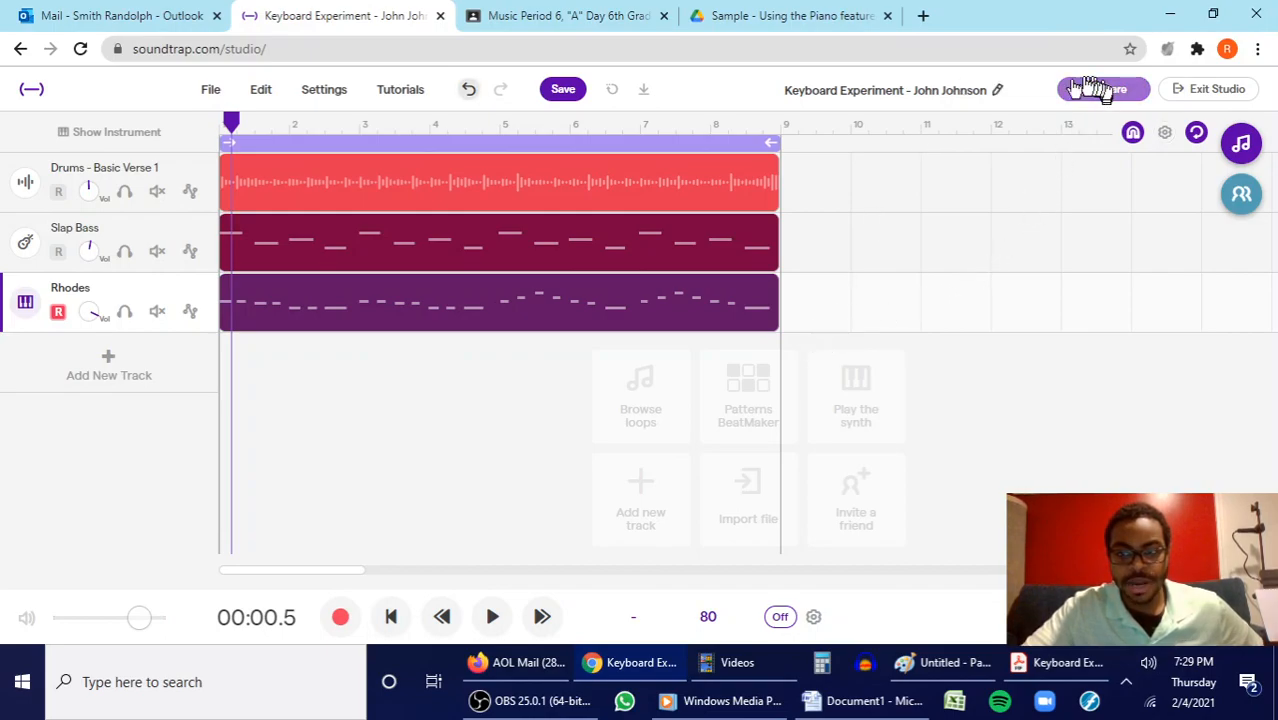
mouse_move(884, 110)
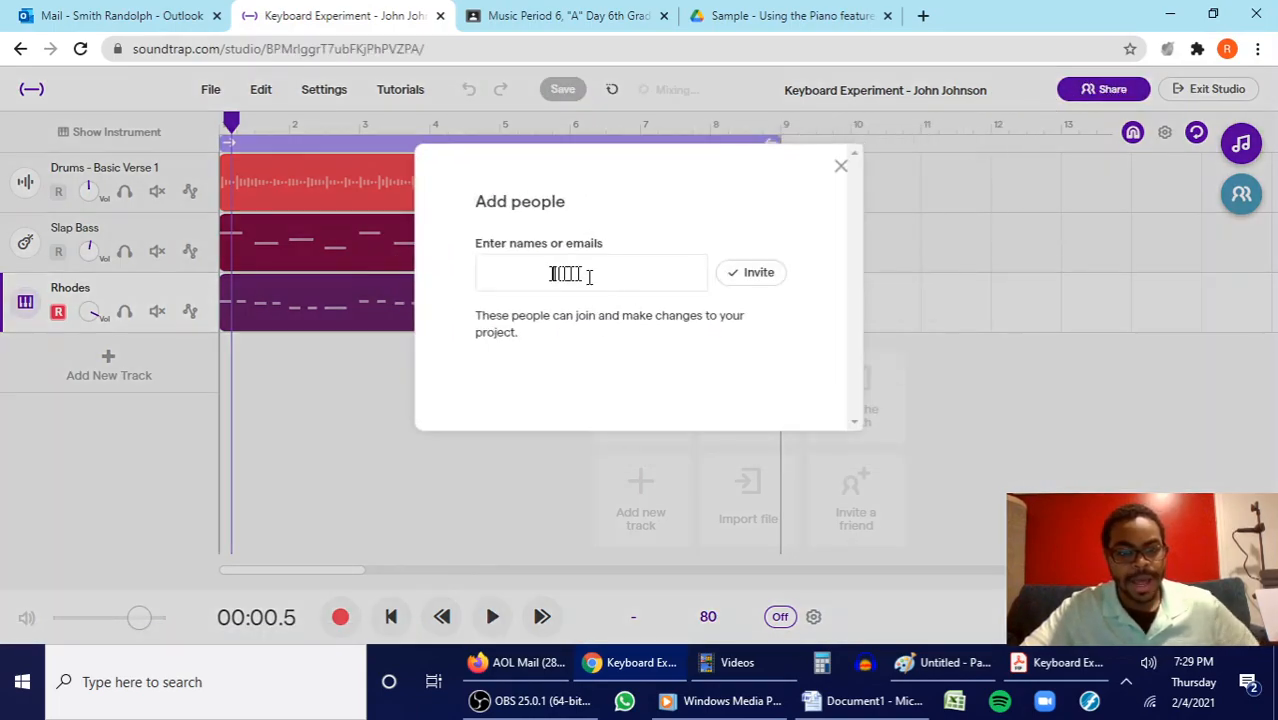
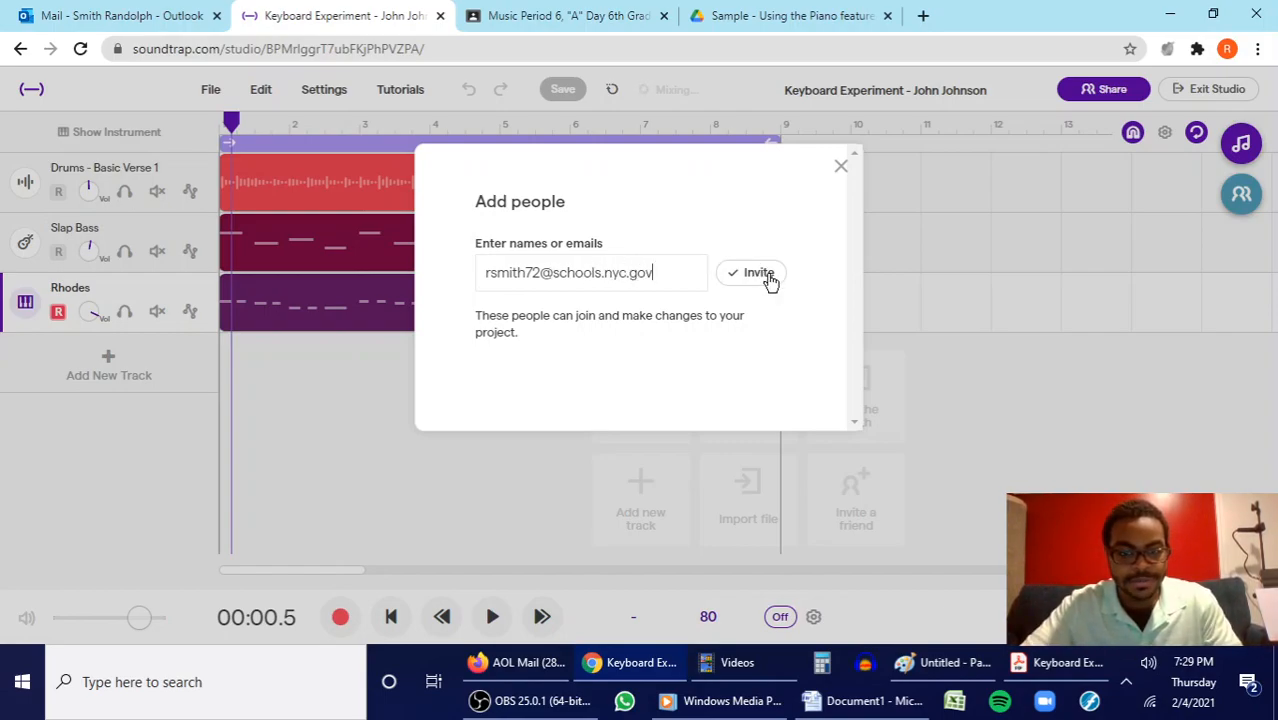
click(840, 166)
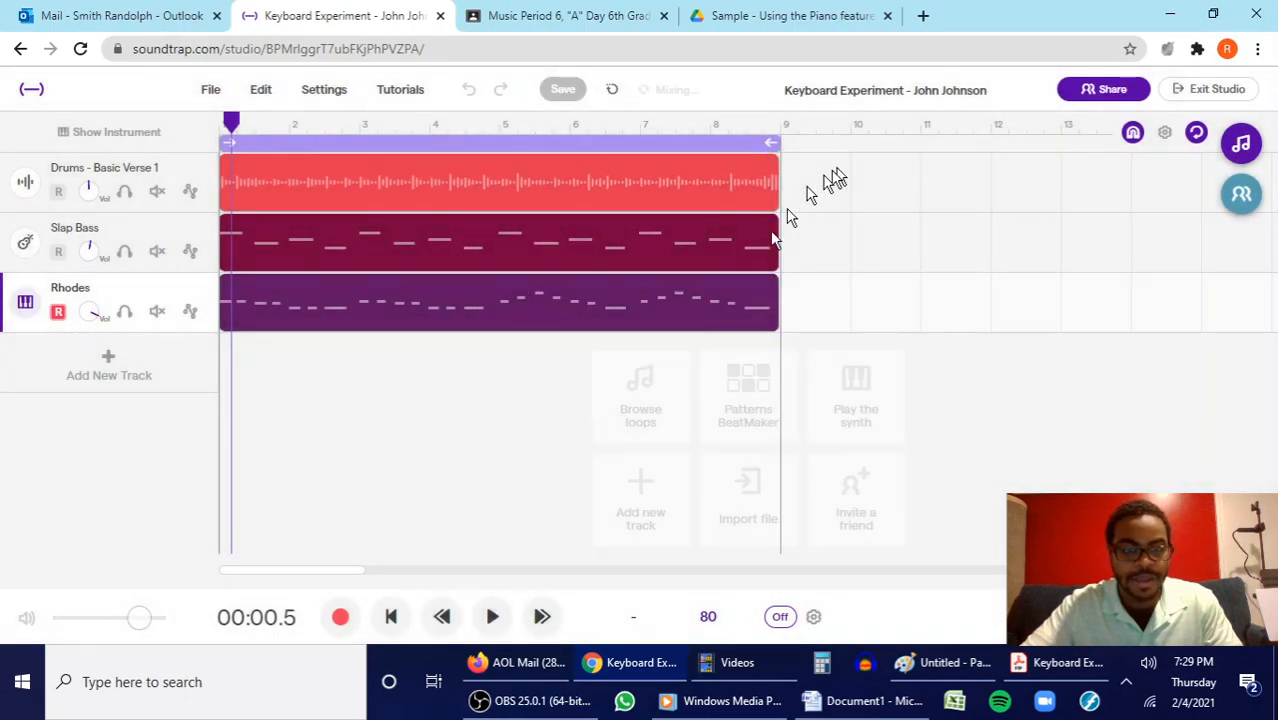
mouse_move(544, 450)
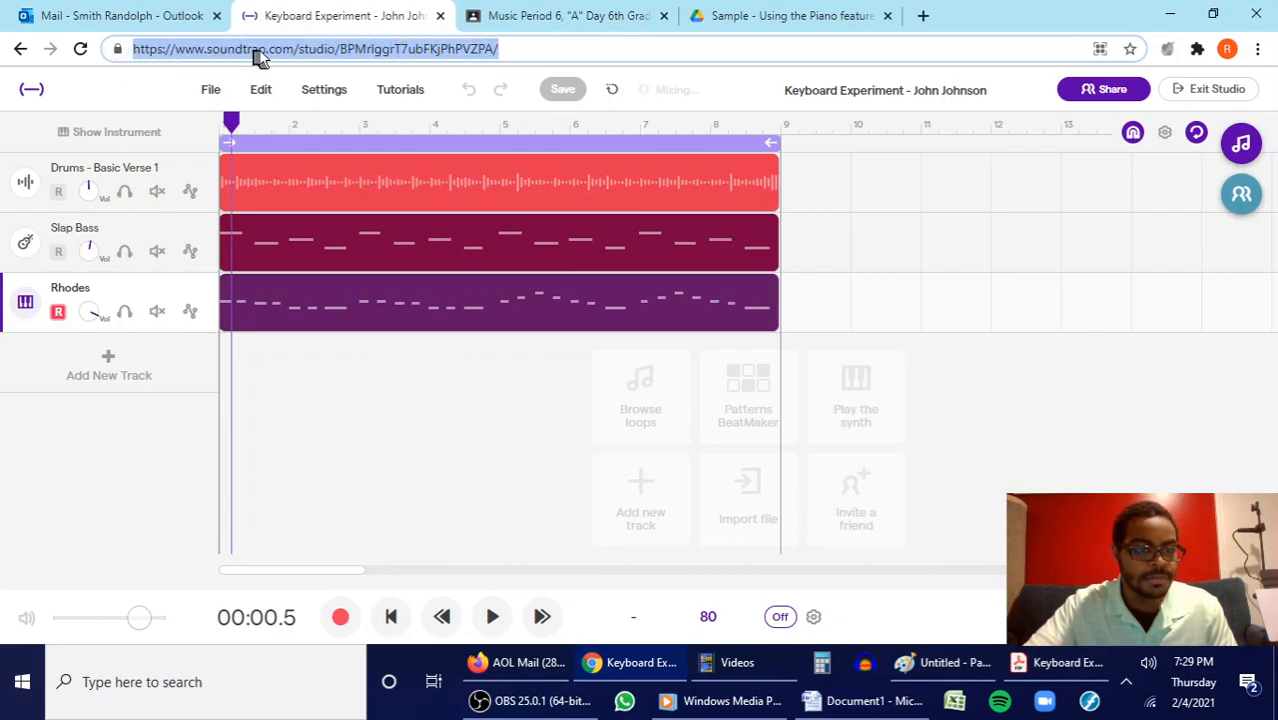
- Copy the project's web address and return to the Music Period 6 Classroom stream
right_click(280, 48)
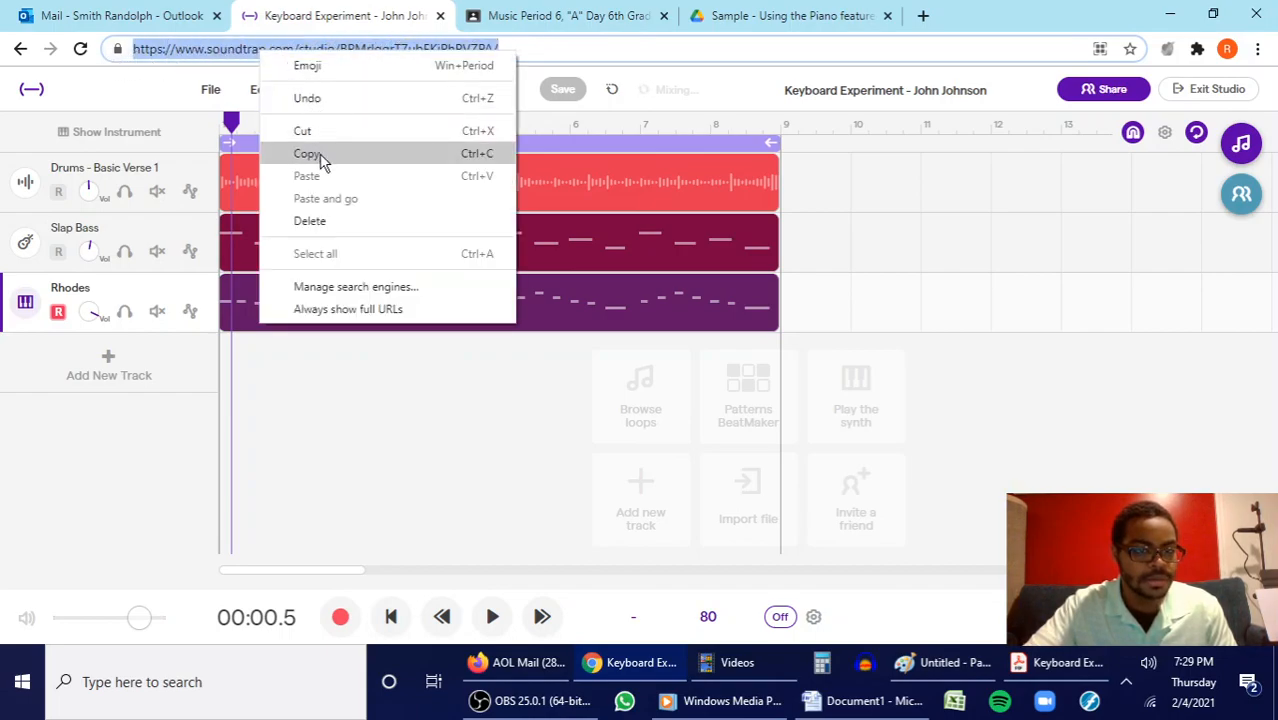
click(308, 152)
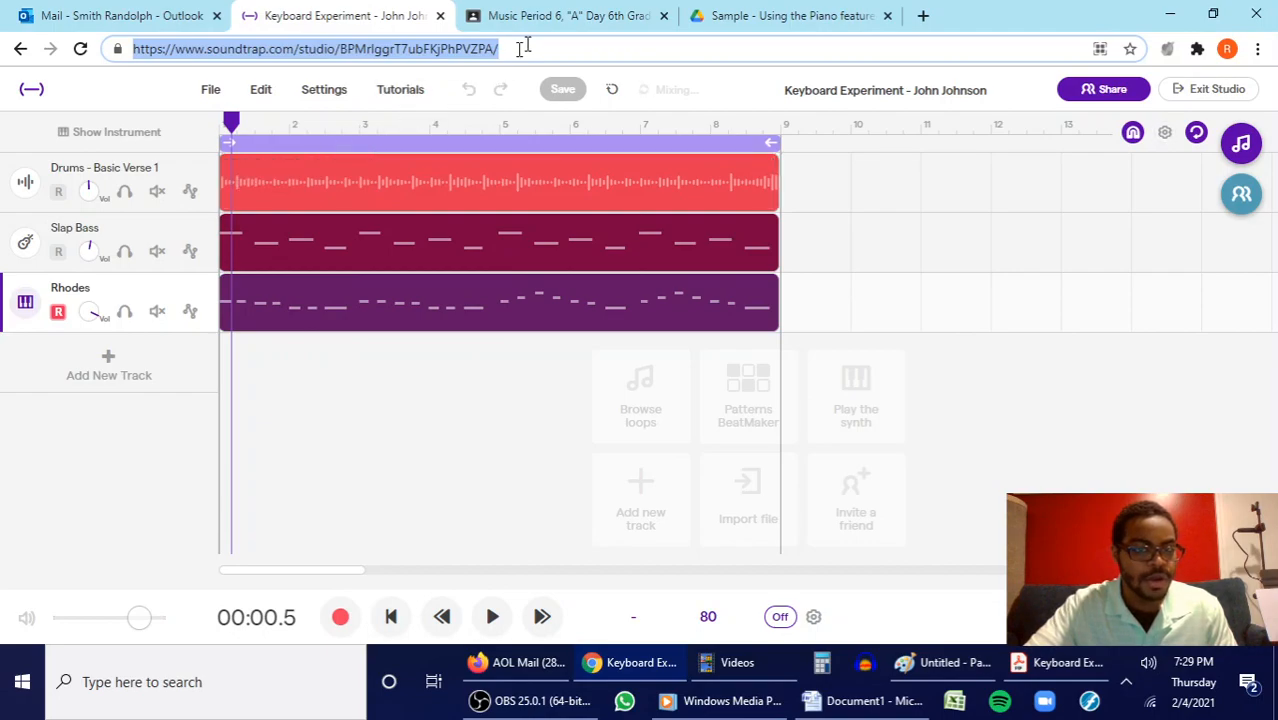
click(564, 16)
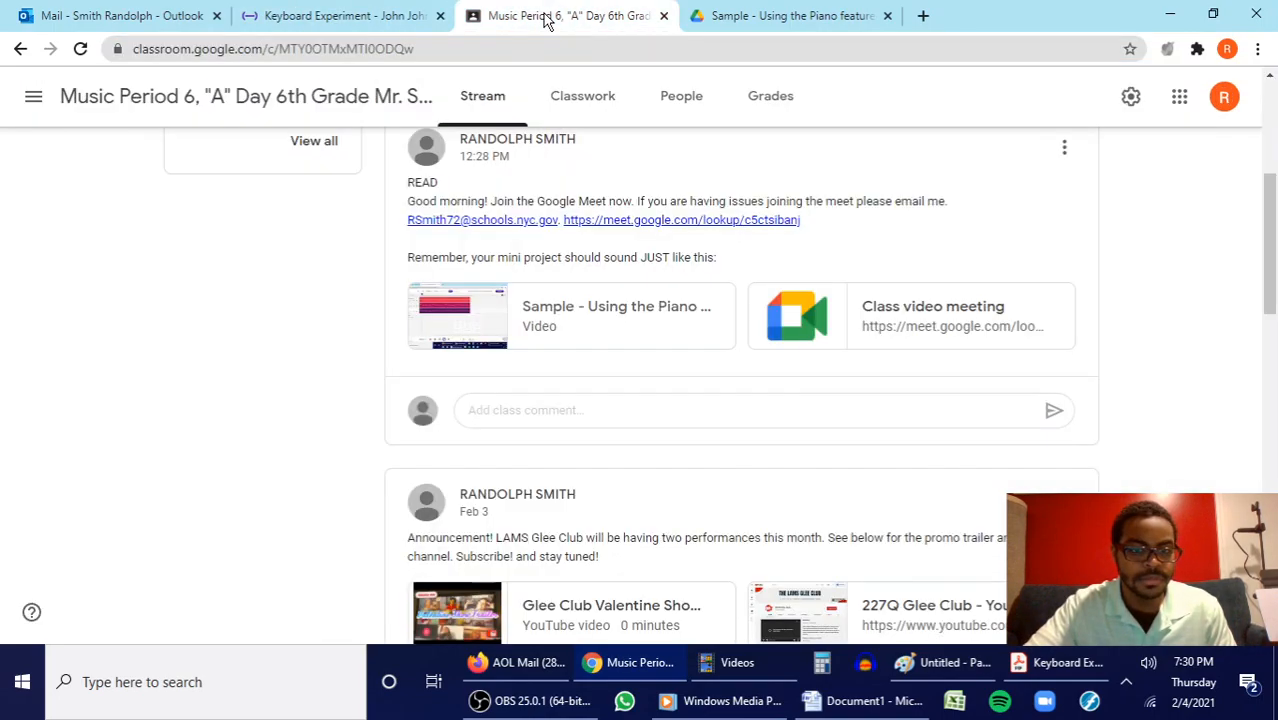
mouse_move(582, 96)
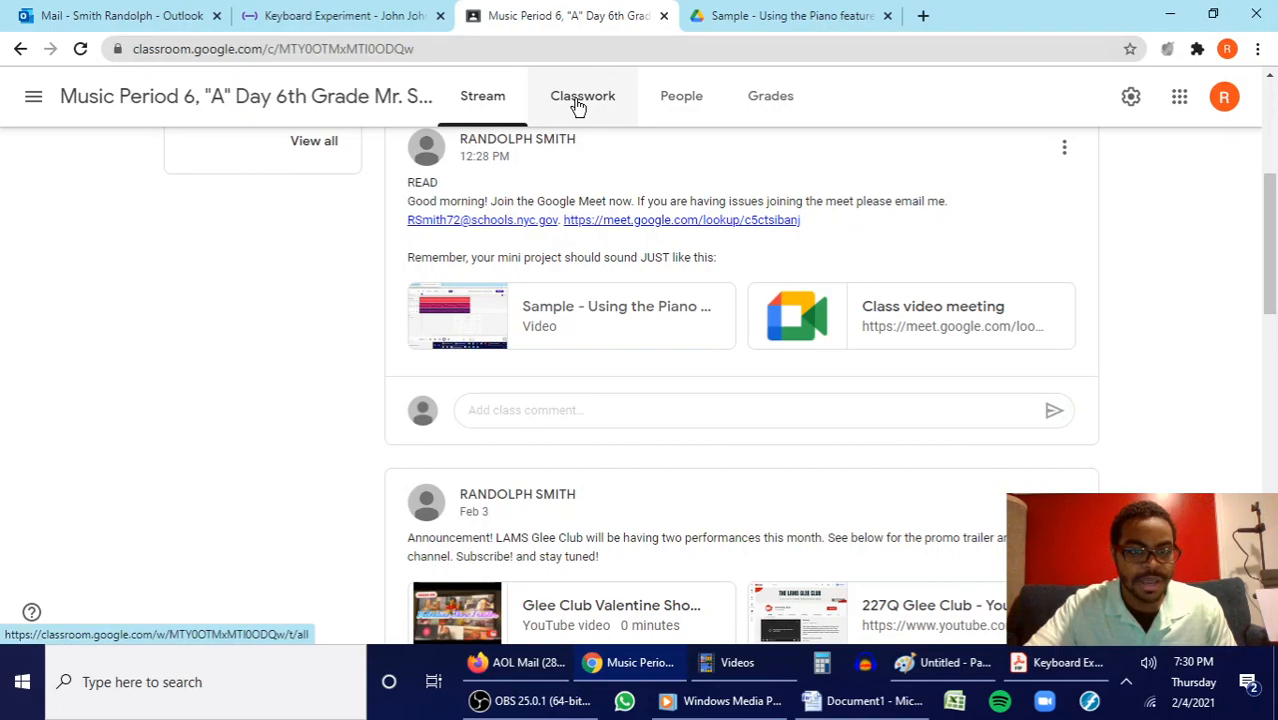
- Open the Keyboard Experiment assignment's Google Form from Classwork
click(582, 96)
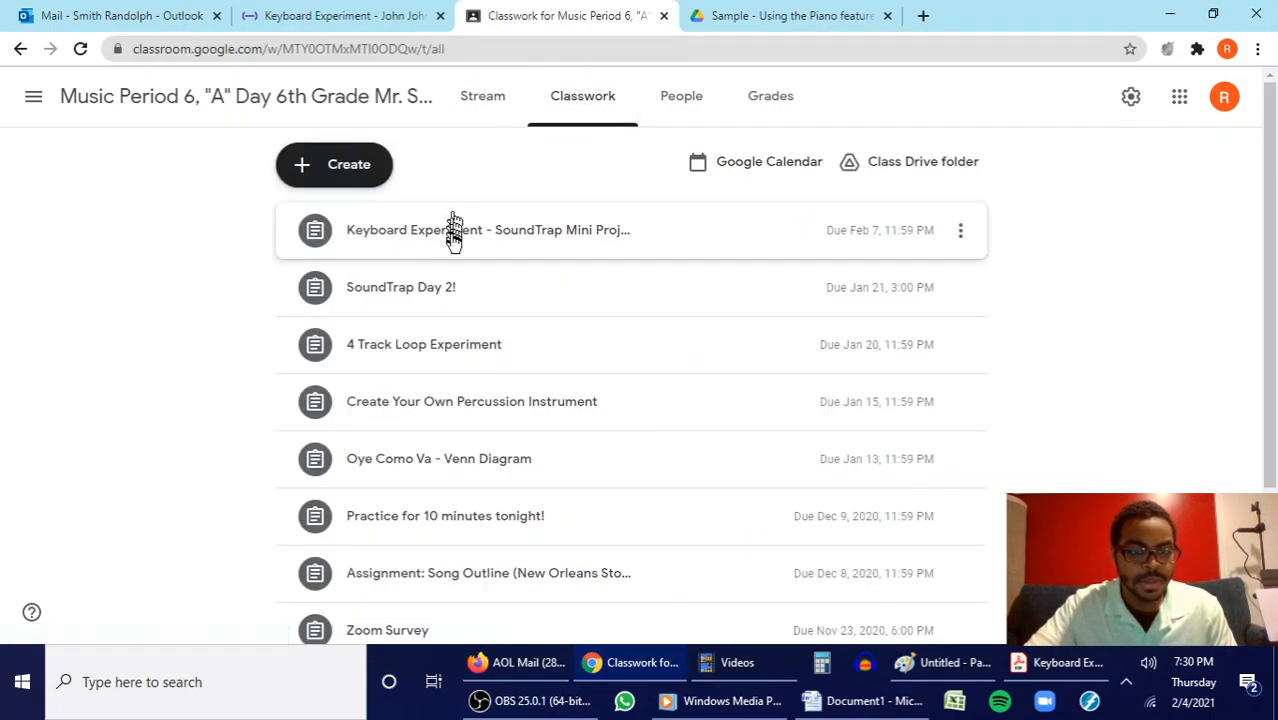
mouse_move(484, 238)
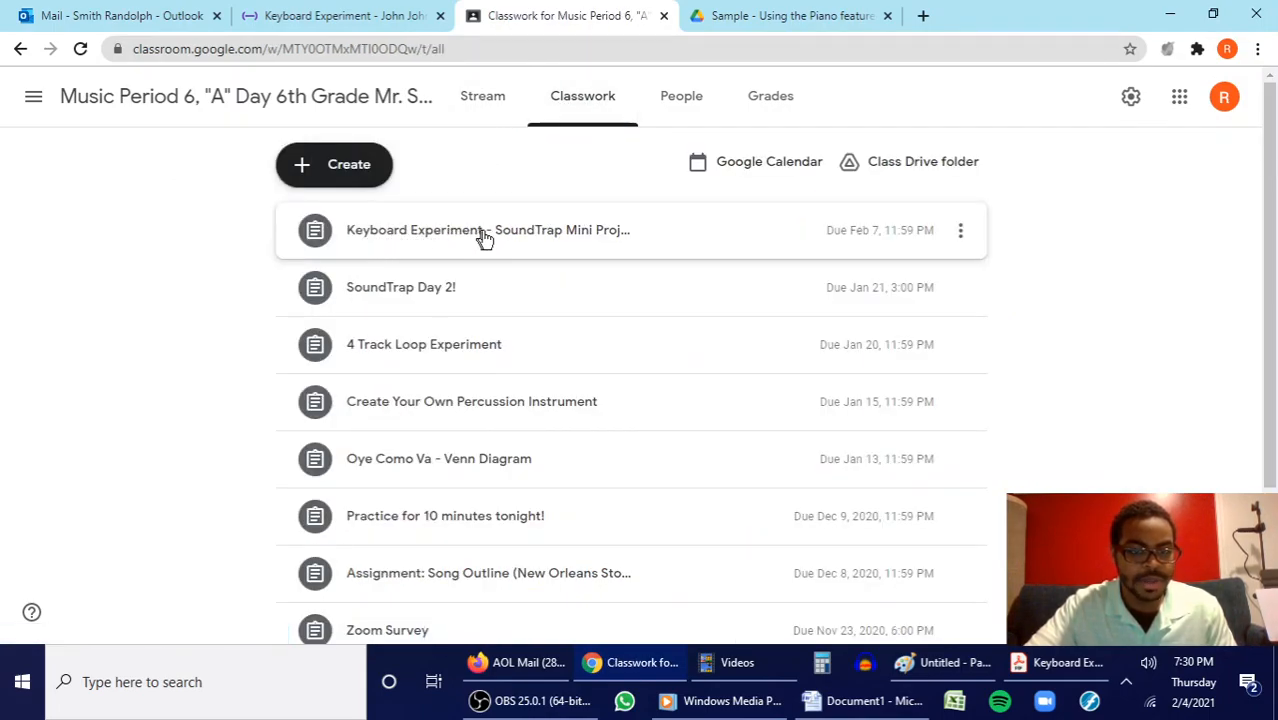
click(488, 228)
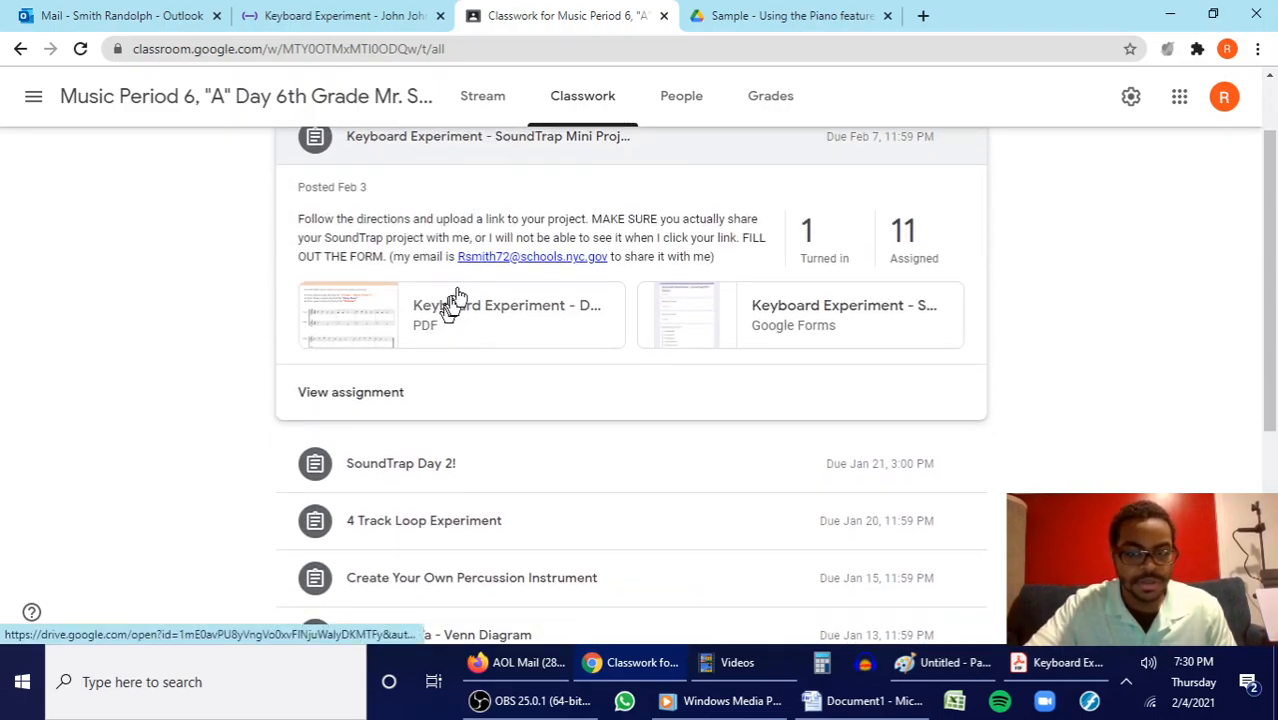
mouse_move(800, 338)
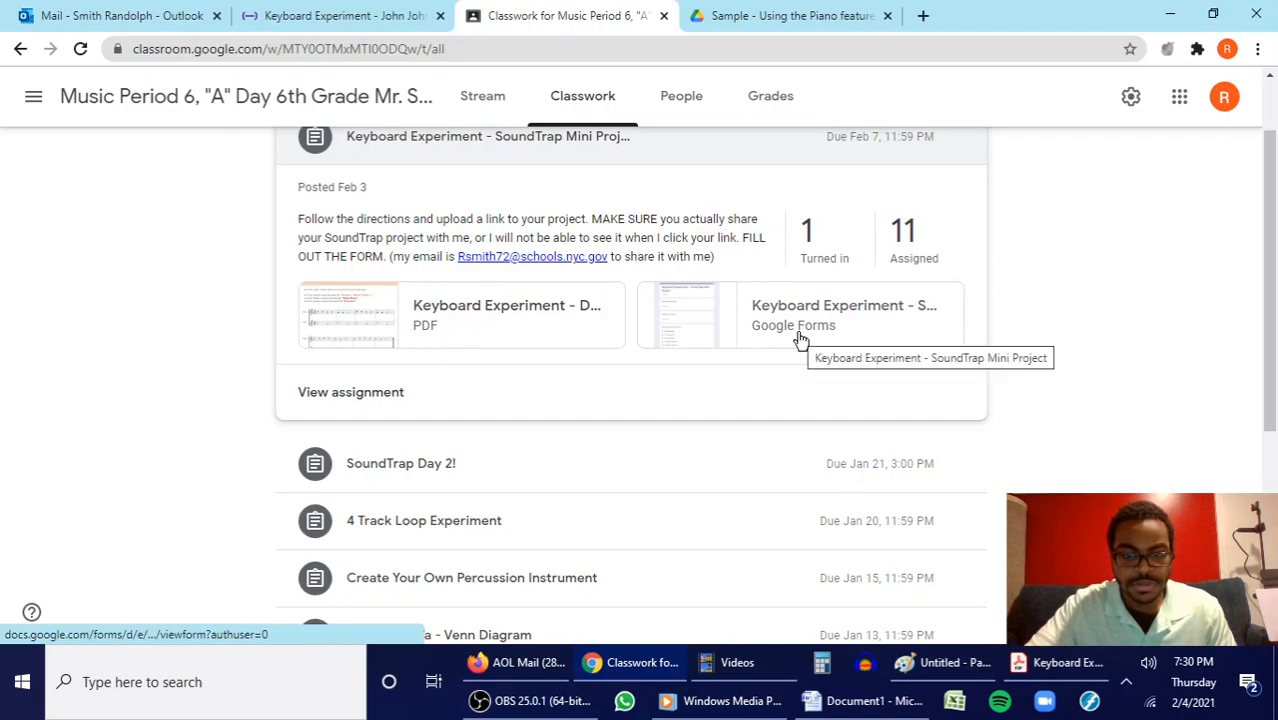
click(792, 316)
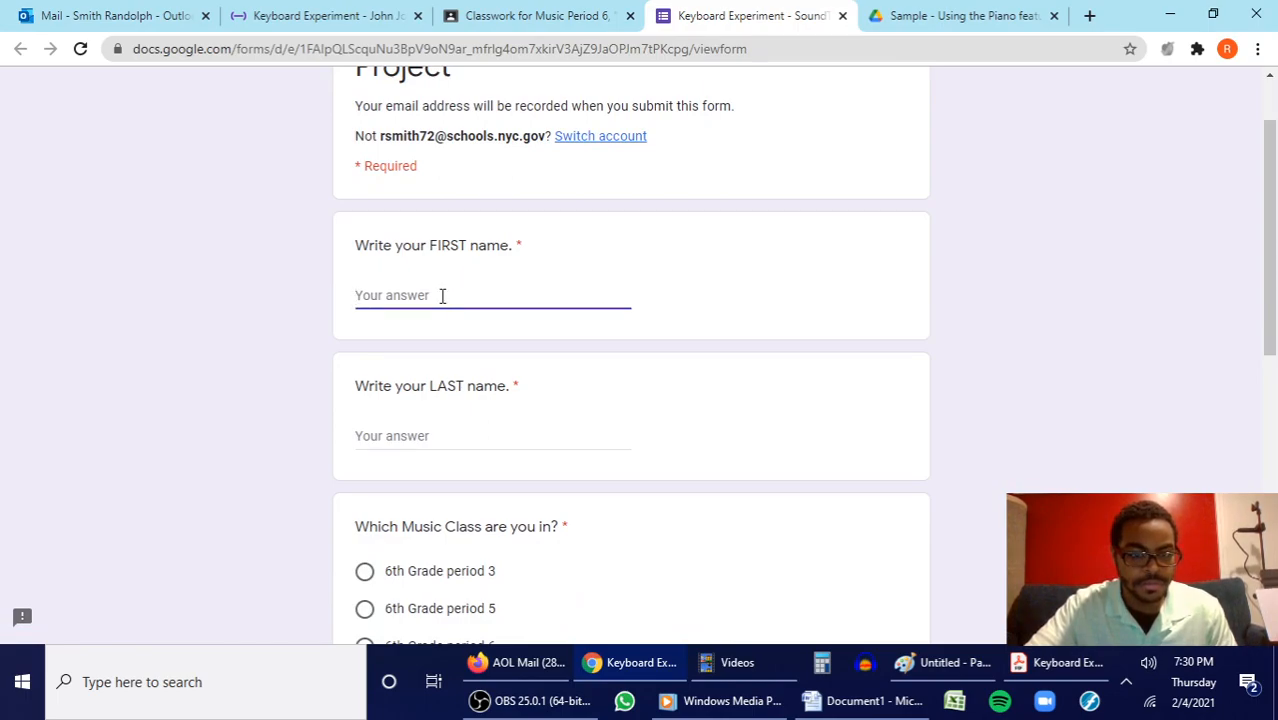
- Answer 'Yes, I shared my SoundTrap mini project with you'
scroll(down, 3)
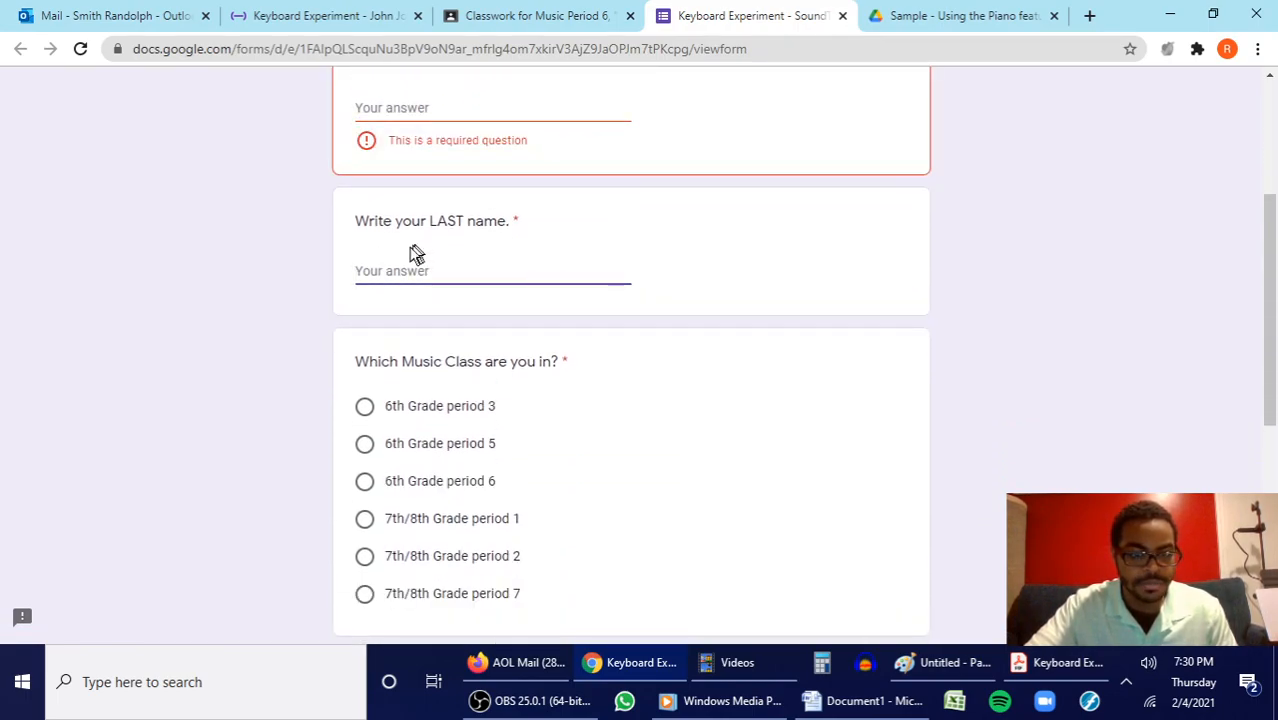
scroll(down, 3)
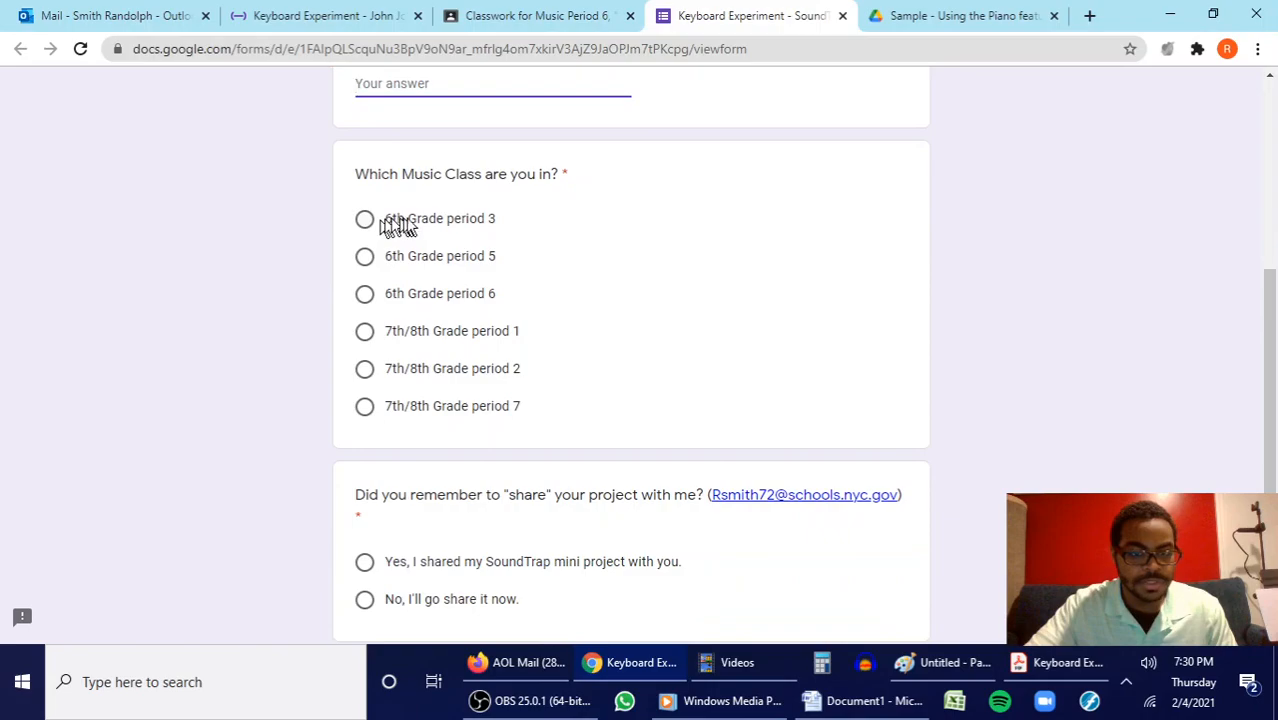
mouse_move(400, 236)
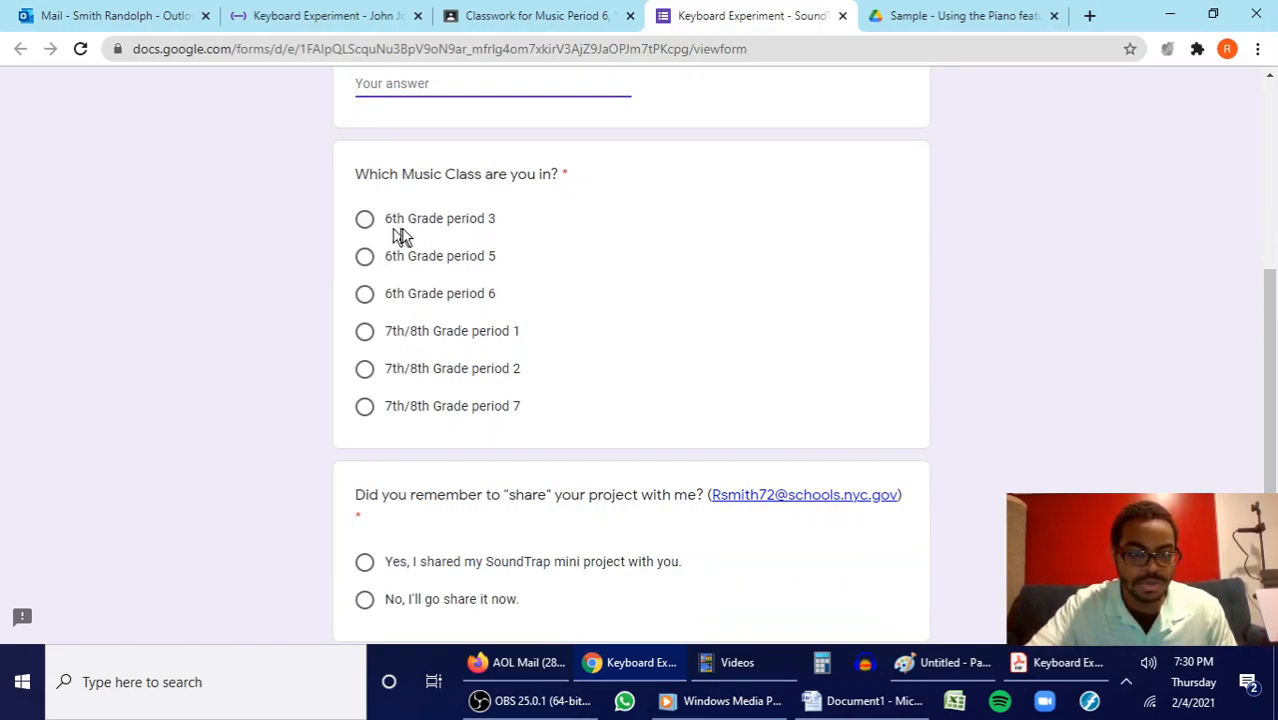
scroll(down, 3)
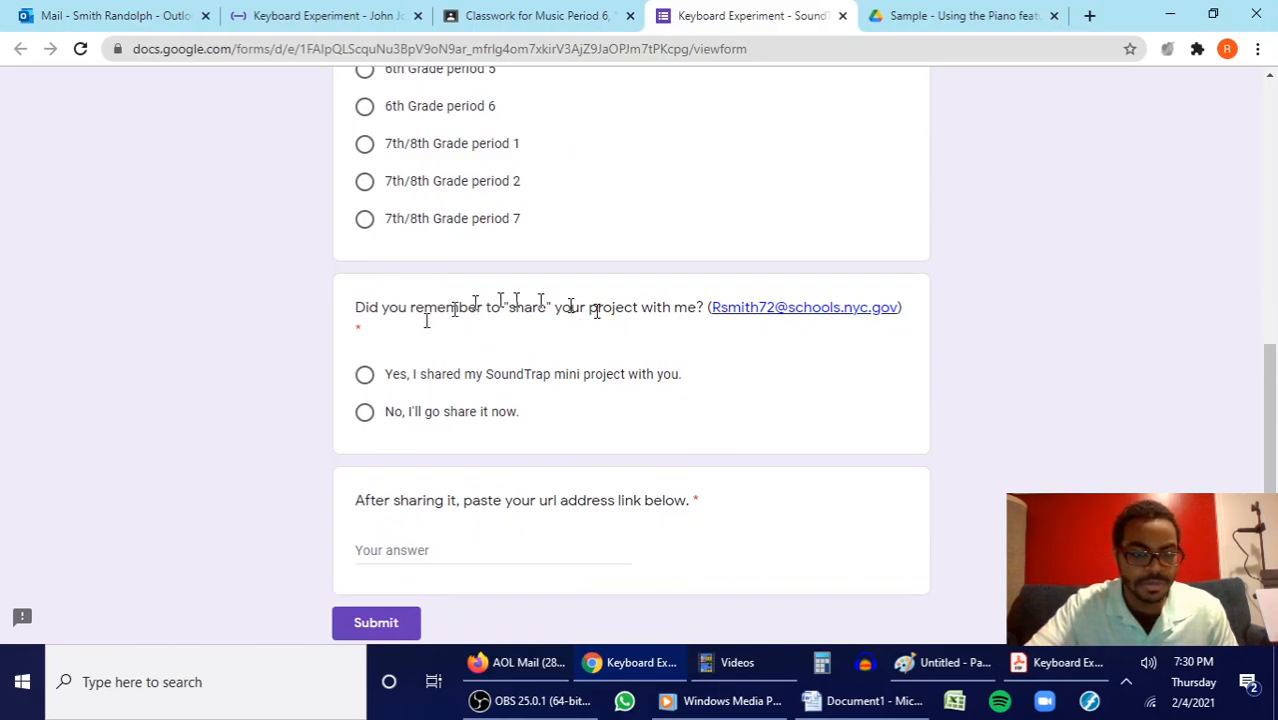
click(364, 374)
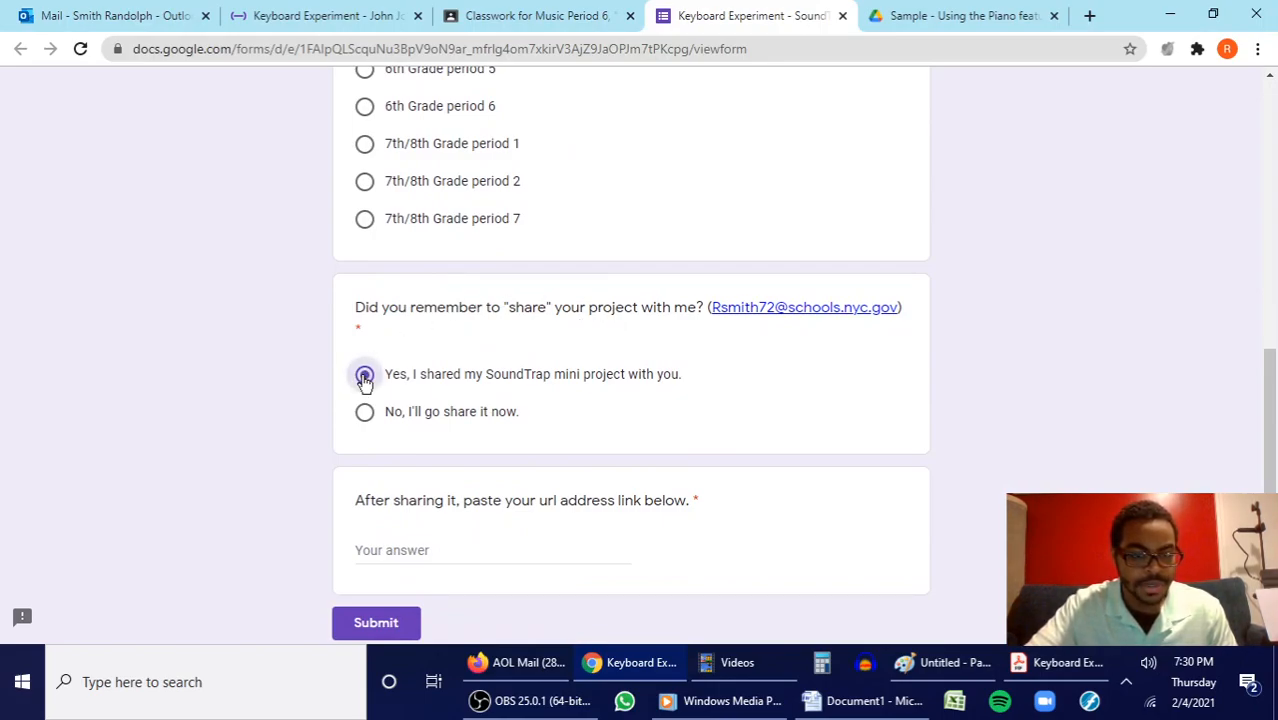
- Paste the copied Soundtrap project link into the link answer box
scroll(down, 3)
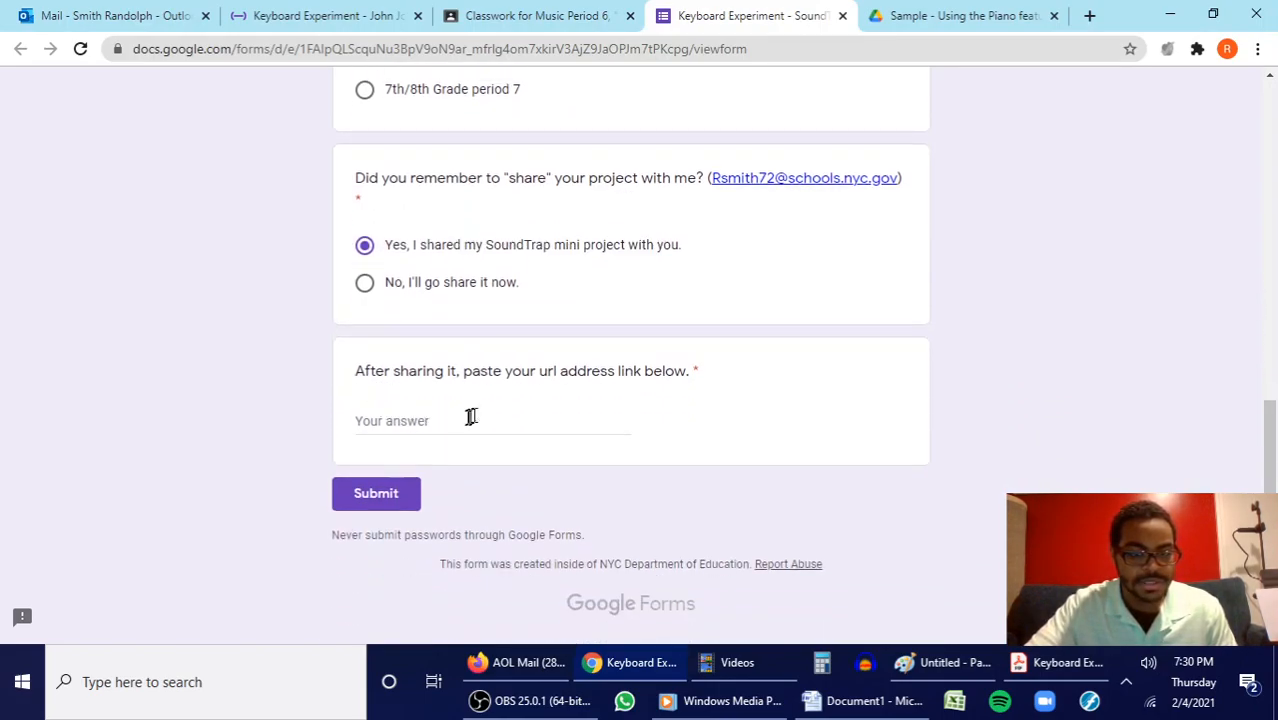
click(440, 420)
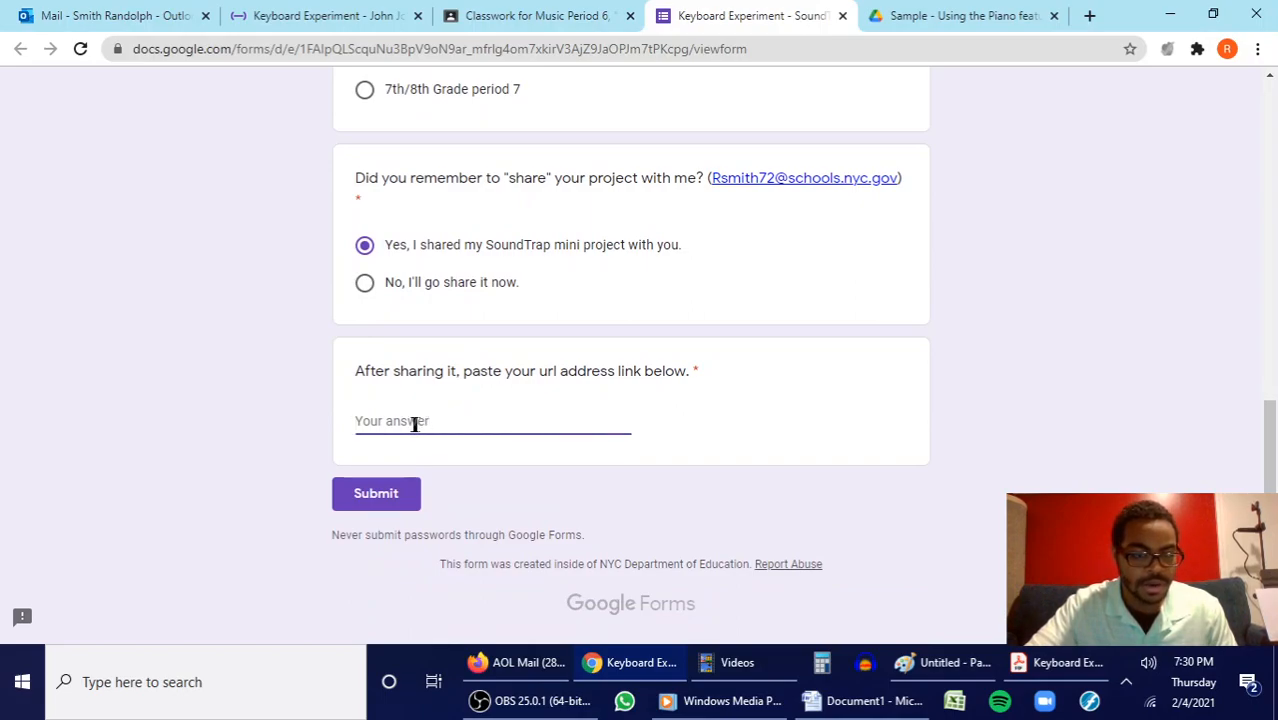
right_click(412, 420)
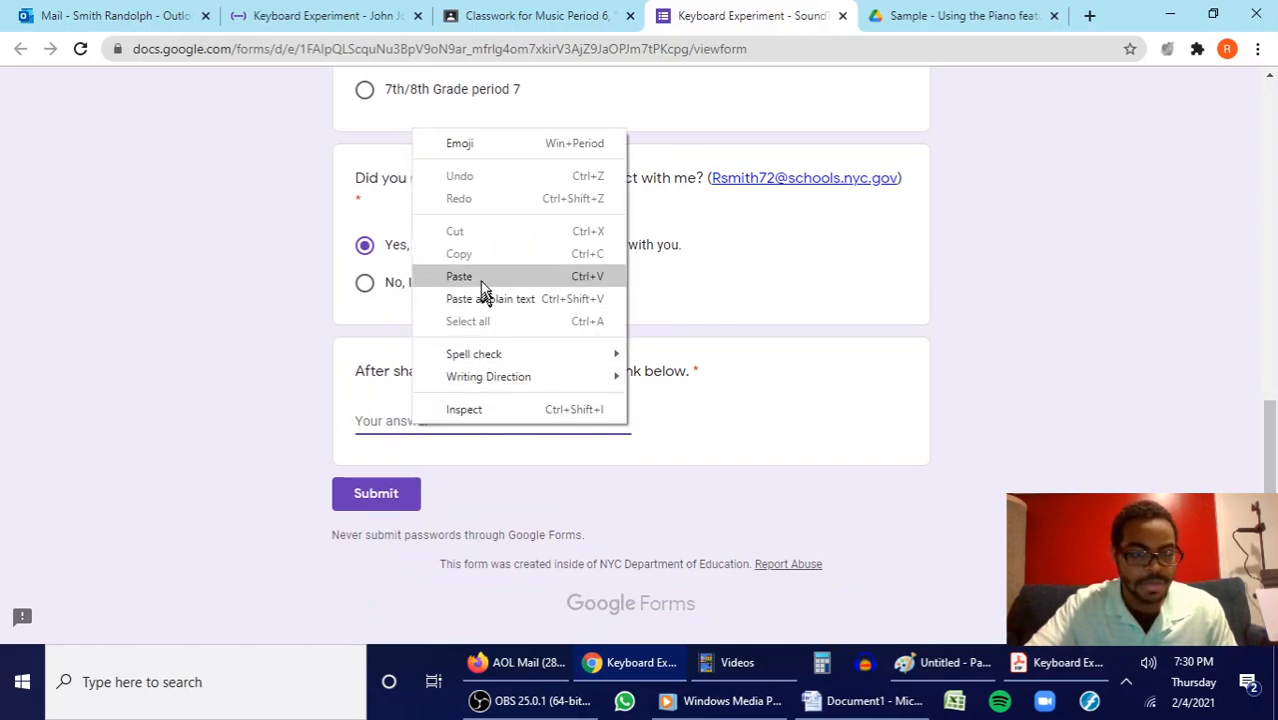
click(460, 276)
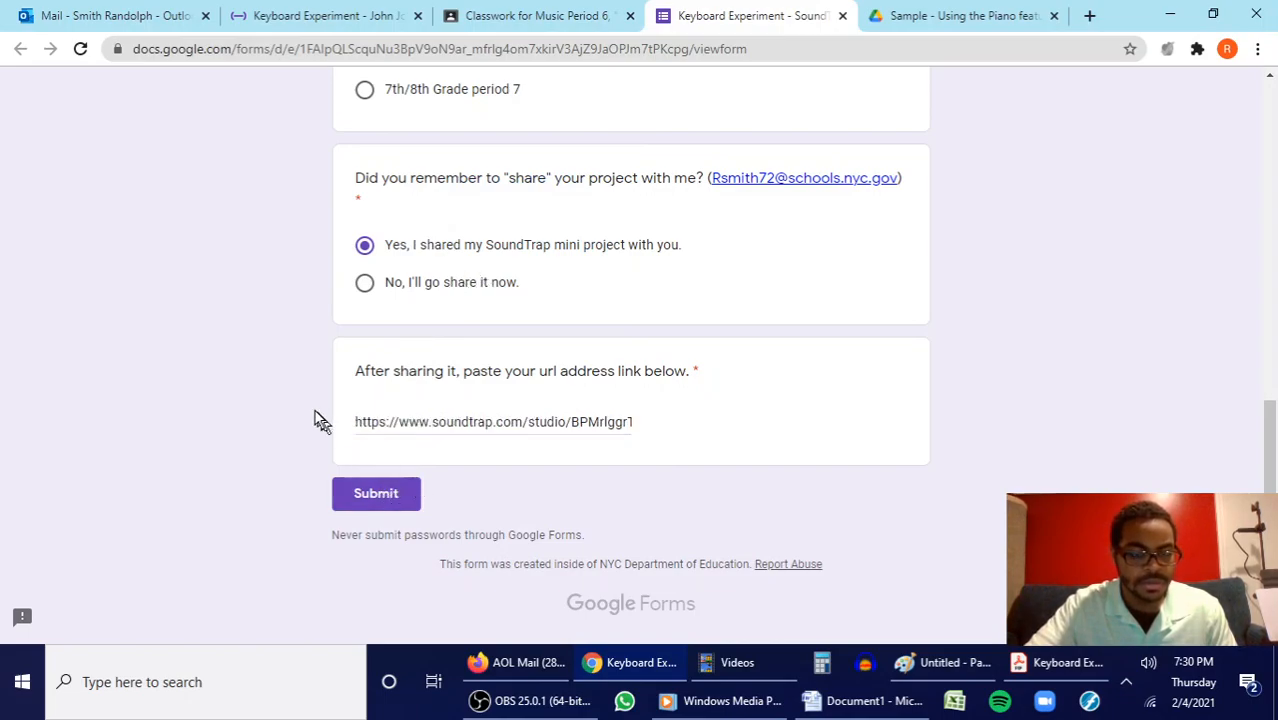
mouse_move(416, 330)
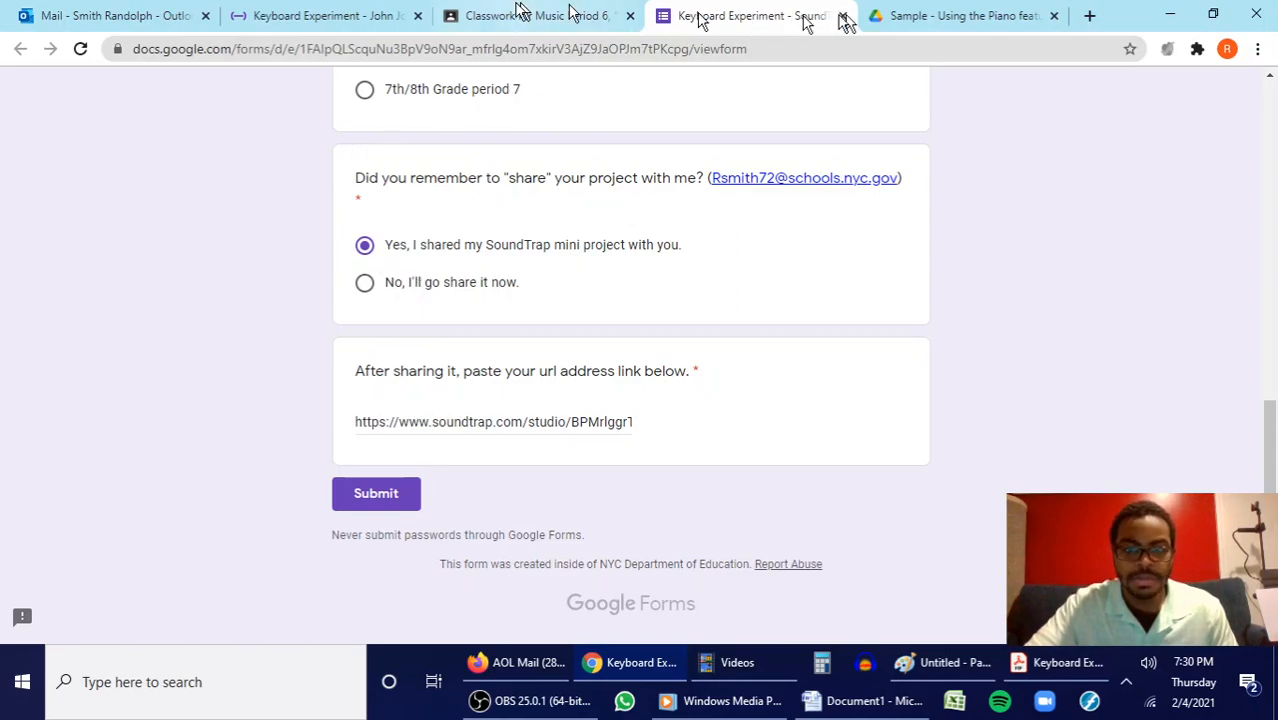
click(540, 16)
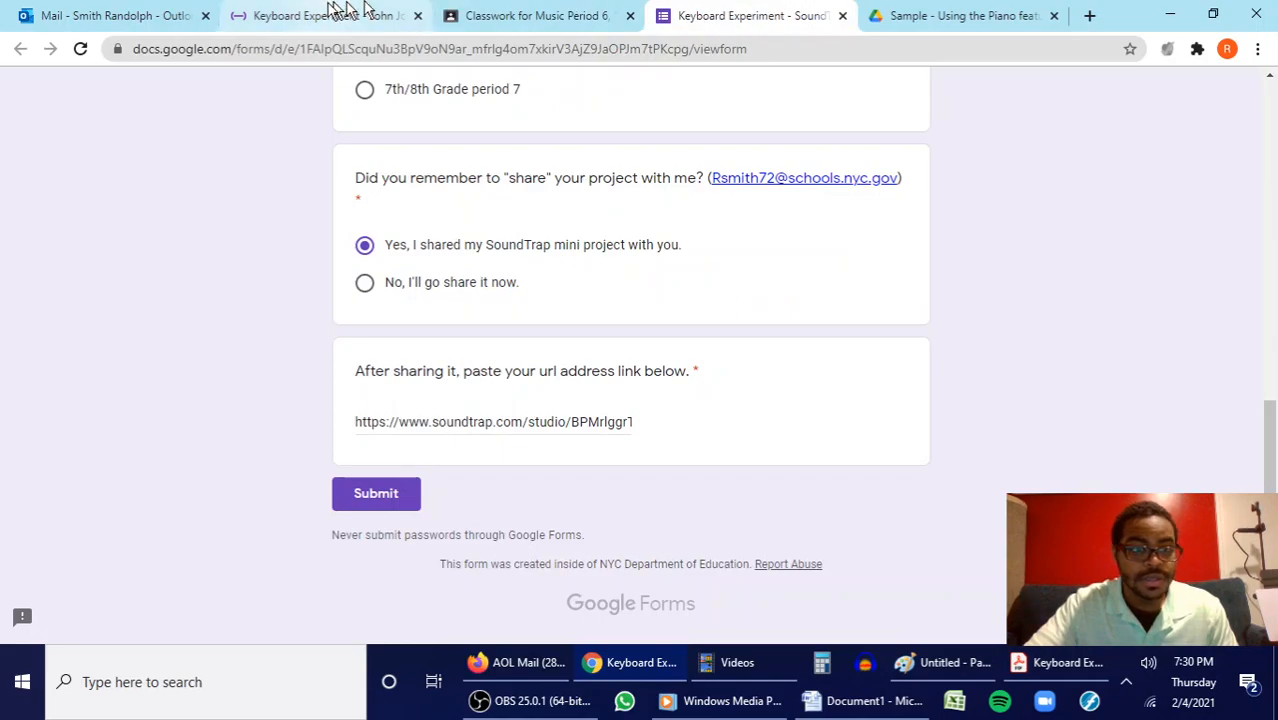
- Reopen the class stream's sample piano video, then switch to the Word tutorial document
click(538, 16)
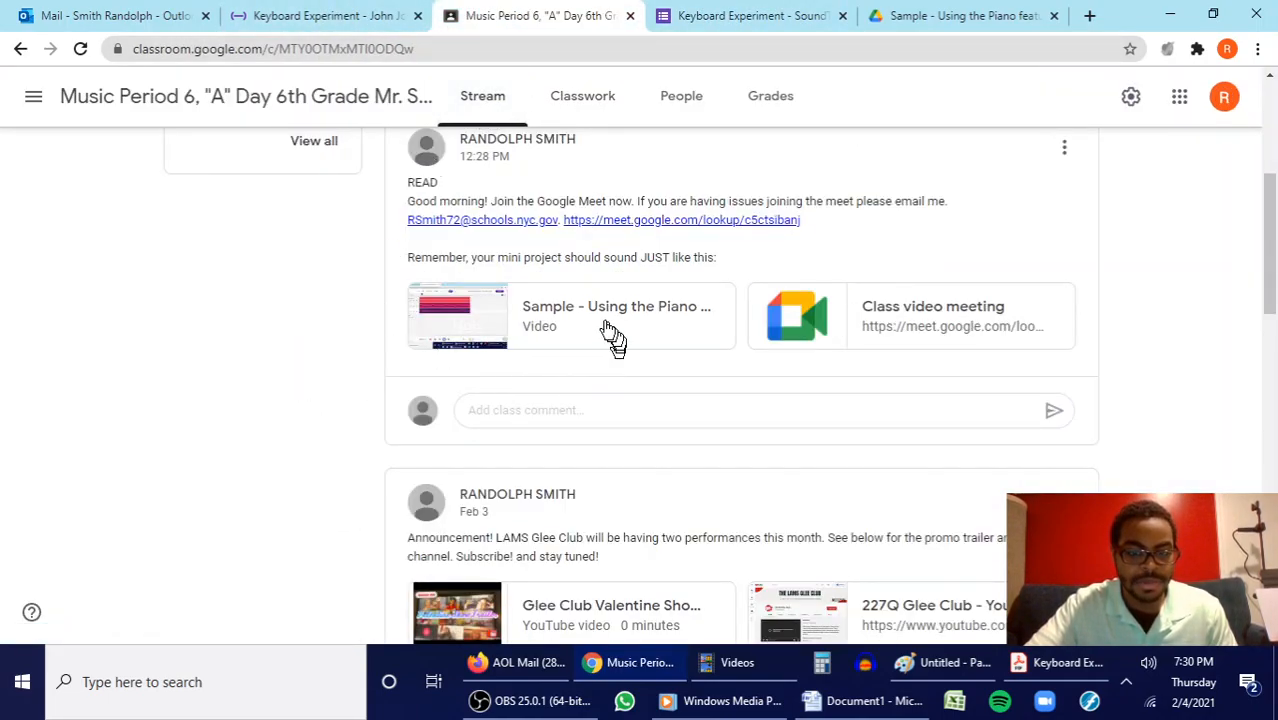
mouse_move(556, 310)
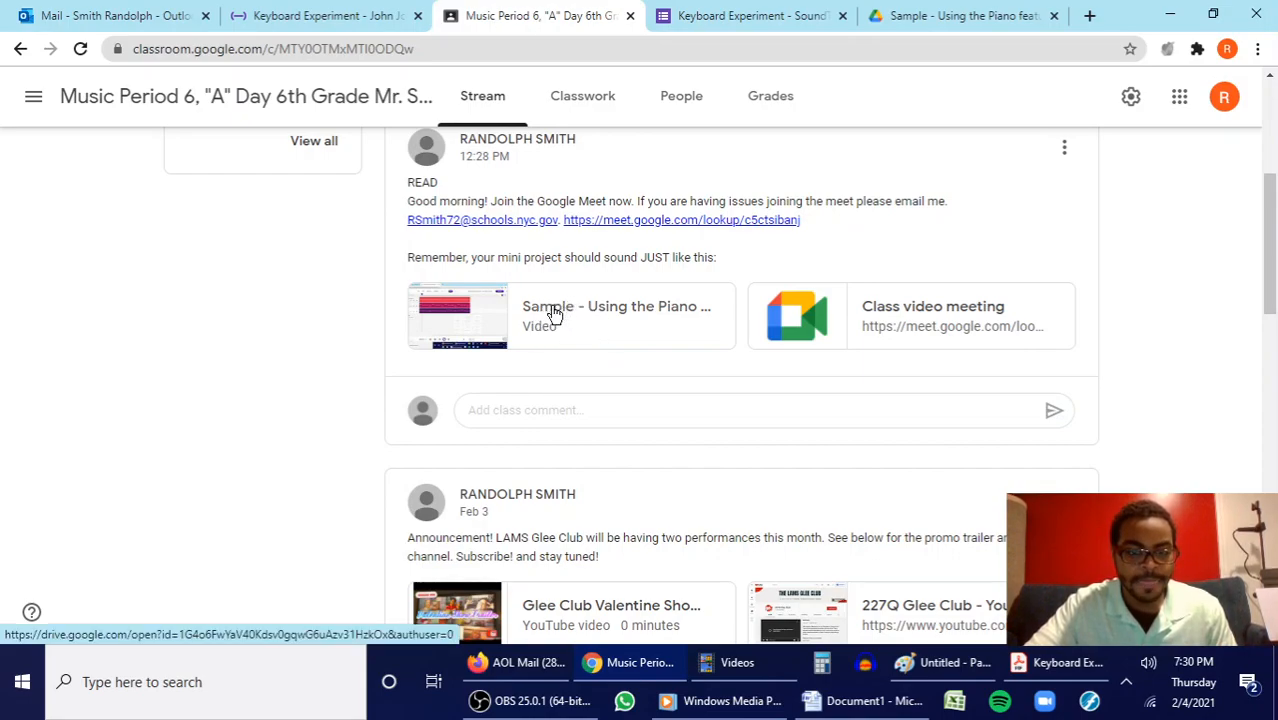
click(556, 314)
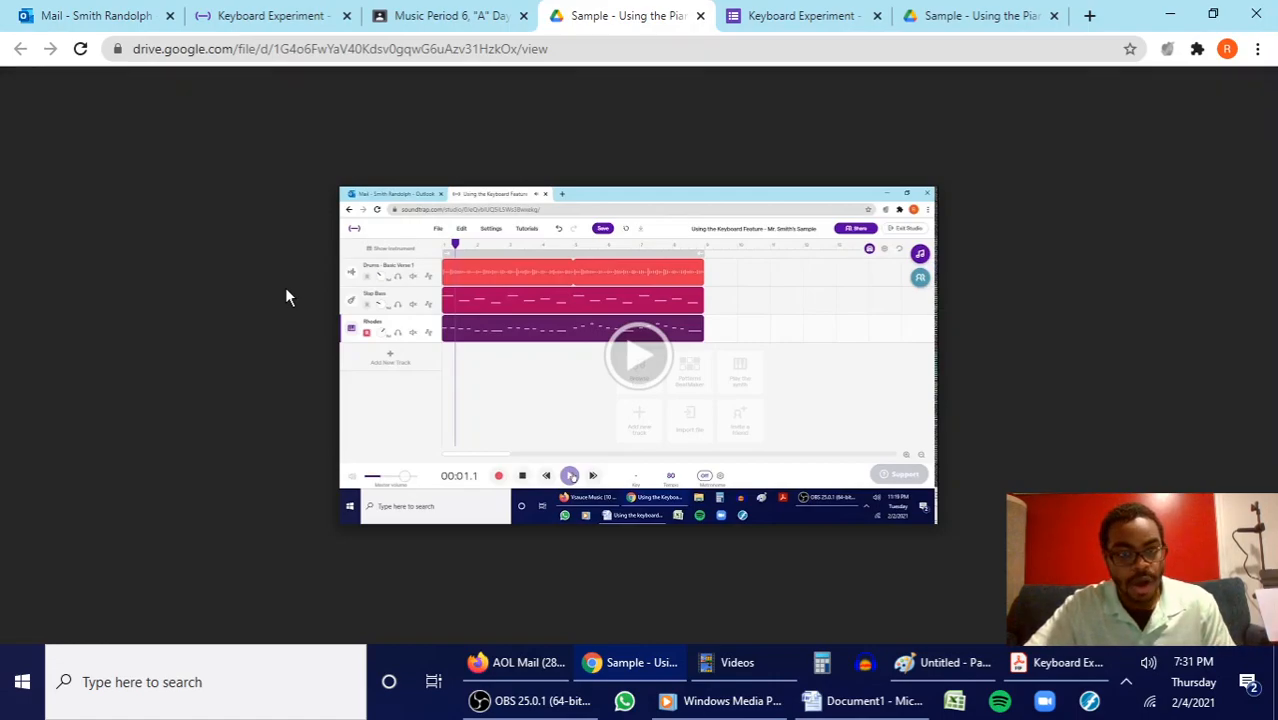
click(444, 16)
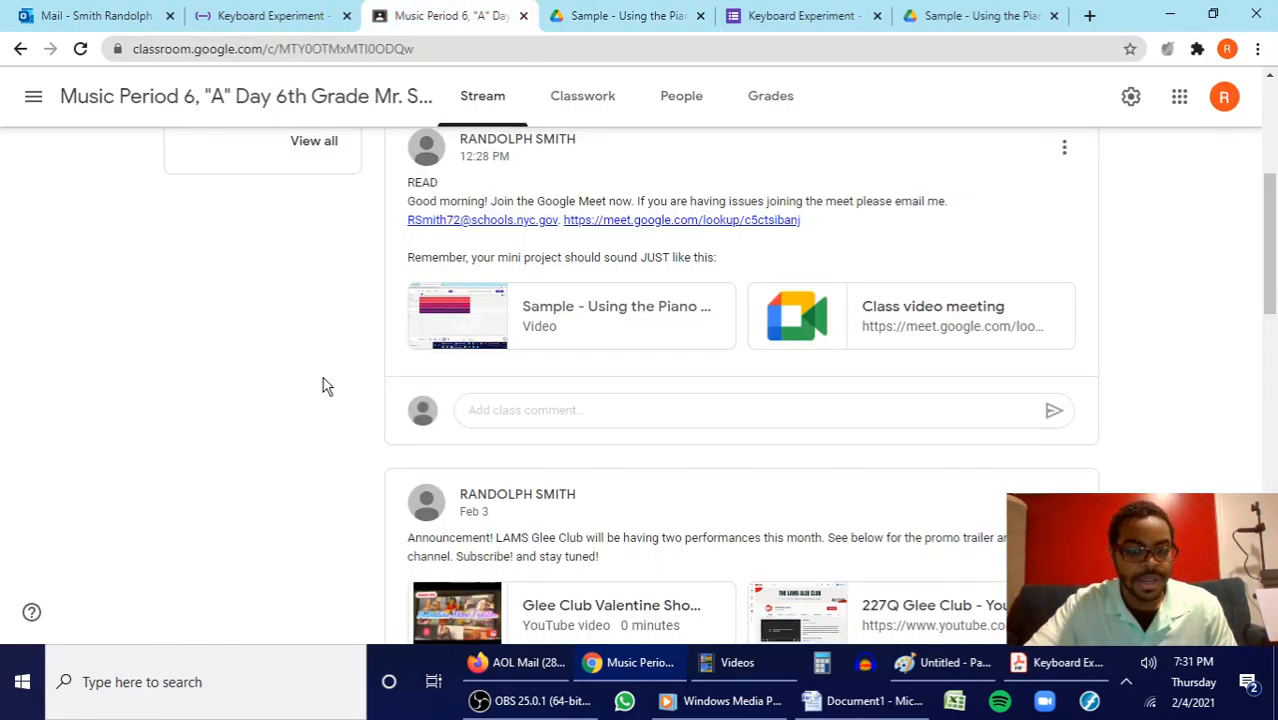
click(874, 700)
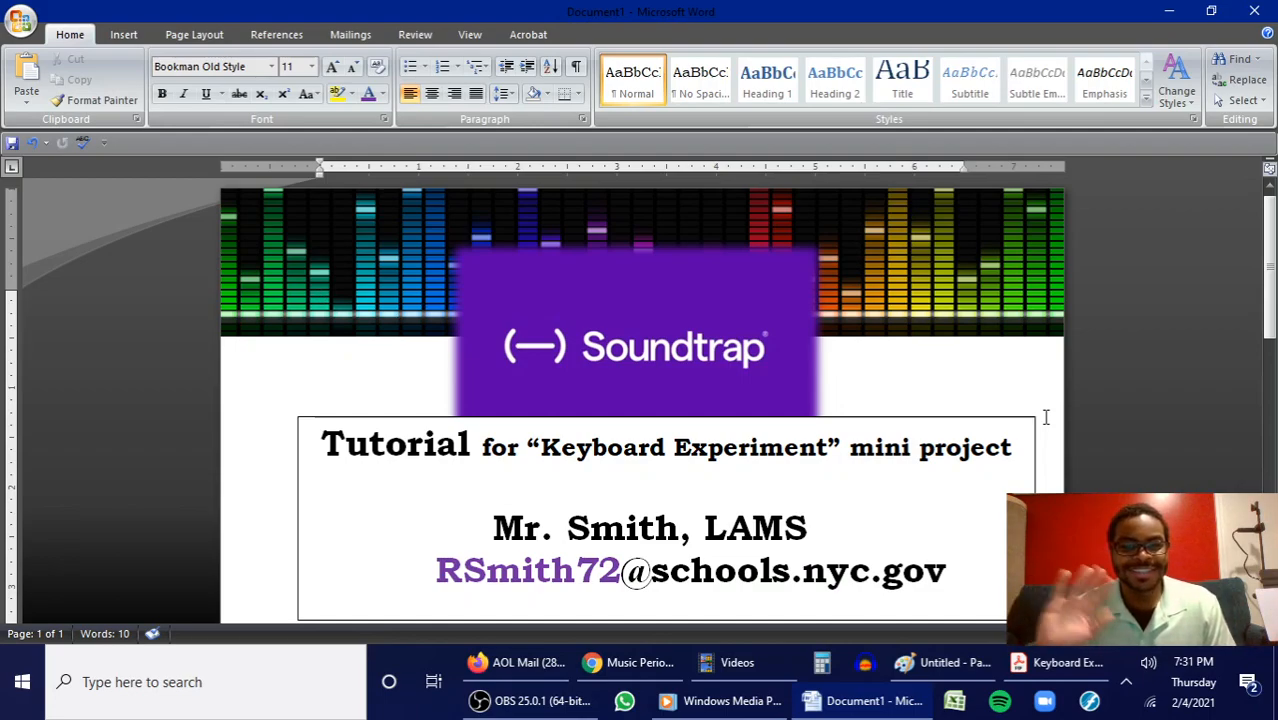
- Bring the OBS window to the front over the Word tutorial
click(540, 700)
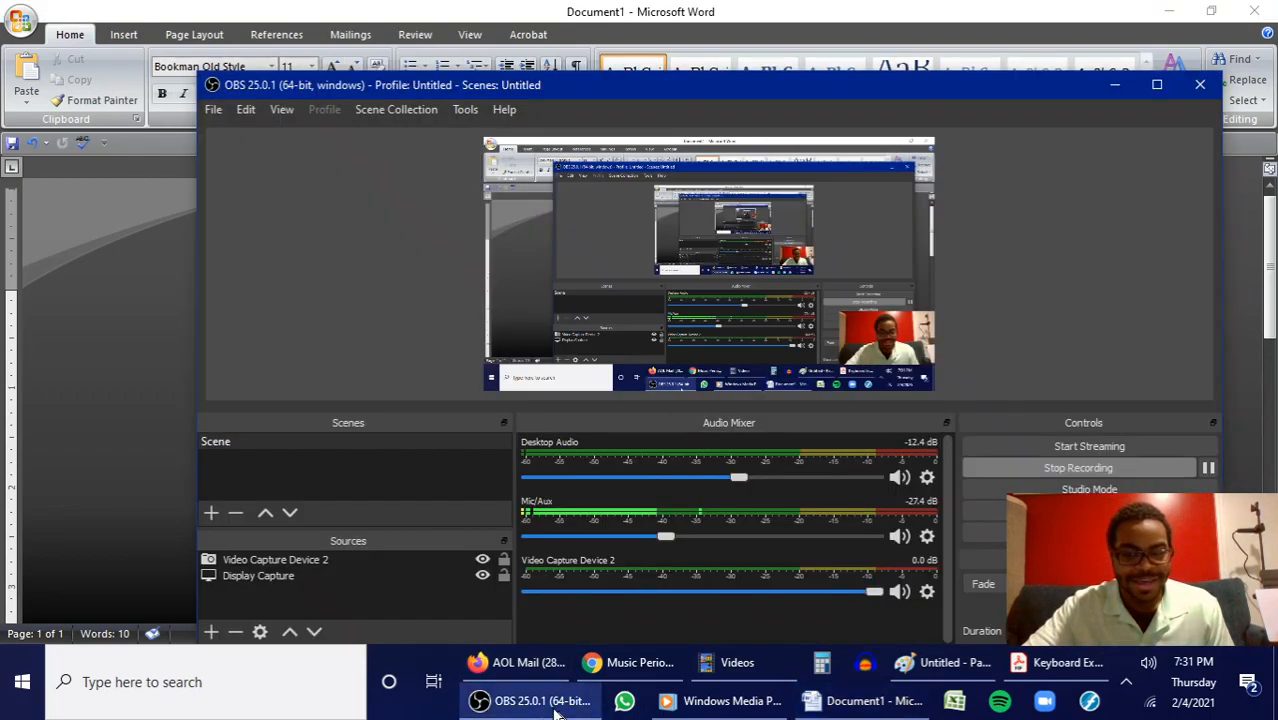